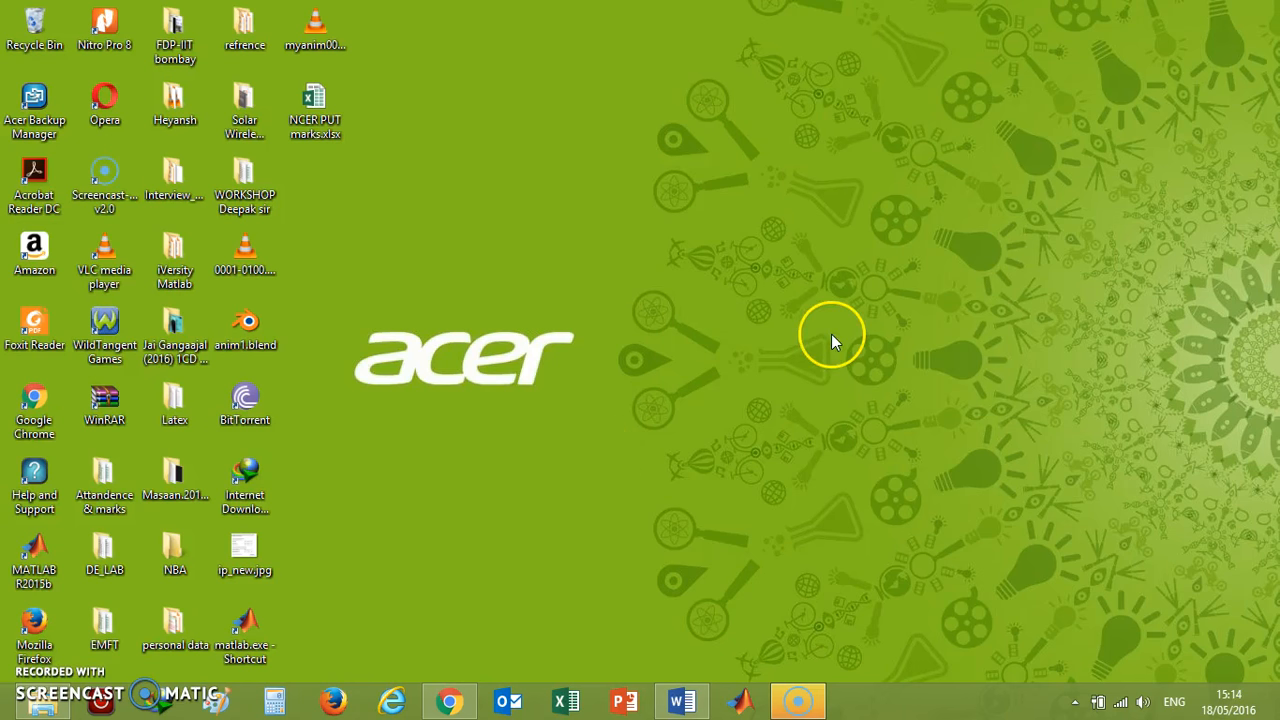
{"action": "mouse_move", "coordinate": [740, 604]}
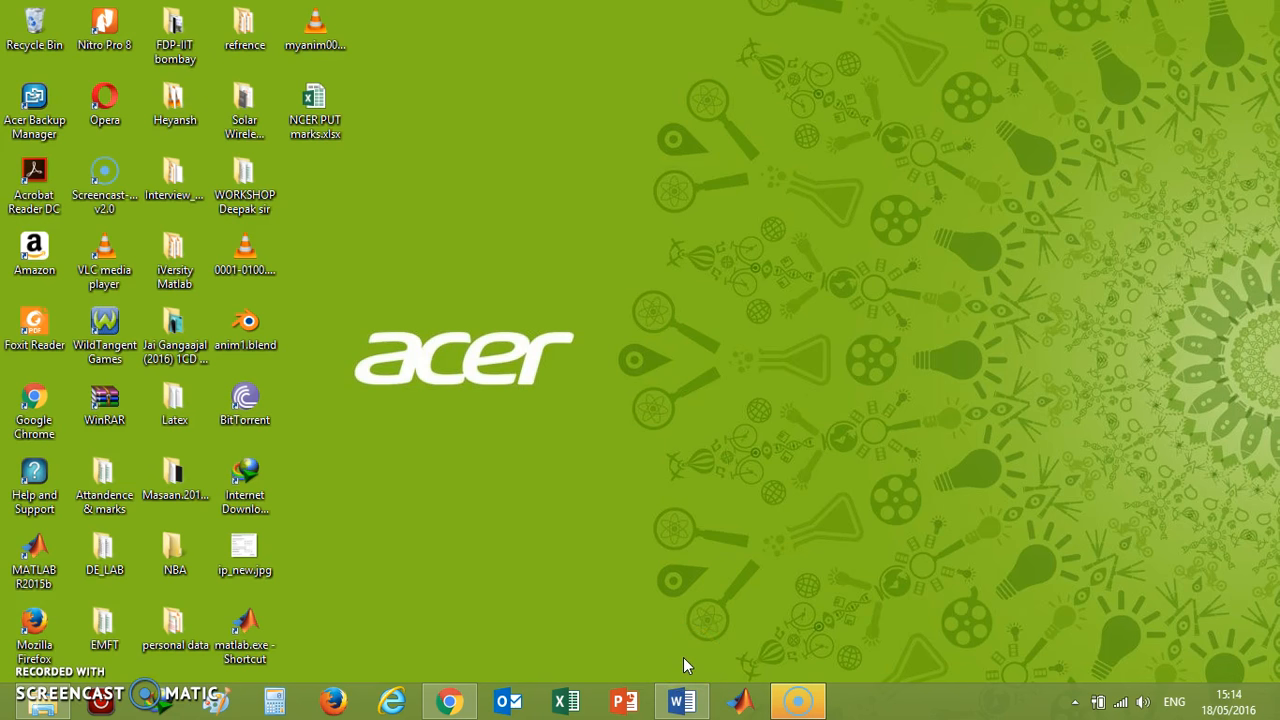
{"action": "mouse_move", "coordinate": [648, 168]}
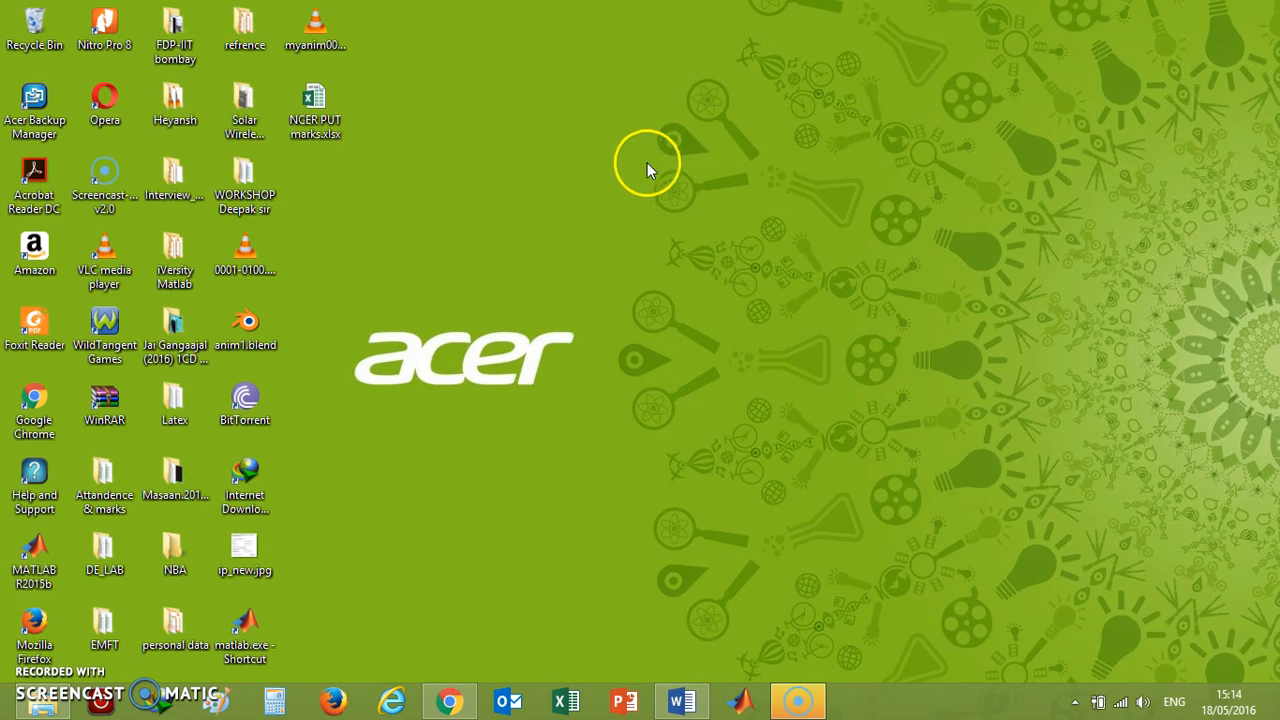
{"action": "mouse_move", "coordinate": [640, 270]}
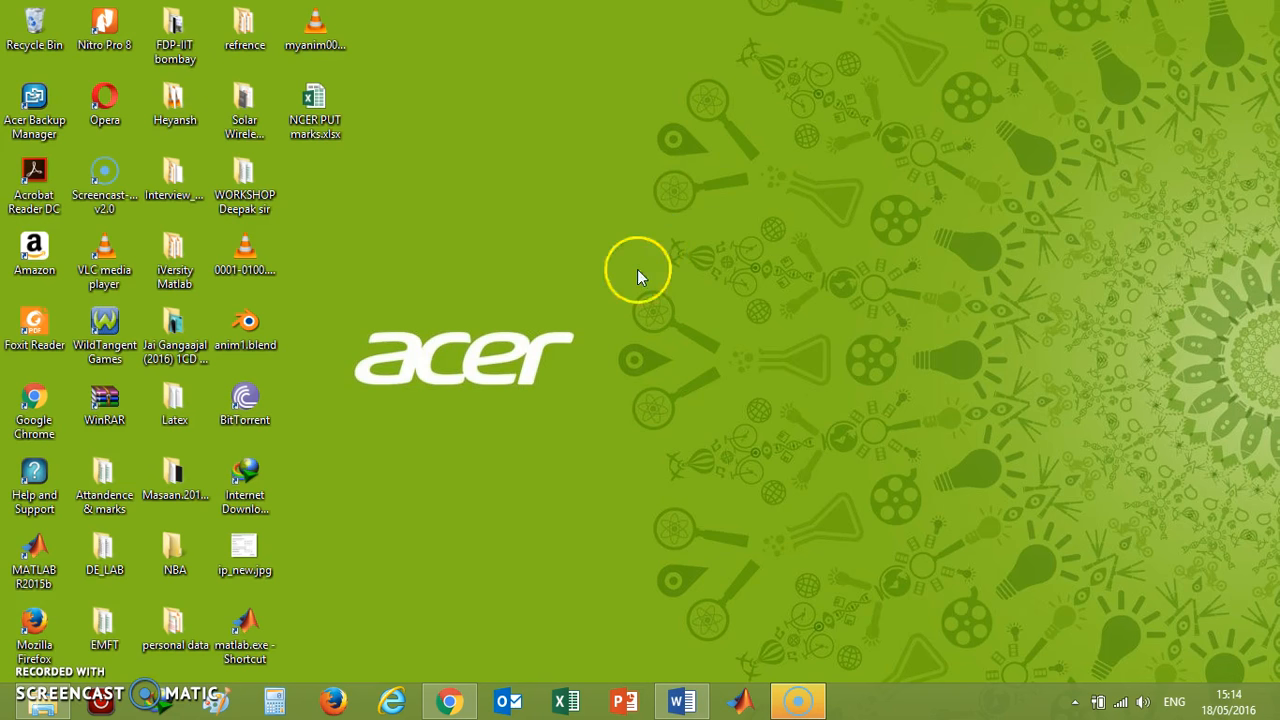
{"action": "mouse_move", "coordinate": [664, 632]}
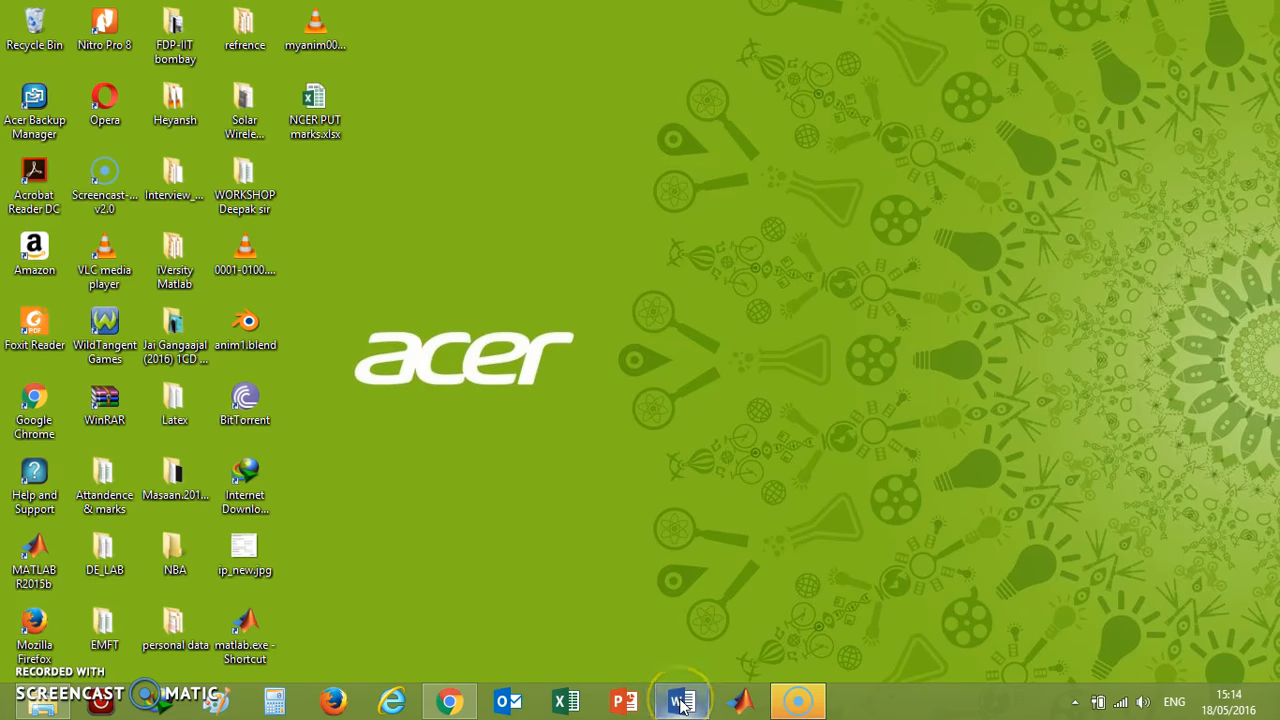
Delete the recipient's name, address line and 'Krishna Engineering College,' leaving a bare 'Dear'.
{"action": "left_click", "coordinate": [680, 700]}
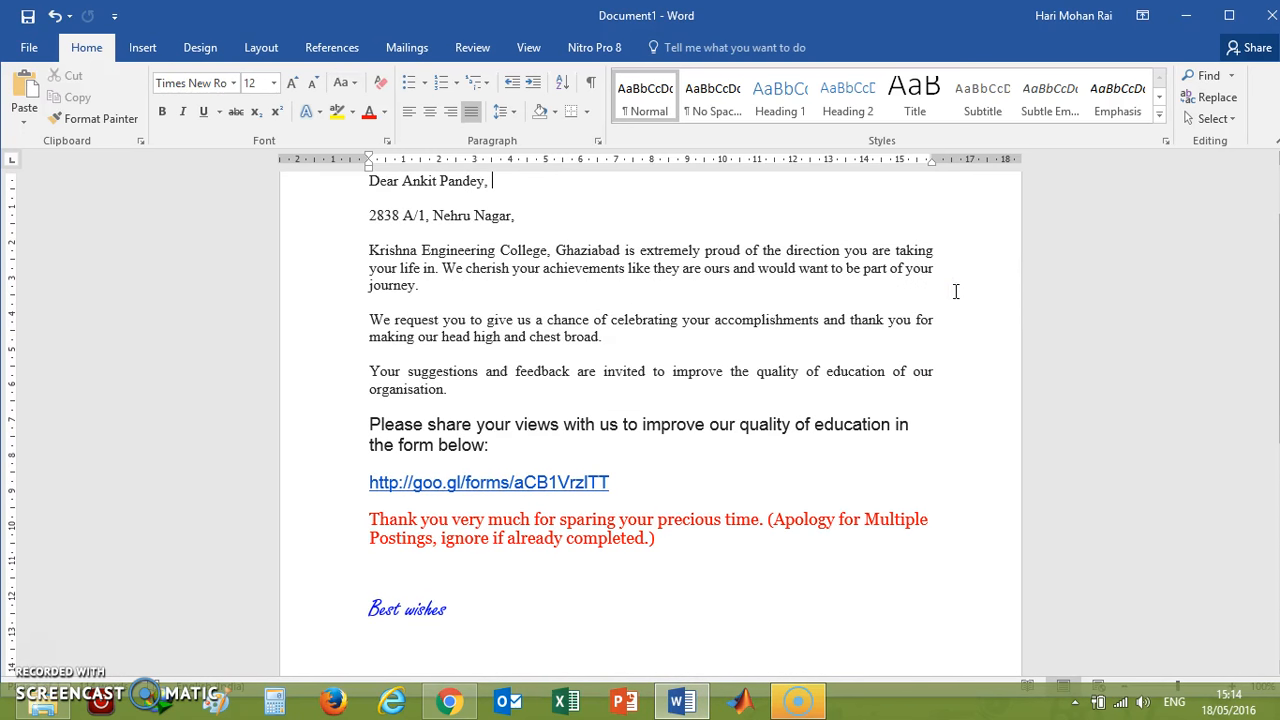
{"action": "left_click", "coordinate": [516, 216]}
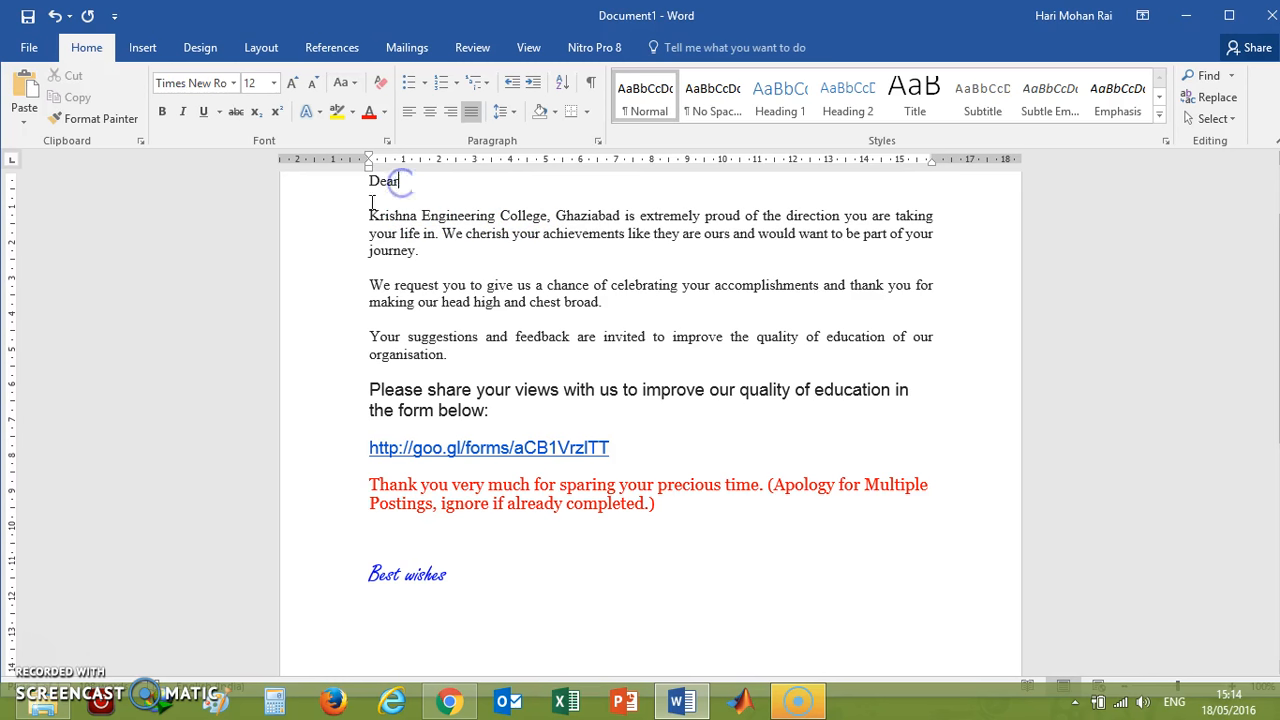
{"action": "mouse_move", "coordinate": [562, 212]}
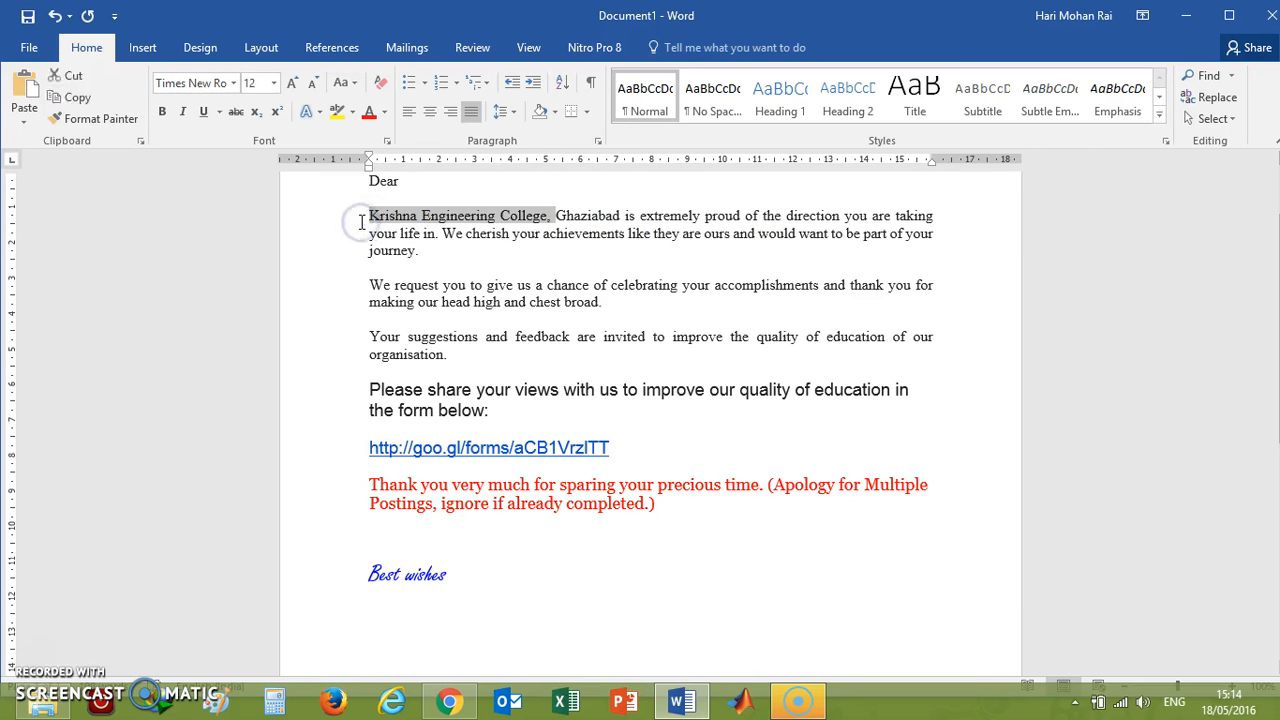
{"action": "key", "text": "delete"}
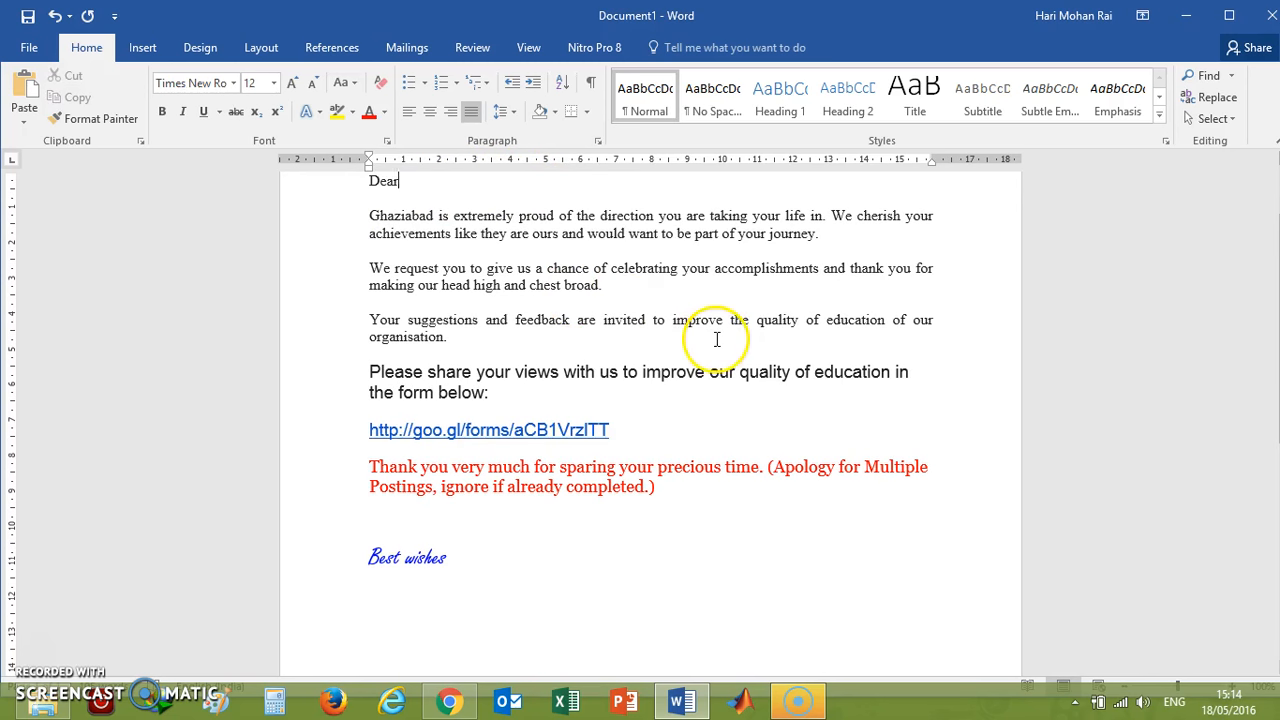
{"action": "mouse_move", "coordinate": [846, 236]}
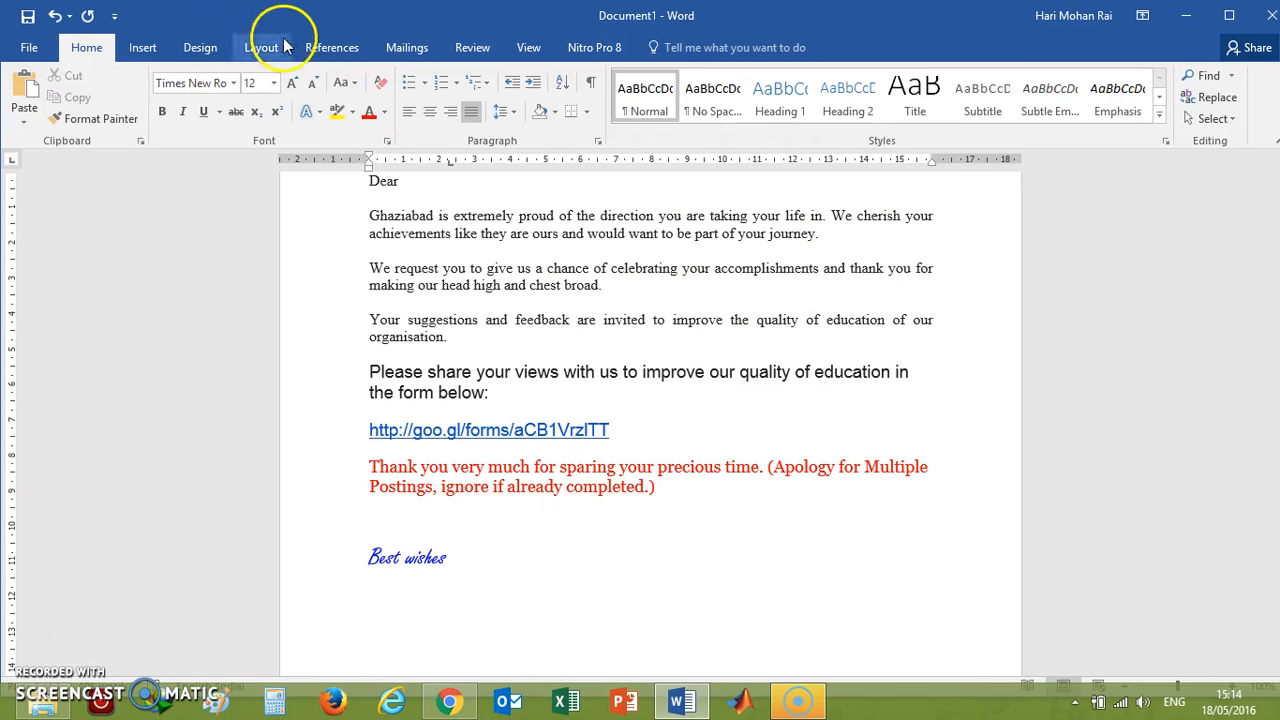
Show the Mailings ribbon and browse the Start Mail Merge document-type choices.
{"action": "left_click", "coordinate": [408, 48]}
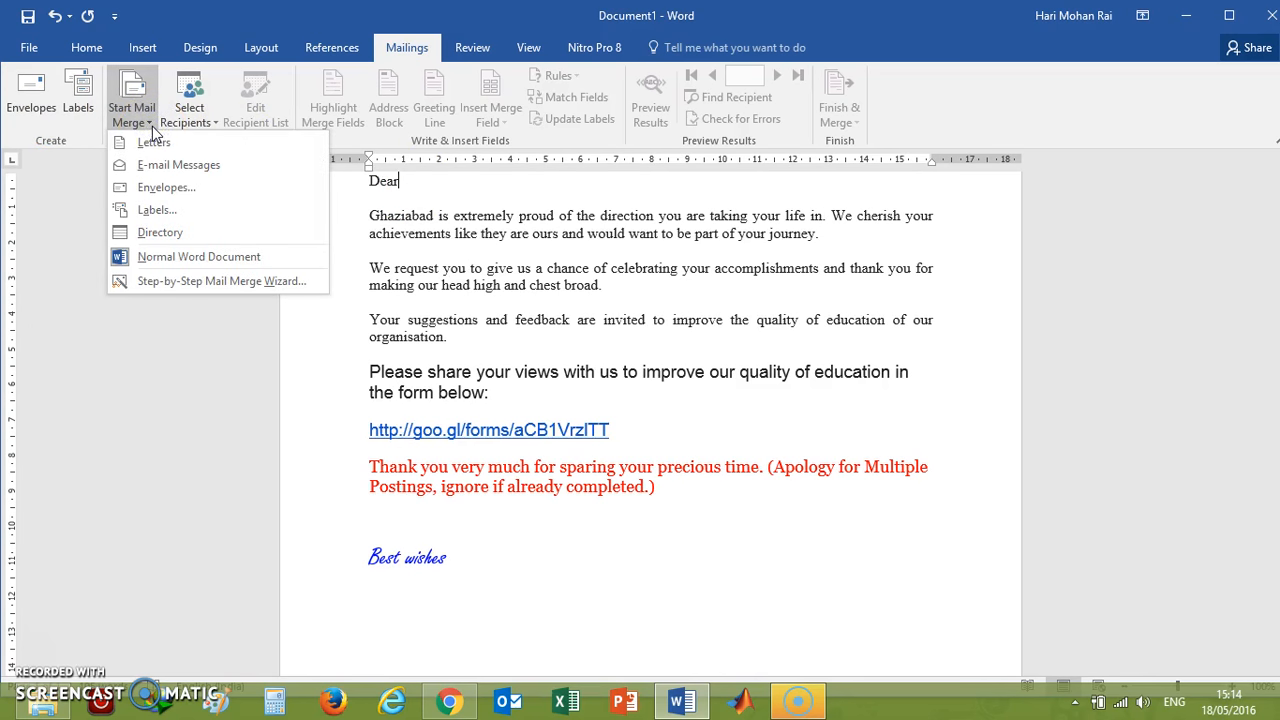
{"action": "mouse_move", "coordinate": [156, 142]}
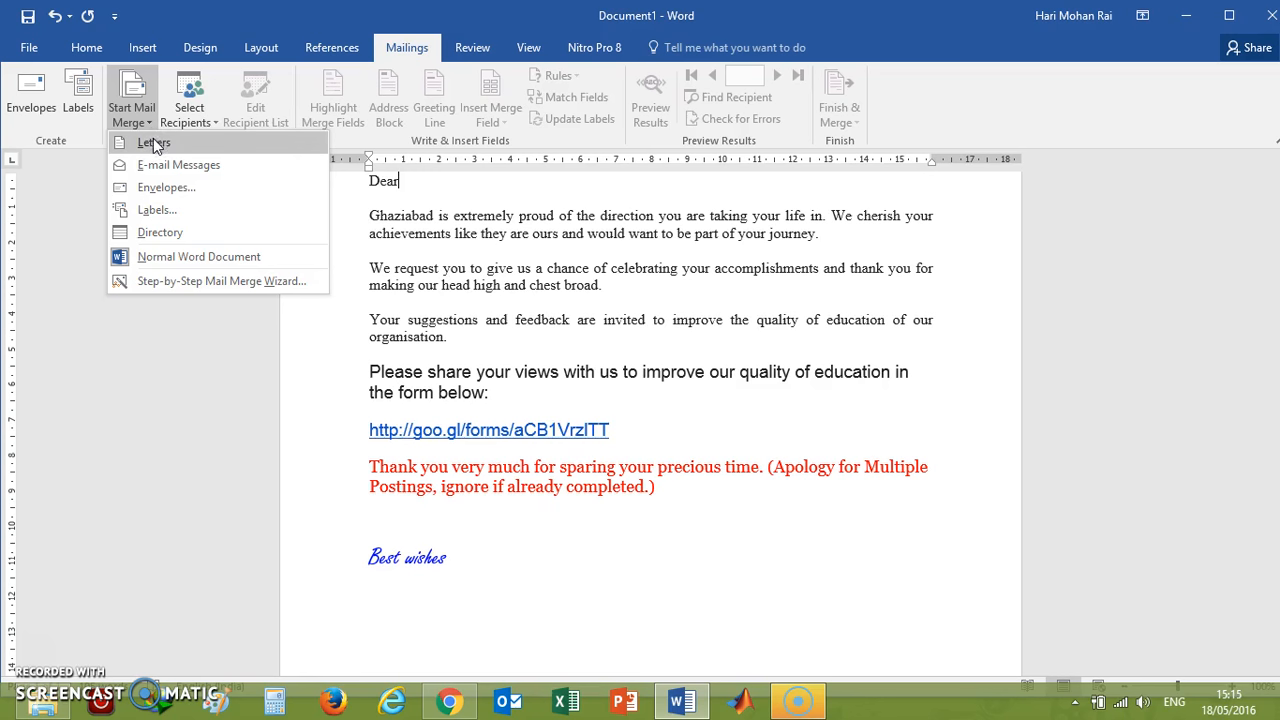
{"action": "mouse_move", "coordinate": [164, 164]}
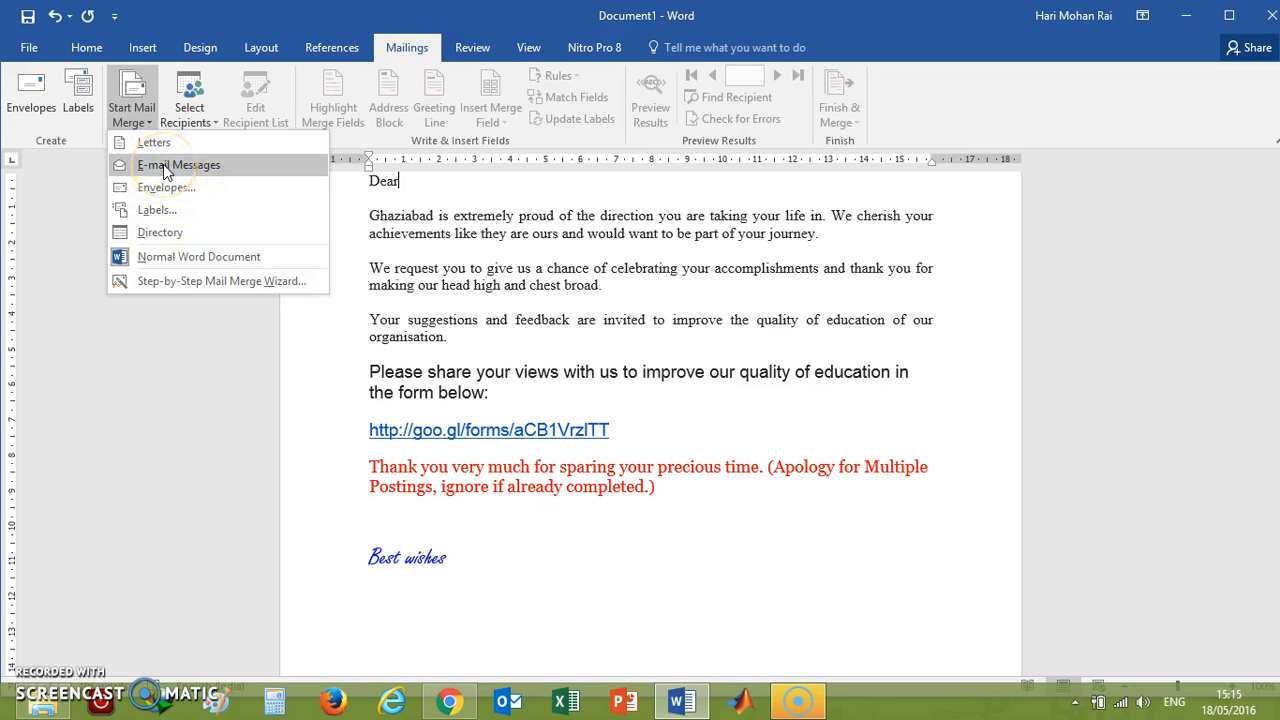
{"action": "mouse_move", "coordinate": [160, 232]}
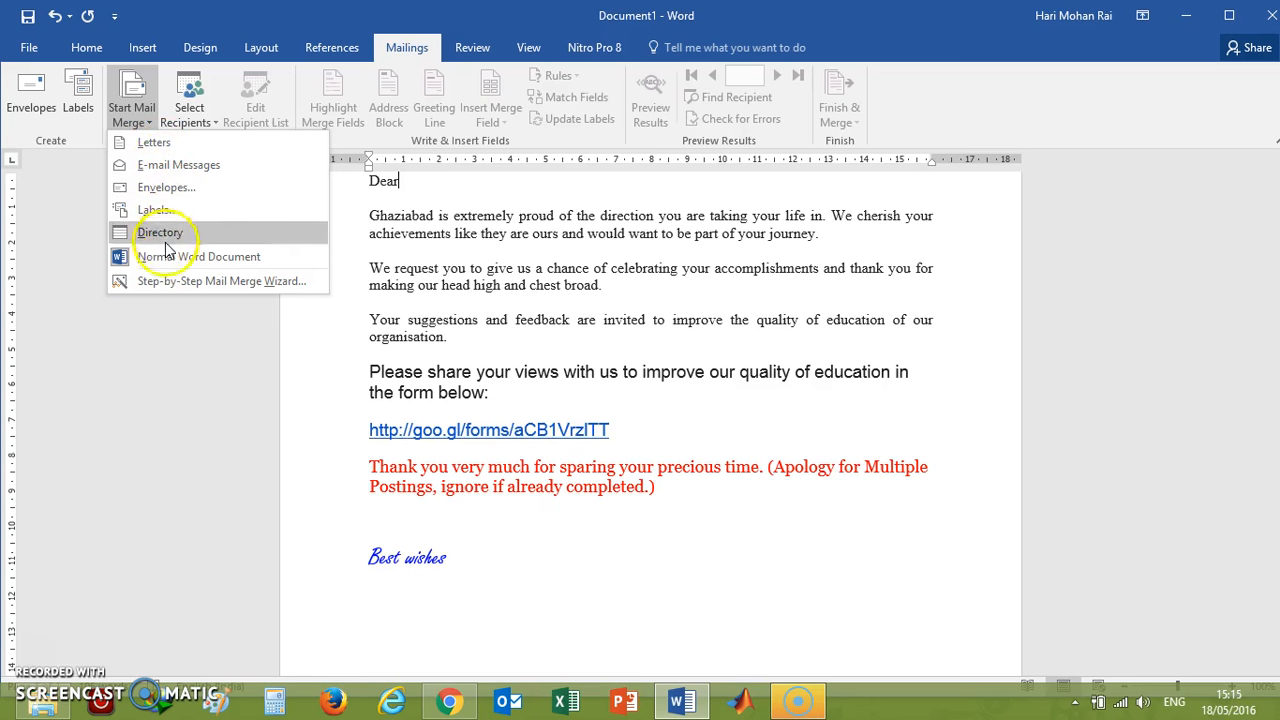
{"action": "mouse_move", "coordinate": [168, 164]}
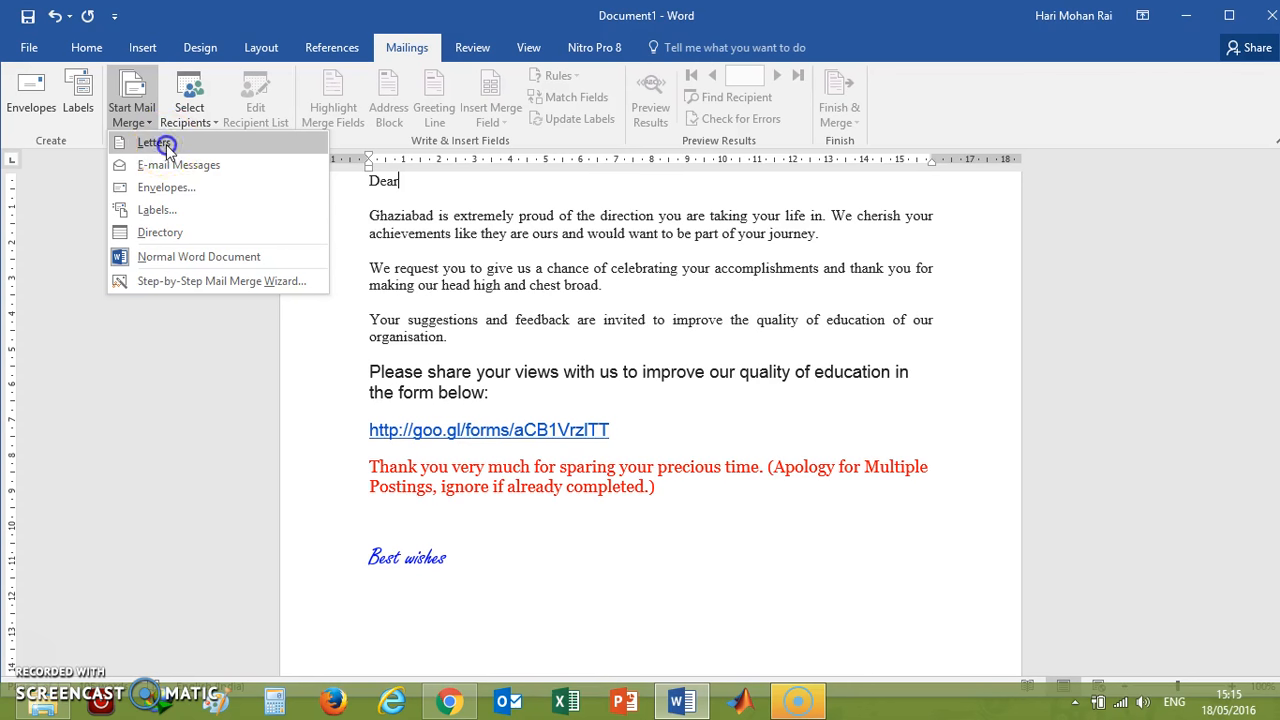
{"action": "left_click", "coordinate": [156, 142]}
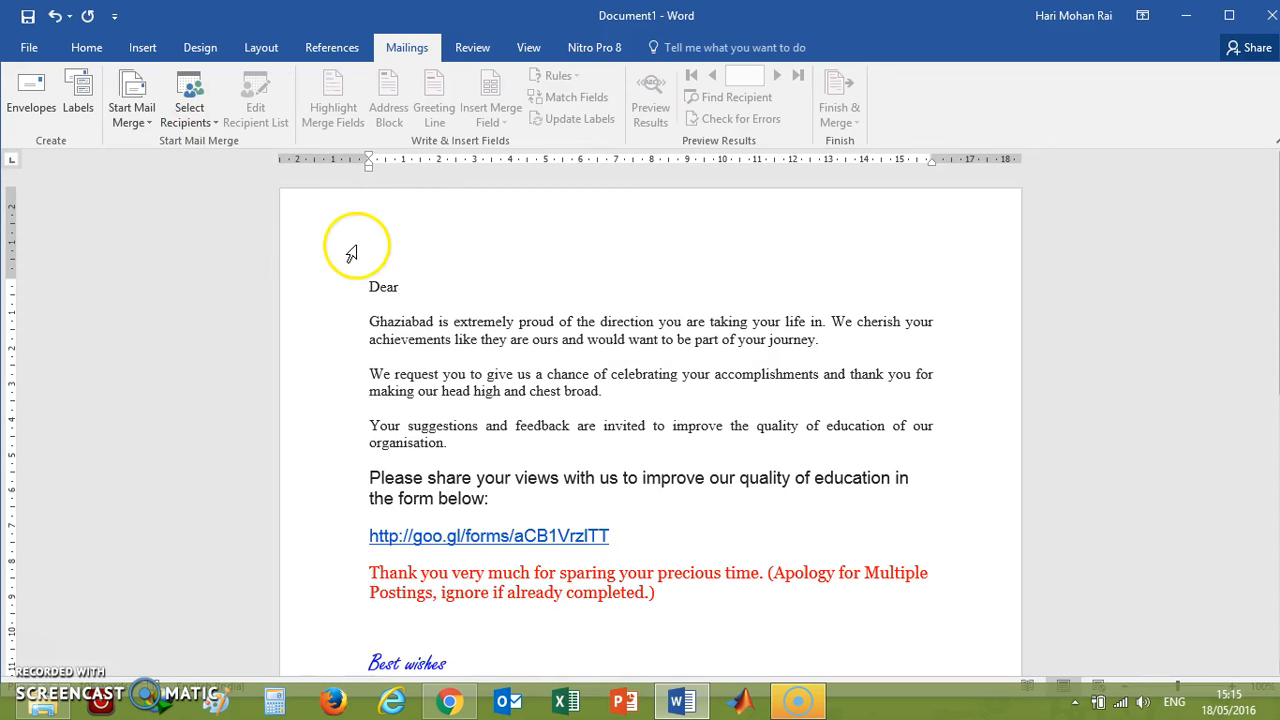
{"action": "left_click", "coordinate": [132, 96]}
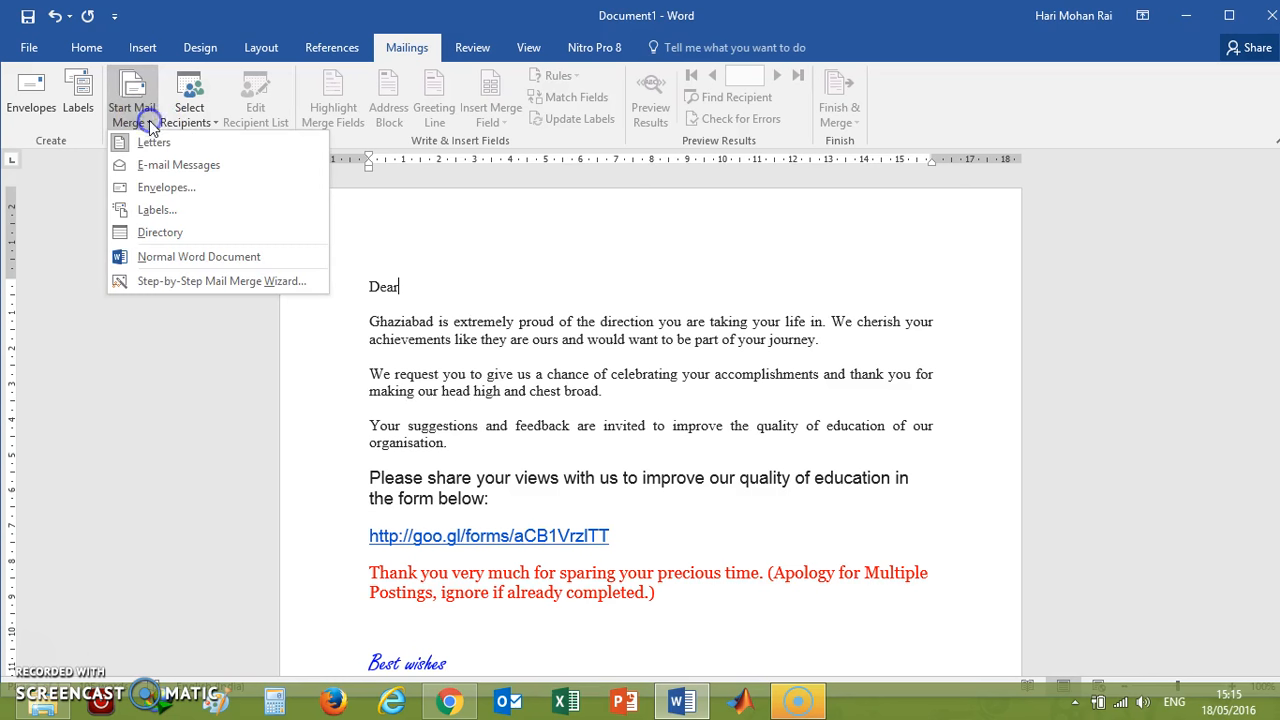
{"action": "mouse_move", "coordinate": [164, 164]}
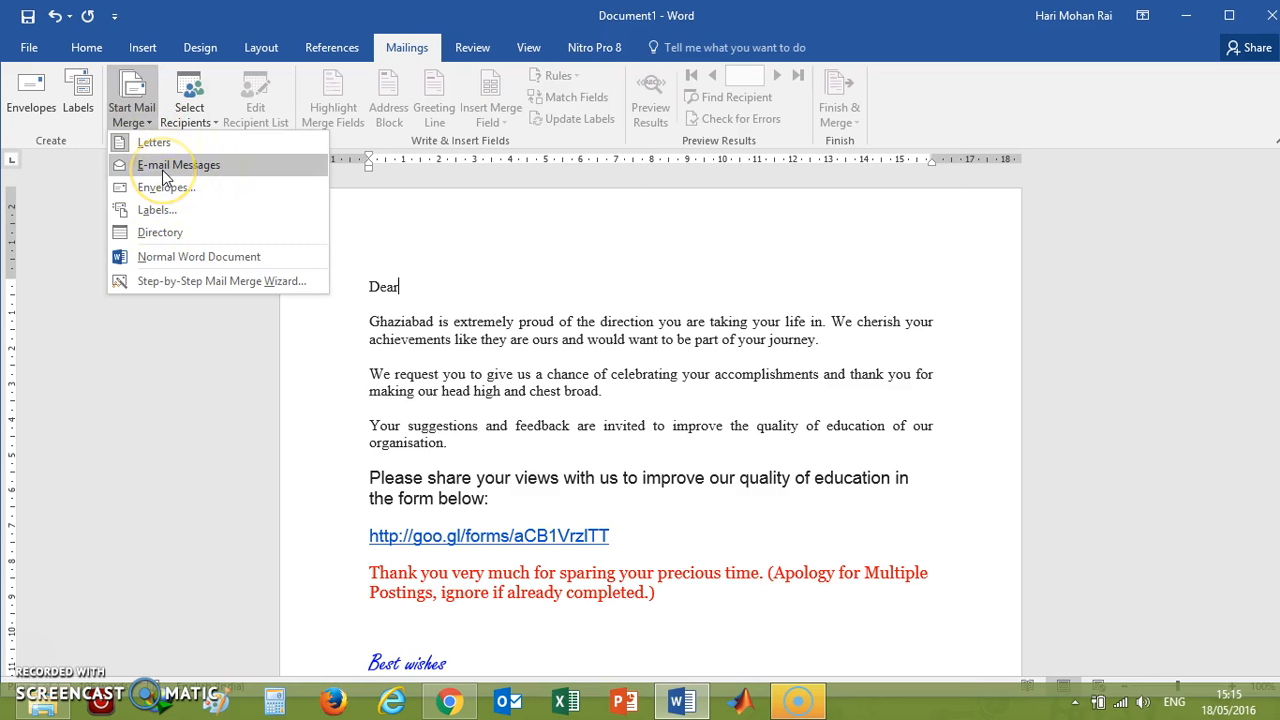
{"action": "mouse_move", "coordinate": [160, 232]}
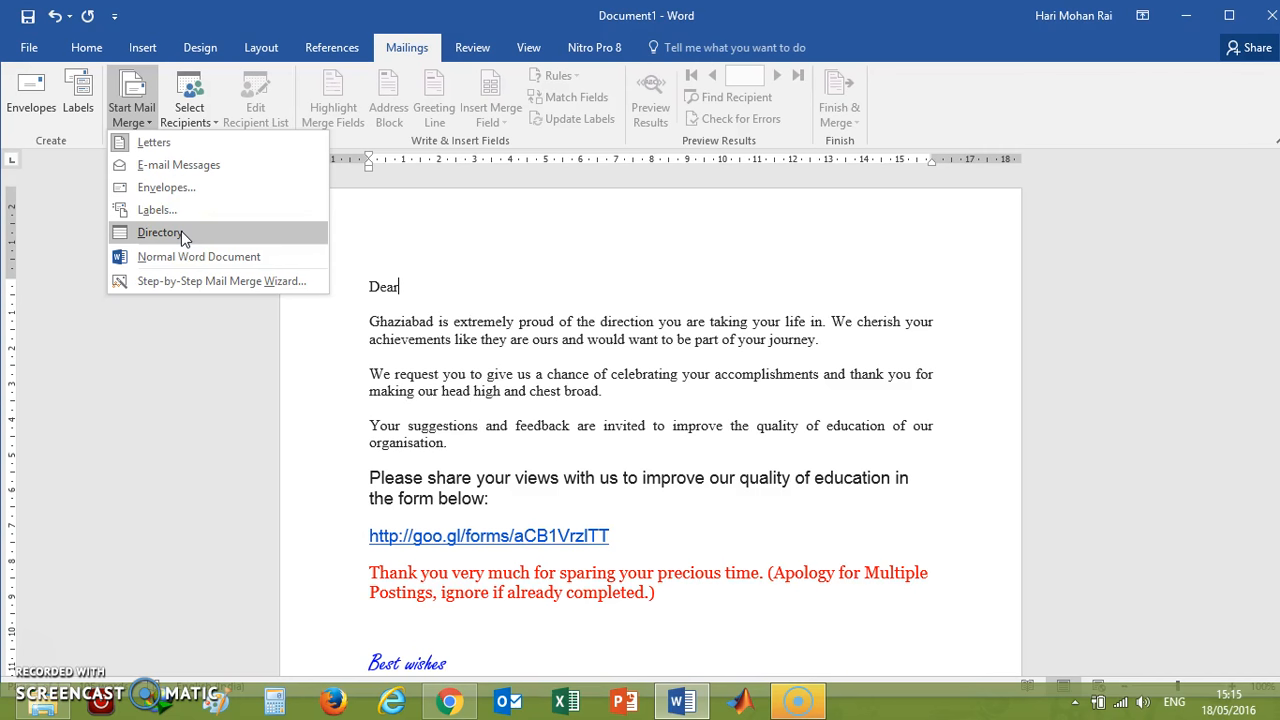
{"action": "mouse_move", "coordinate": [194, 288]}
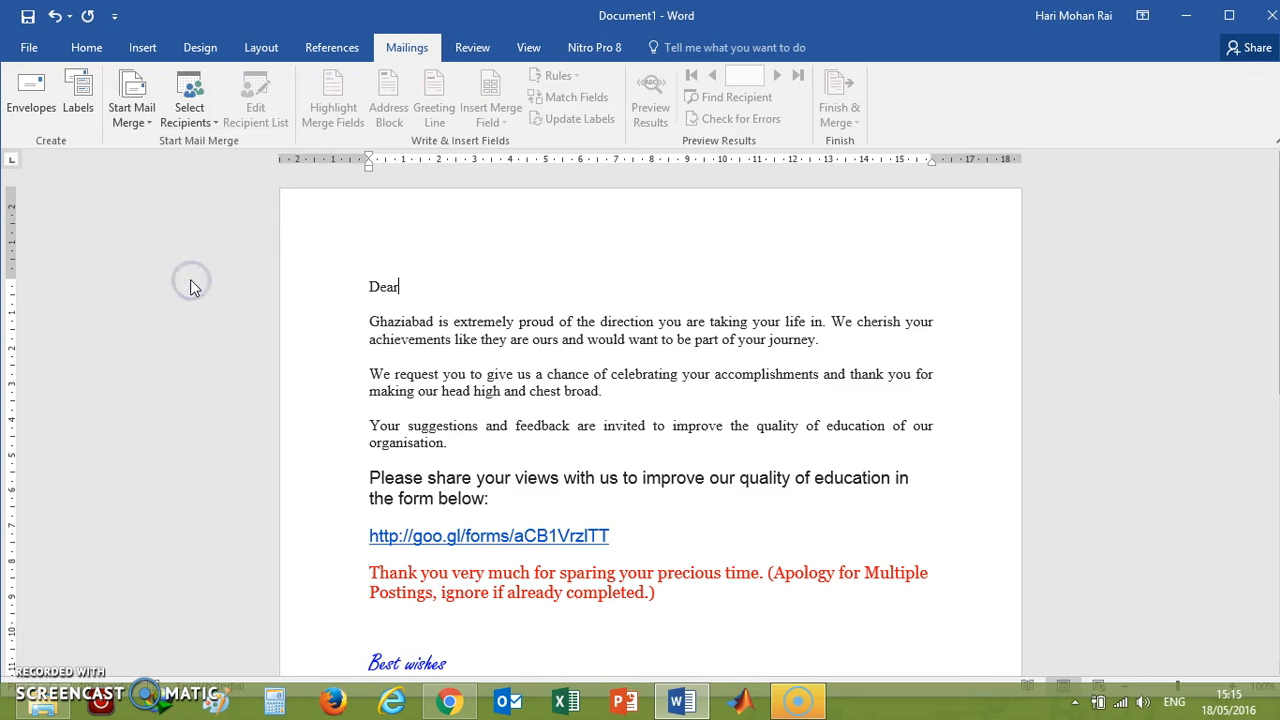
Launch the Step-by-Step Mail Merge Wizard with Letters and advance to the starting document step.
{"action": "left_click", "coordinate": [130, 96]}
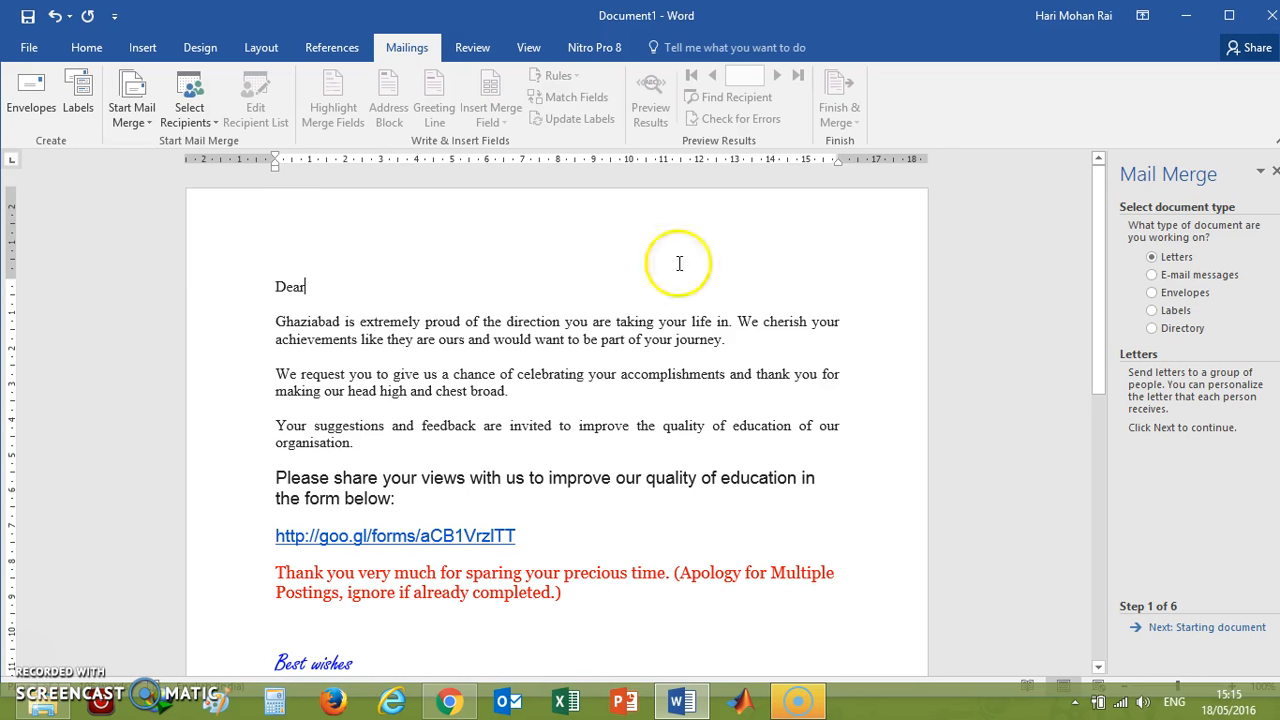
{"action": "mouse_move", "coordinate": [750, 310]}
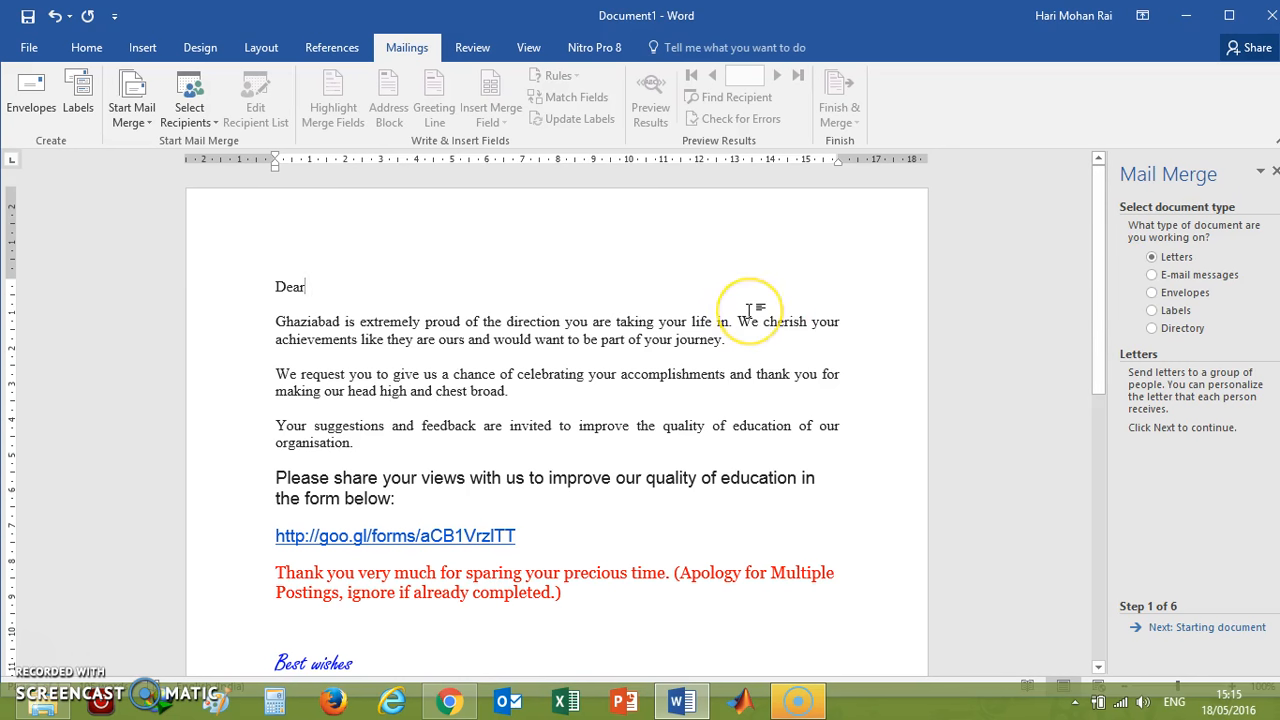
{"action": "mouse_move", "coordinate": [858, 352]}
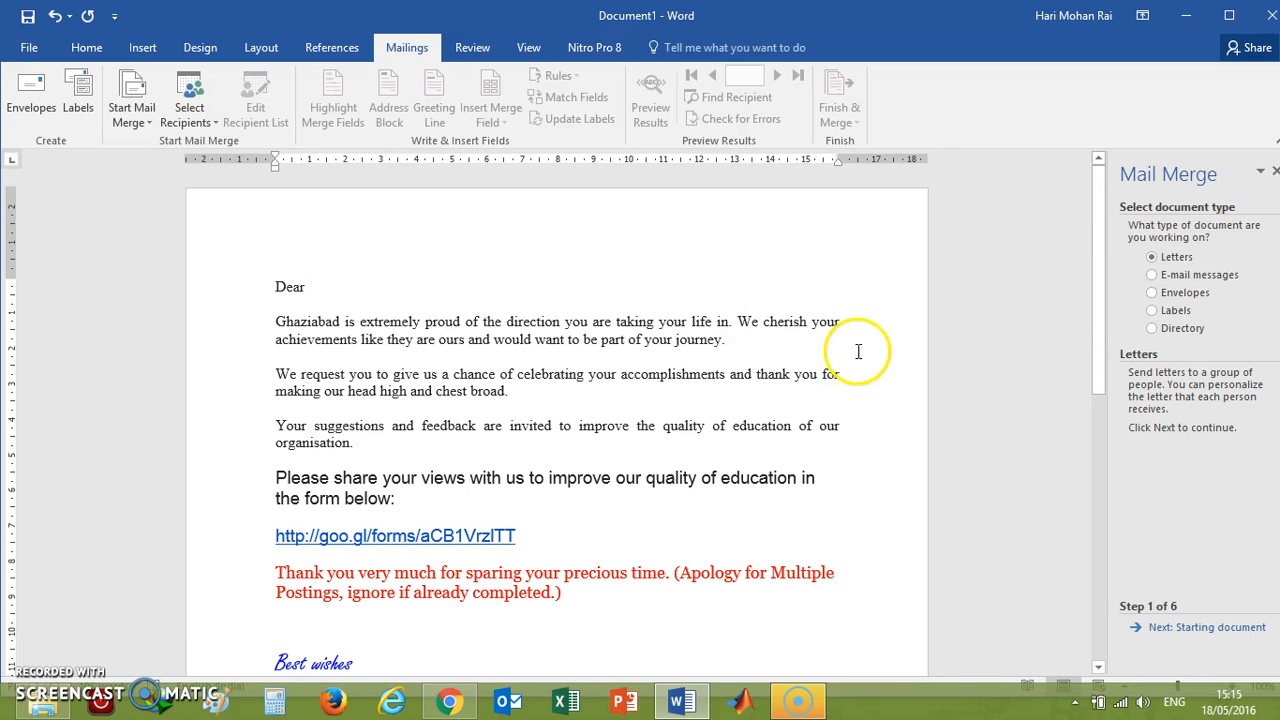
{"action": "mouse_move", "coordinate": [1184, 212]}
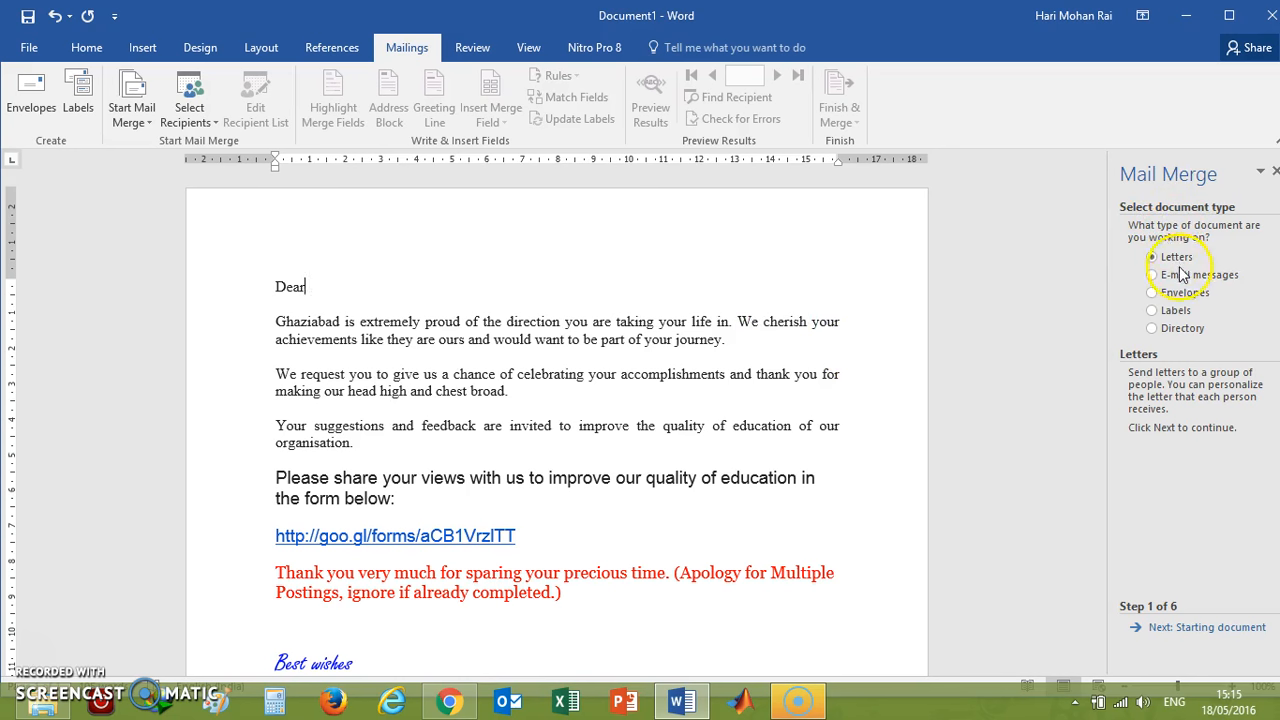
{"action": "mouse_move", "coordinate": [1184, 336]}
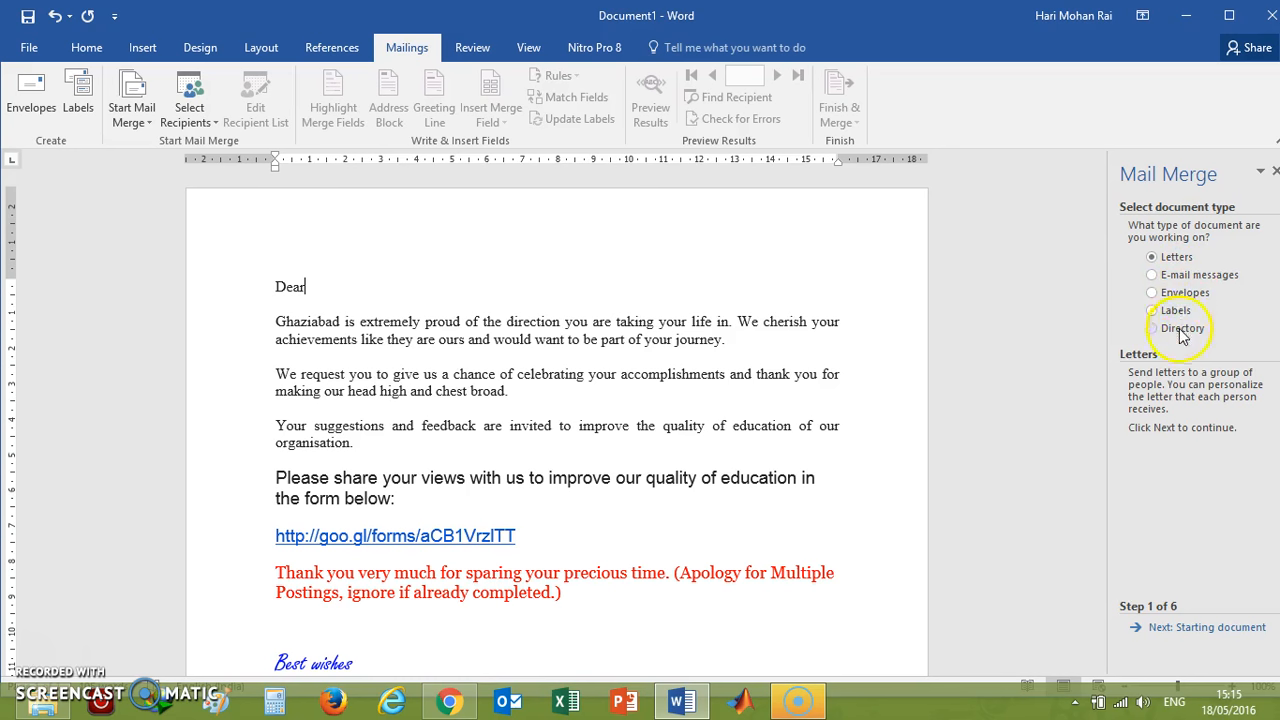
{"action": "left_click", "coordinate": [1152, 256]}
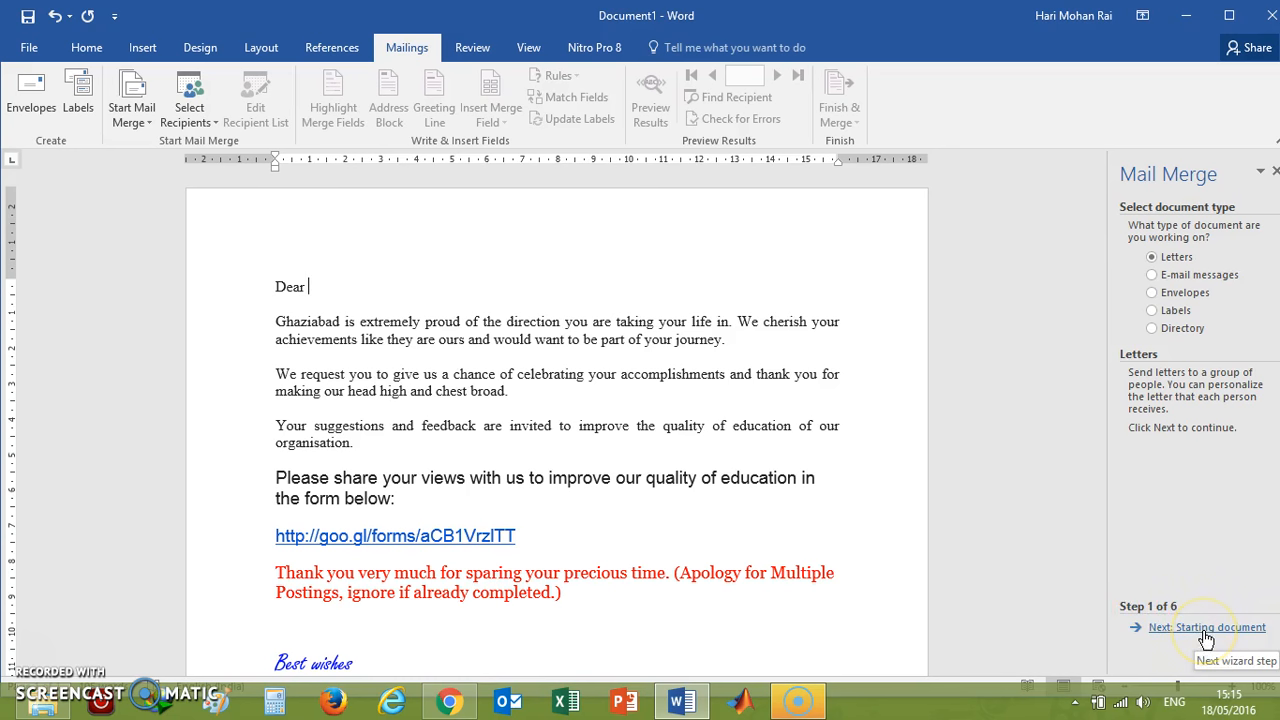
{"action": "left_click", "coordinate": [1206, 628]}
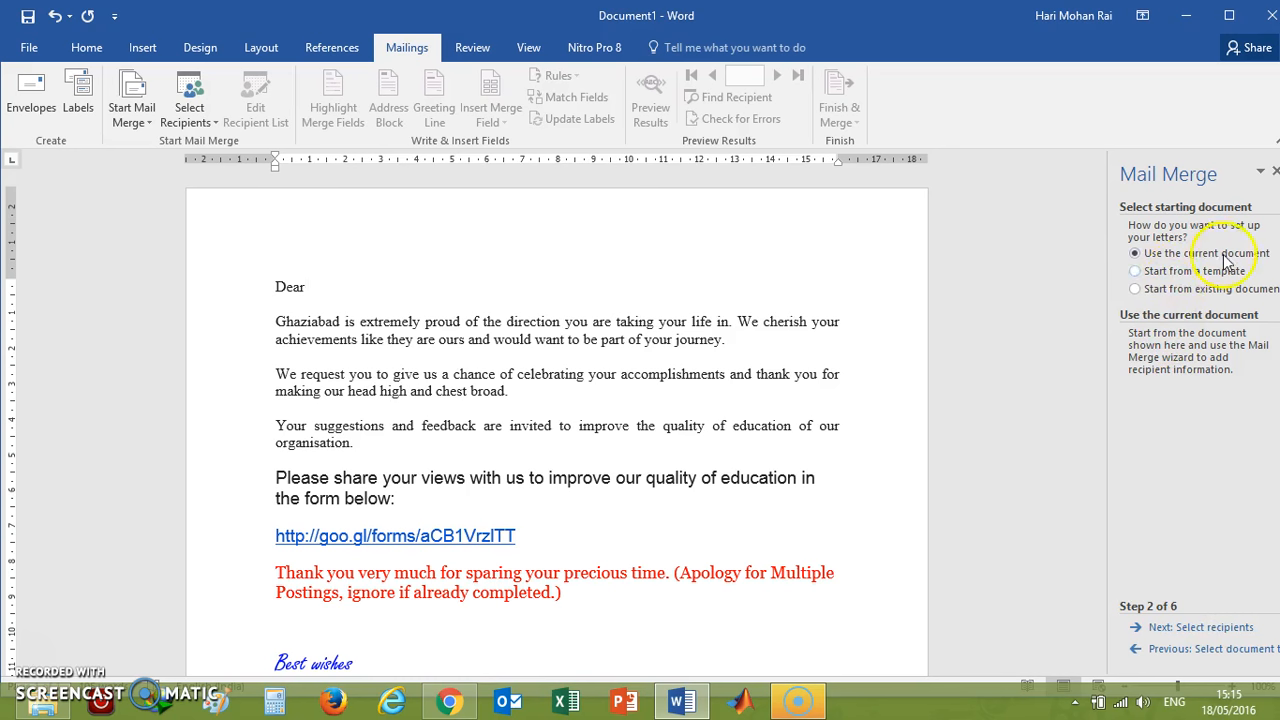
{"action": "mouse_move", "coordinate": [1224, 318]}
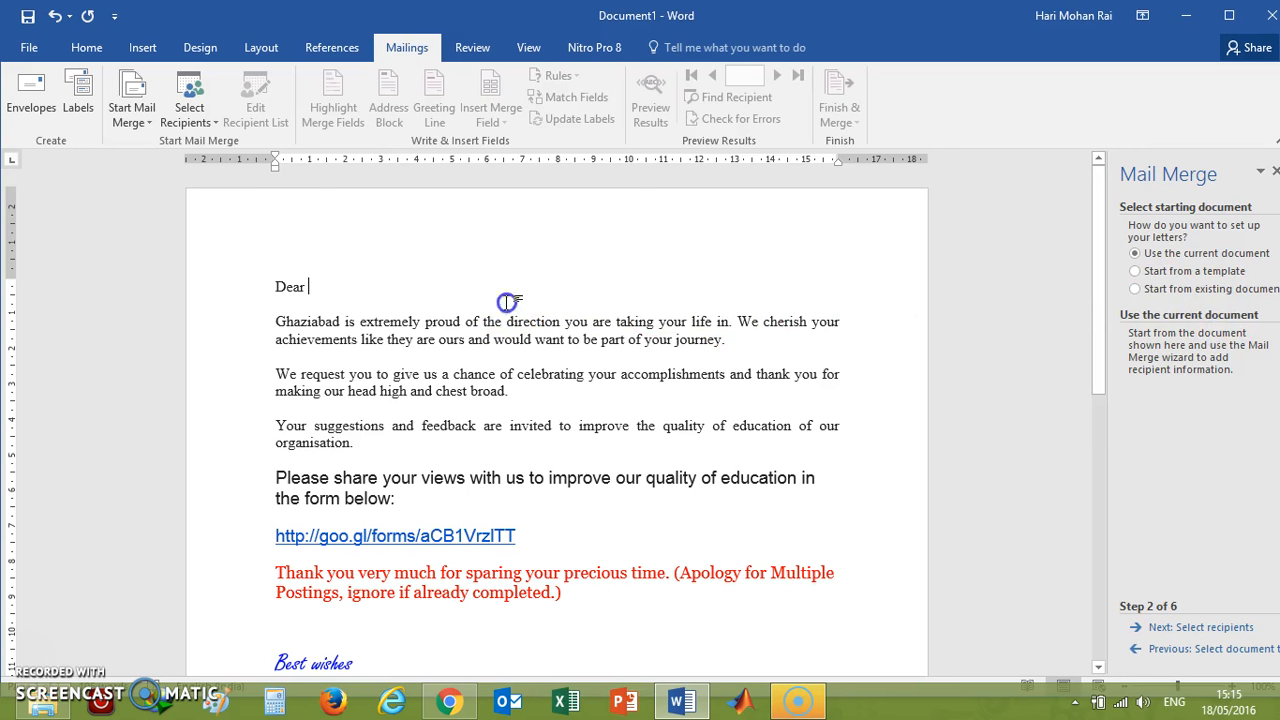
{"action": "mouse_move", "coordinate": [668, 244]}
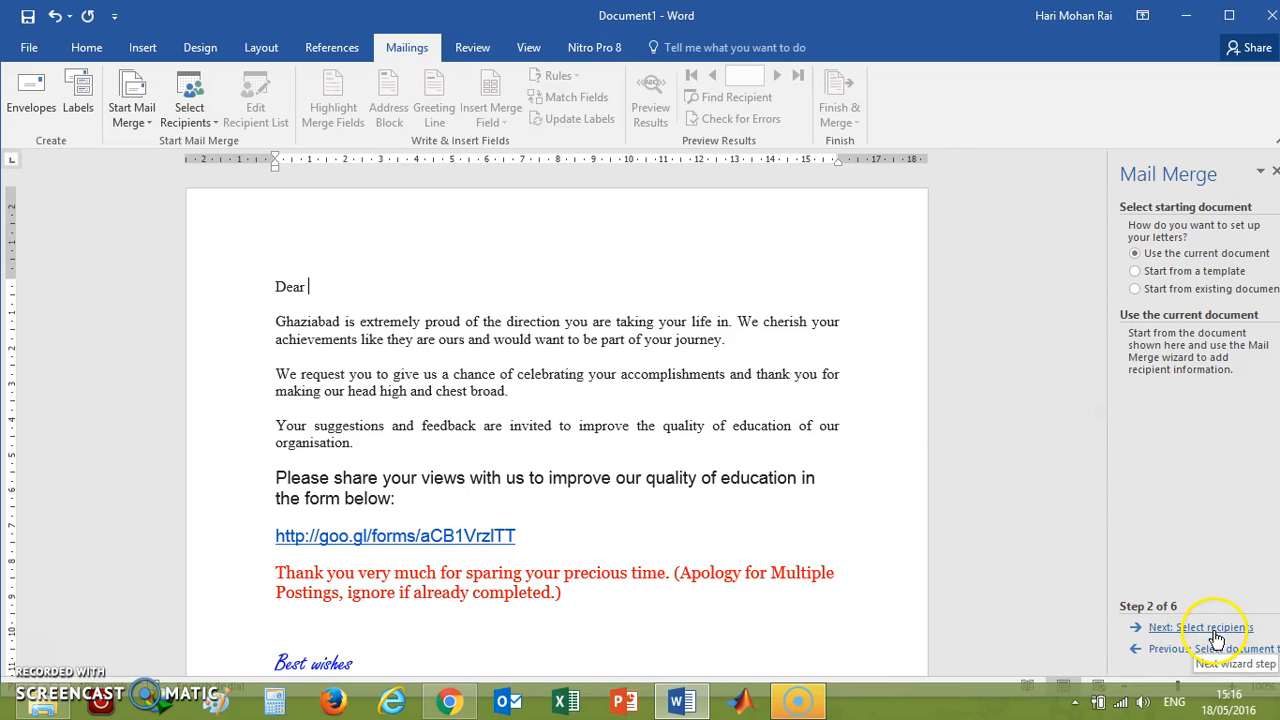
Keep the current document and advance to step 3, selecting recipients from an existing list.
{"action": "left_click", "coordinate": [1212, 628]}
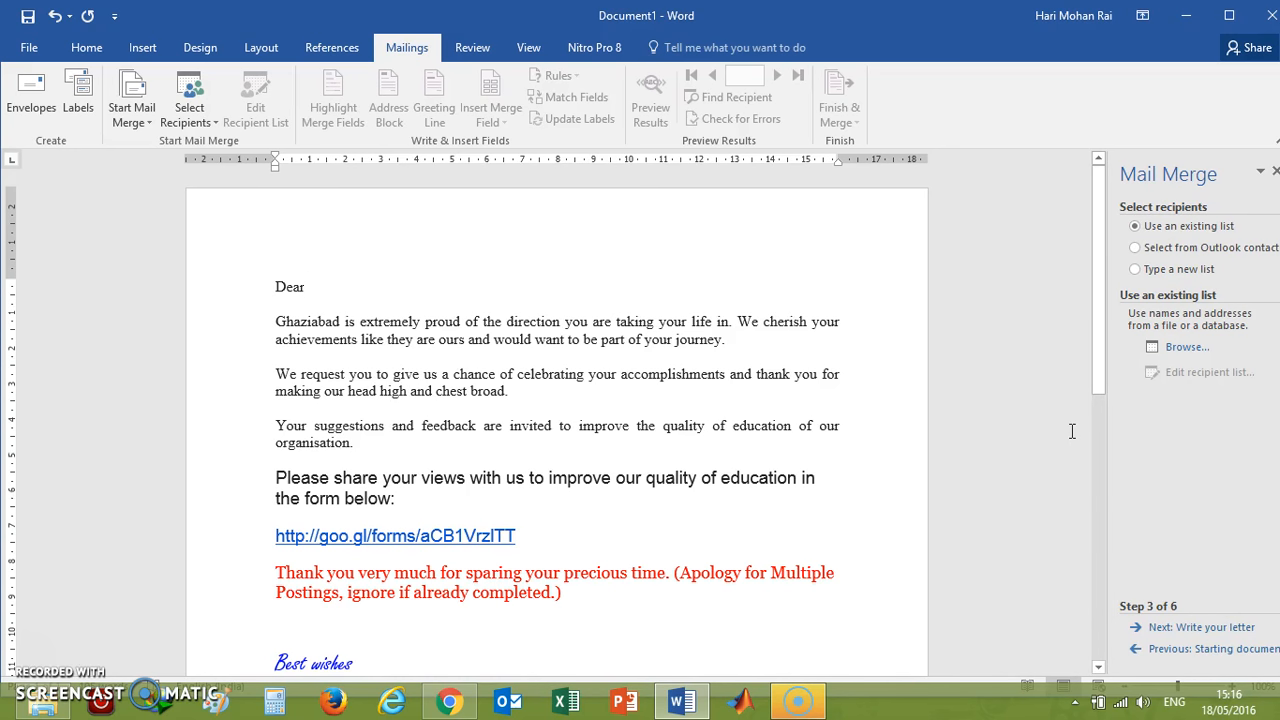
{"action": "left_click", "coordinate": [308, 288]}
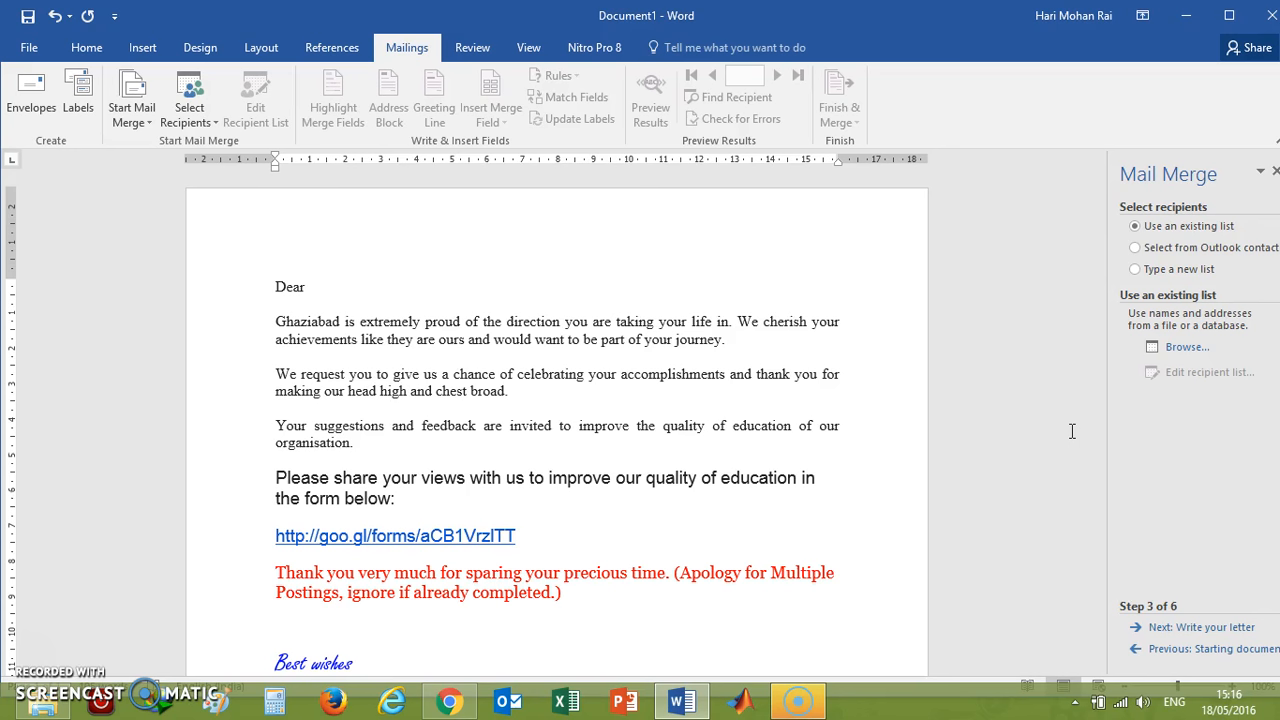
{"action": "left_click", "coordinate": [310, 286]}
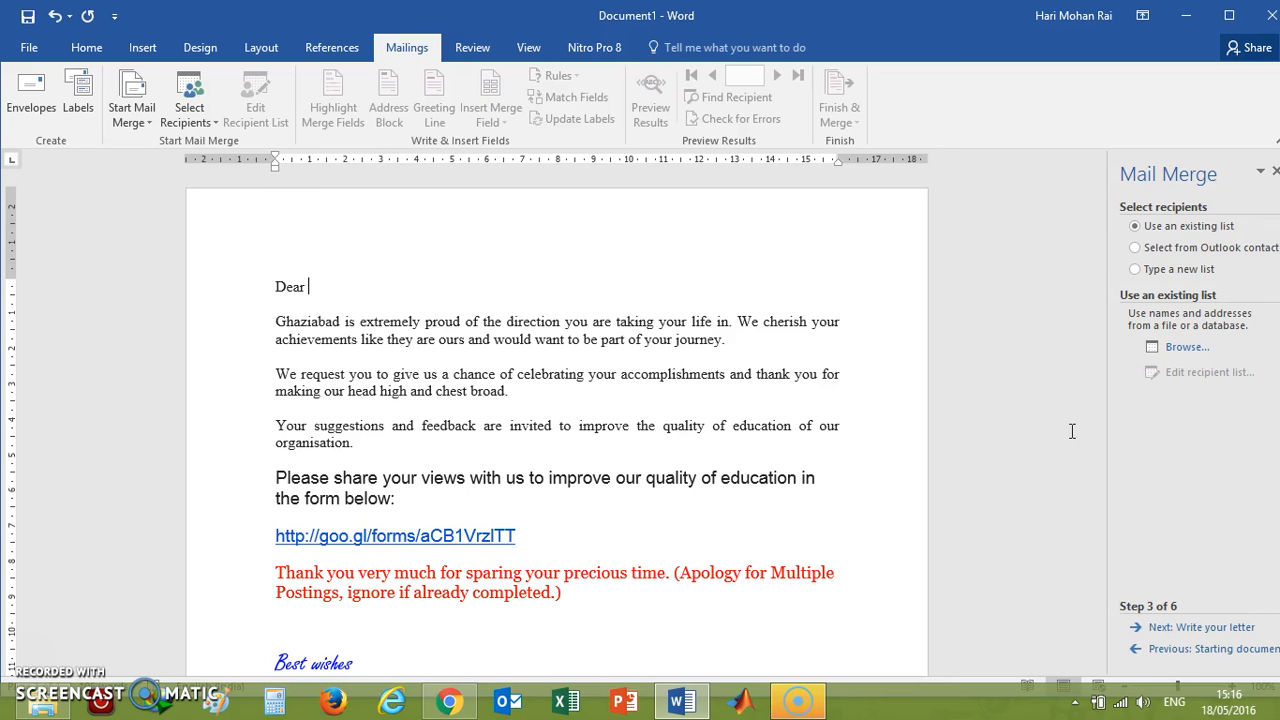
{"action": "mouse_move", "coordinate": [1224, 450]}
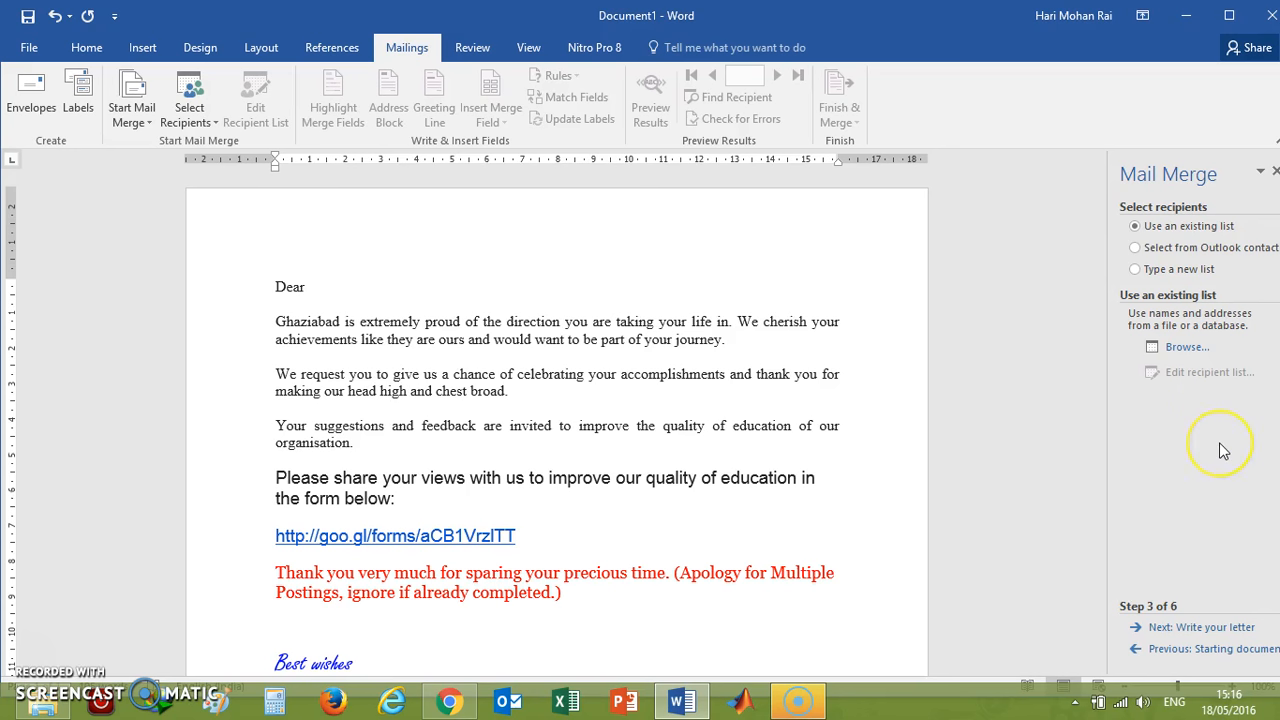
{"action": "mouse_move", "coordinate": [1222, 450]}
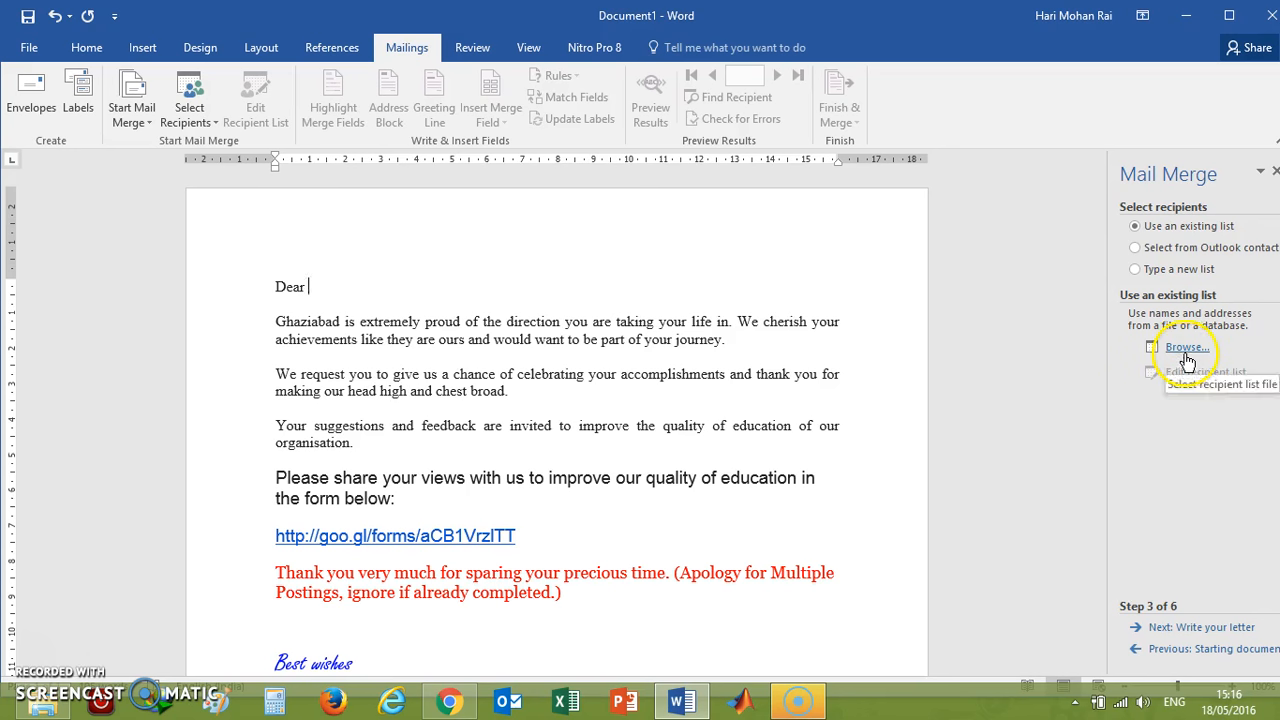
Browse to the NBA folder and choose the NBA Mastersheet Excel workbook as the data source.
{"action": "left_click", "coordinate": [1186, 348]}
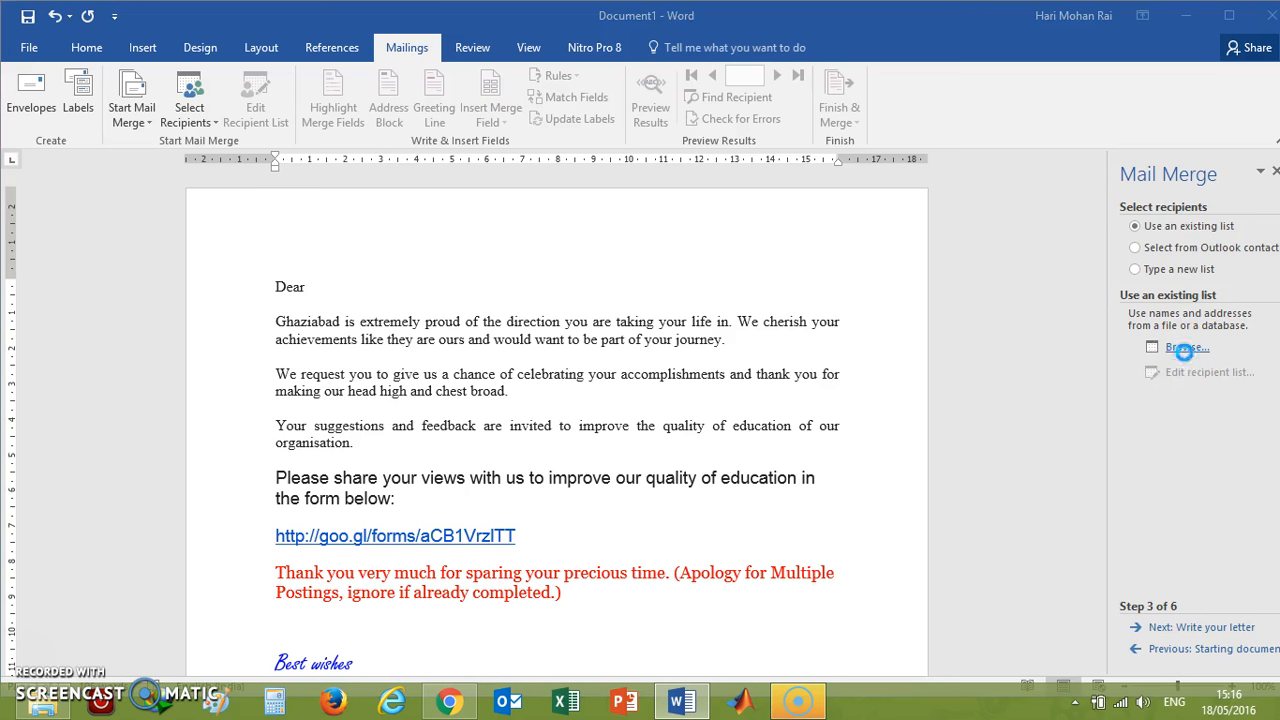
{"action": "left_click", "coordinate": [1188, 348]}
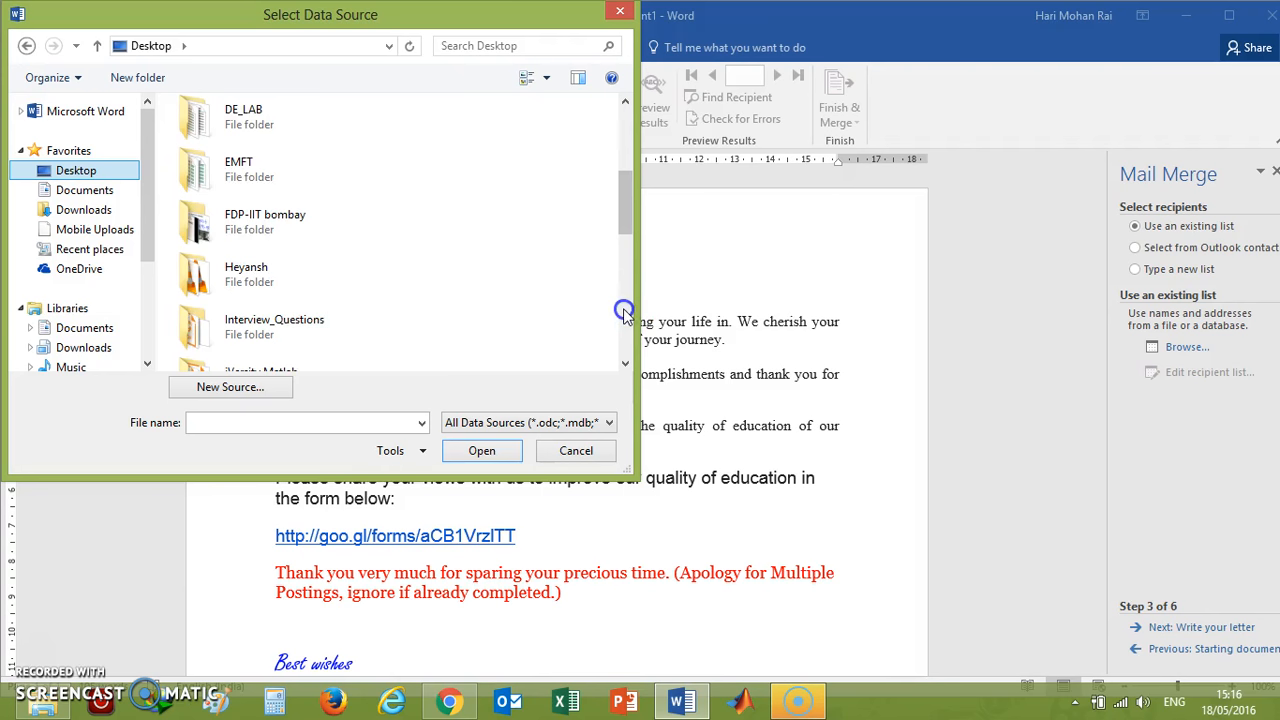
{"action": "scroll", "scroll_direction": "down", "scroll_amount": 3}
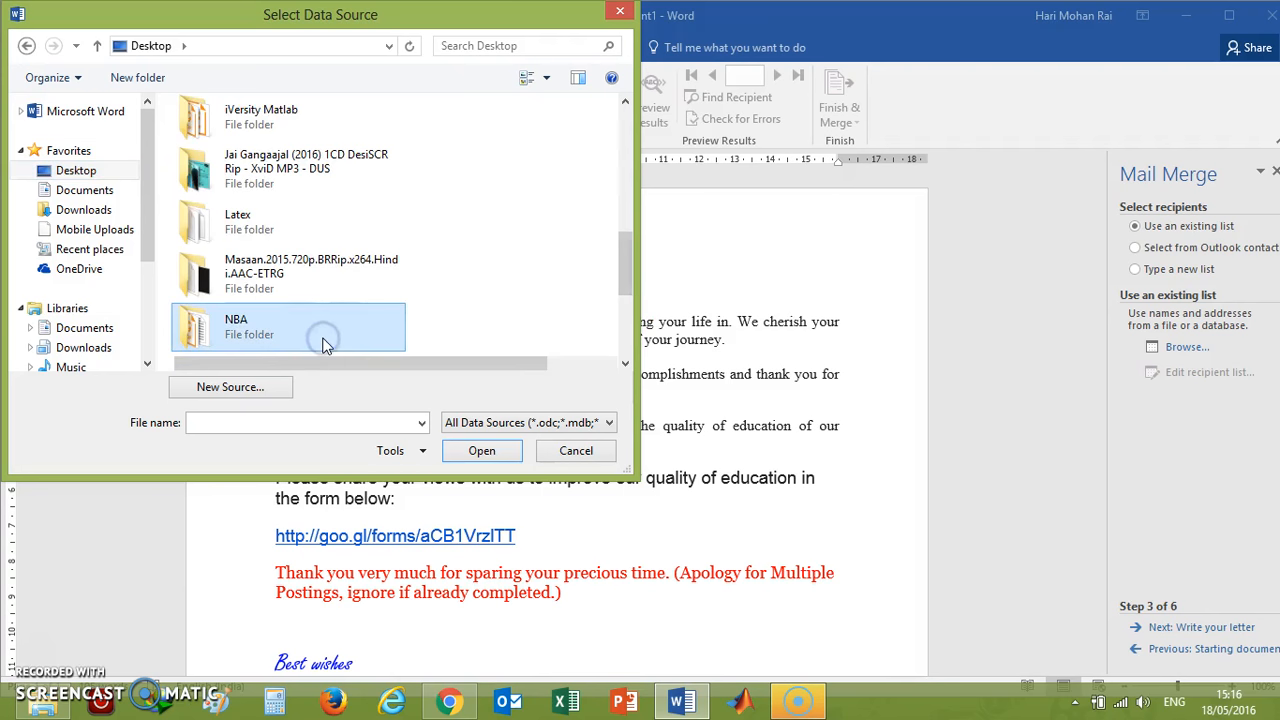
{"action": "double_click", "coordinate": [288, 326]}
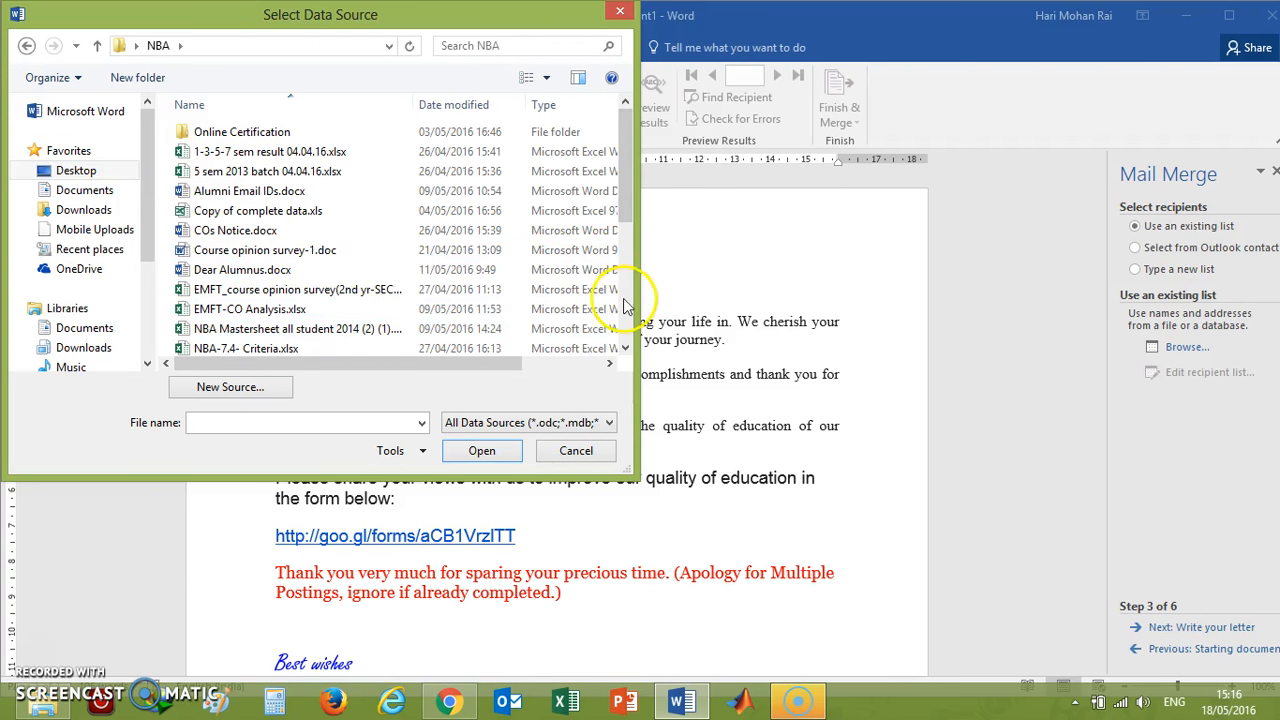
{"action": "left_click", "coordinate": [576, 450]}
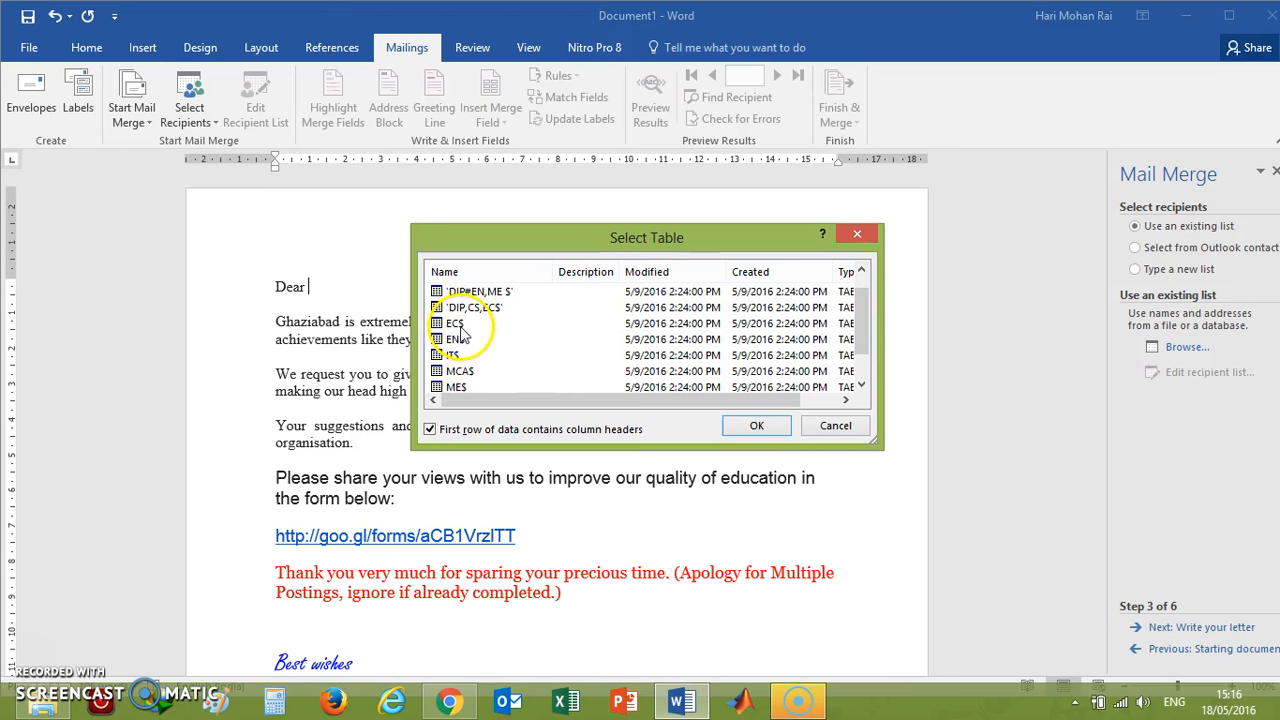
Load the ENS sheet as the recipient table and confirm its records.
{"action": "left_click", "coordinate": [456, 338]}
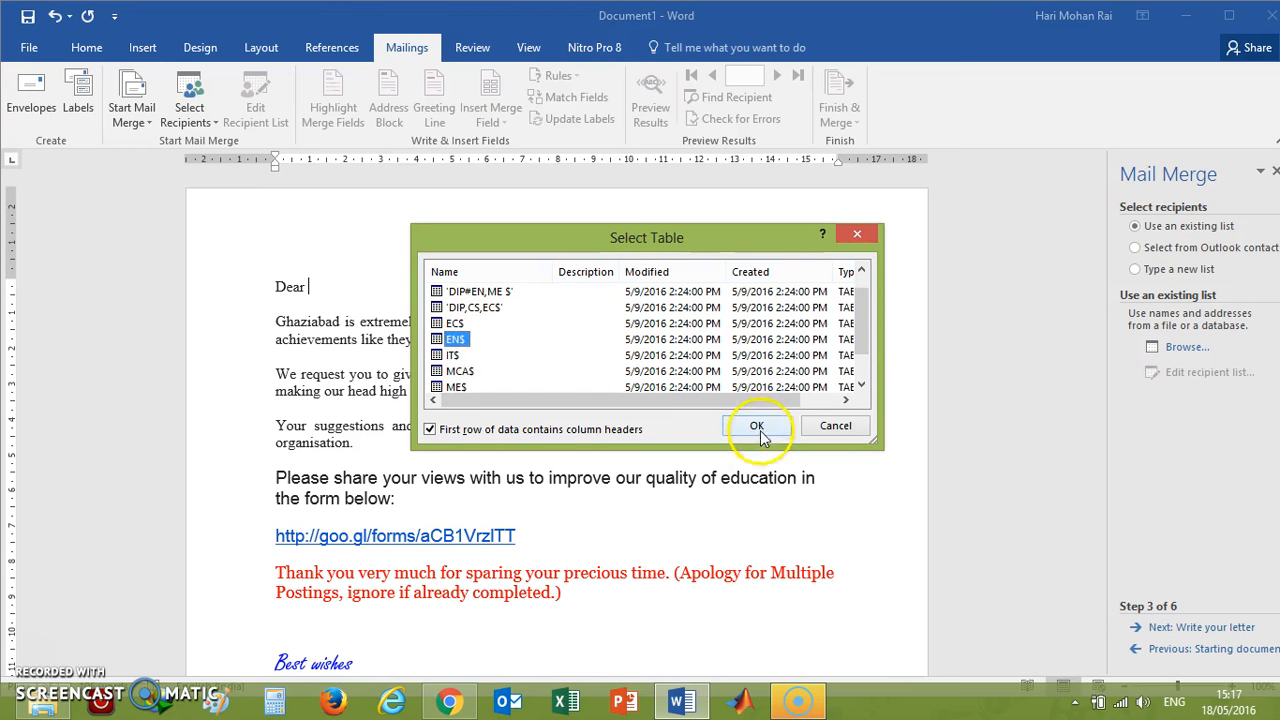
{"action": "left_click", "coordinate": [756, 424]}
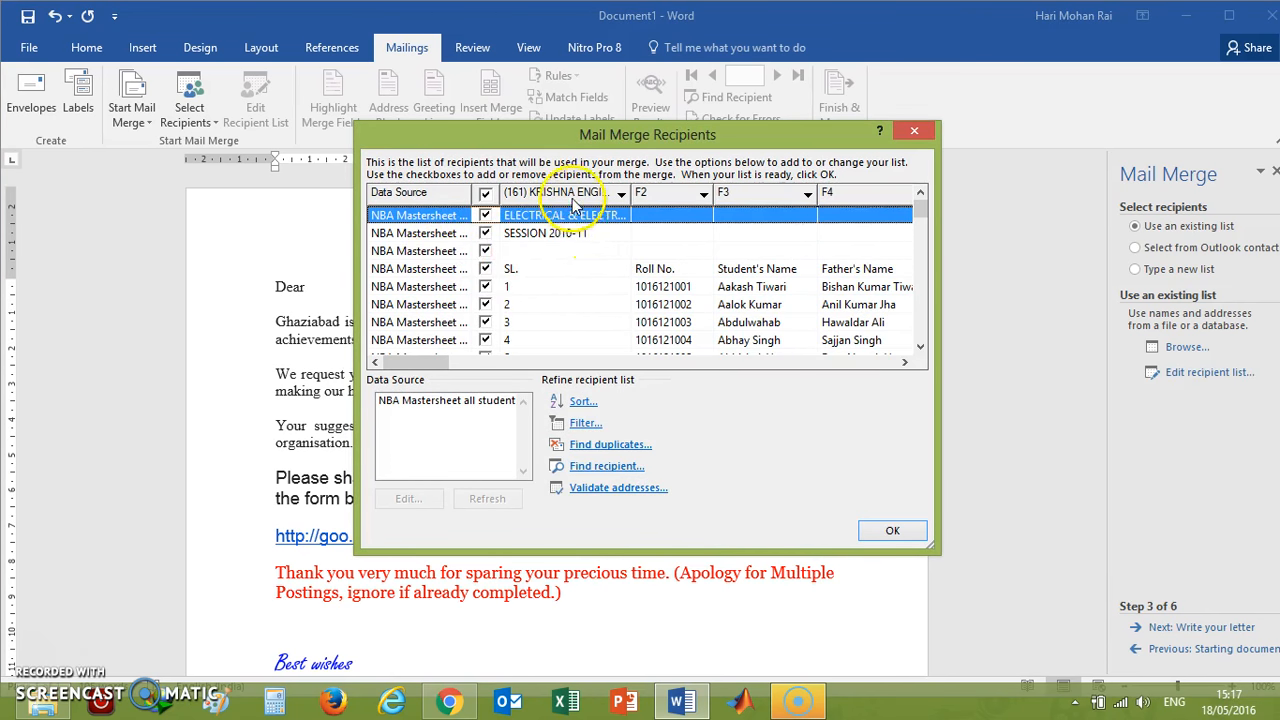
{"action": "left_click", "coordinate": [558, 268]}
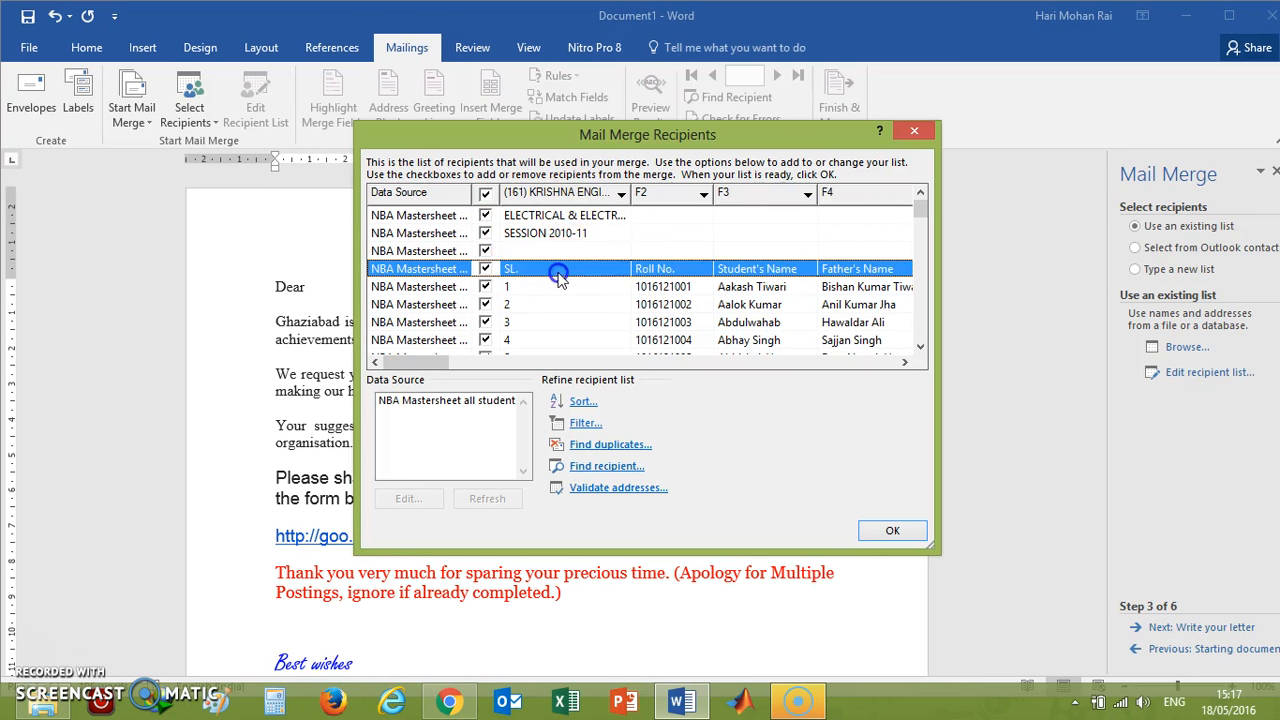
{"action": "mouse_move", "coordinate": [668, 268]}
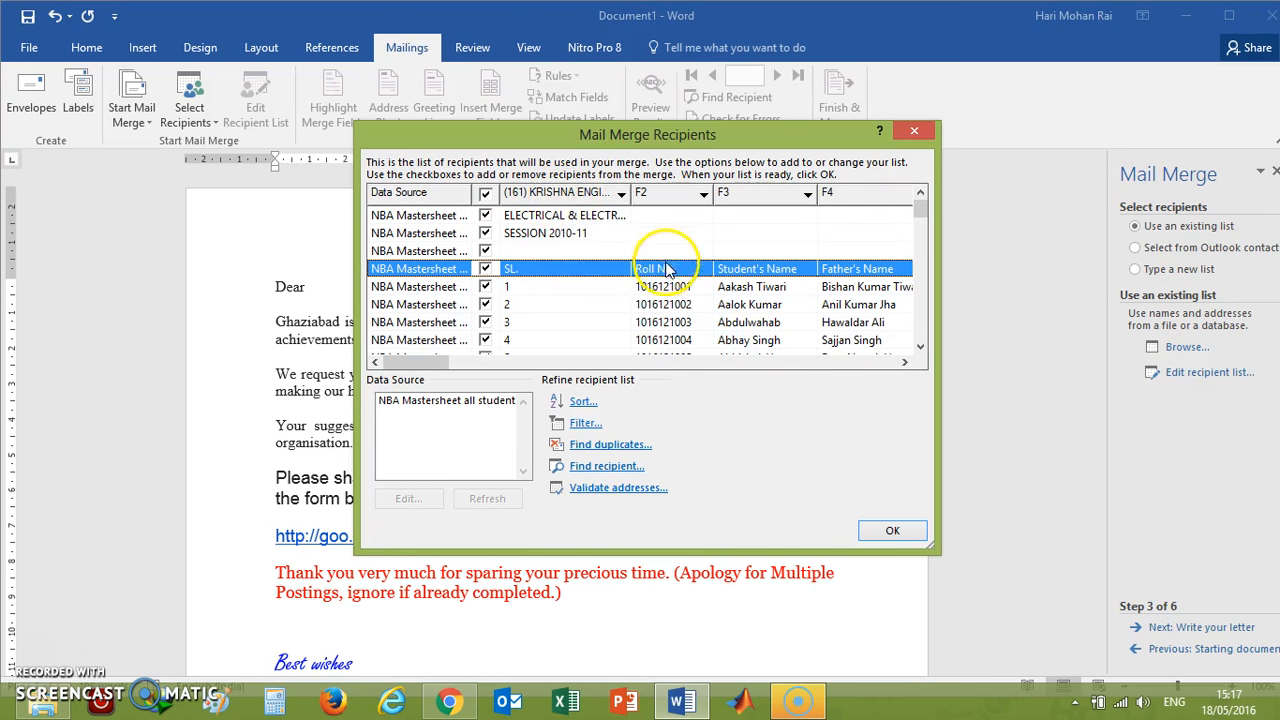
{"action": "mouse_move", "coordinate": [758, 276]}
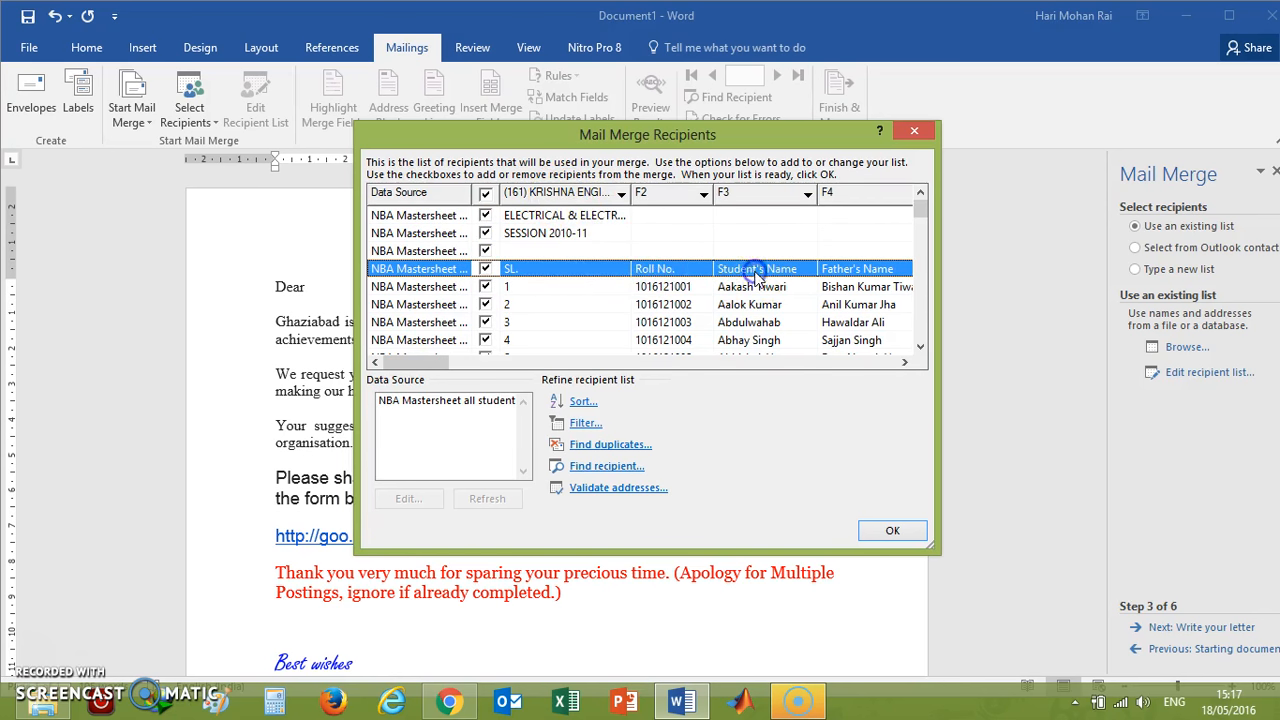
{"action": "mouse_move", "coordinate": [900, 358]}
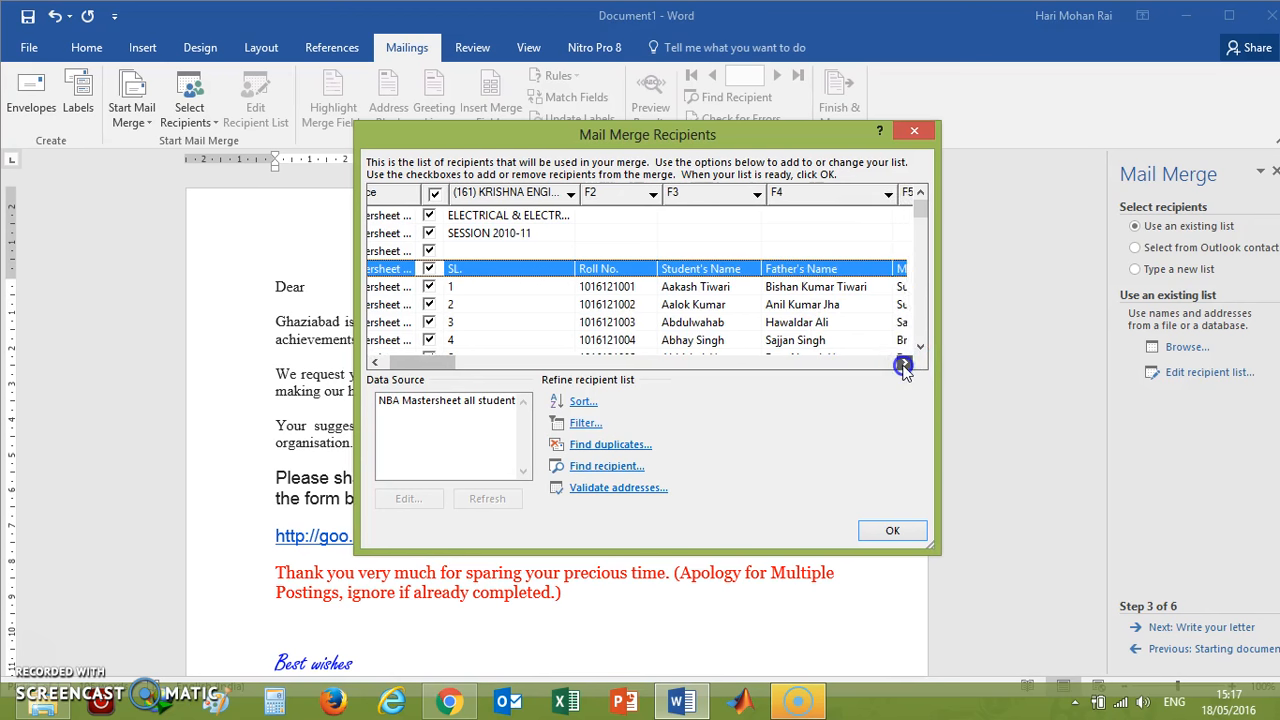
Review the student records' columns from roll numbers through emails and addresses.
{"action": "left_click", "coordinate": [904, 362]}
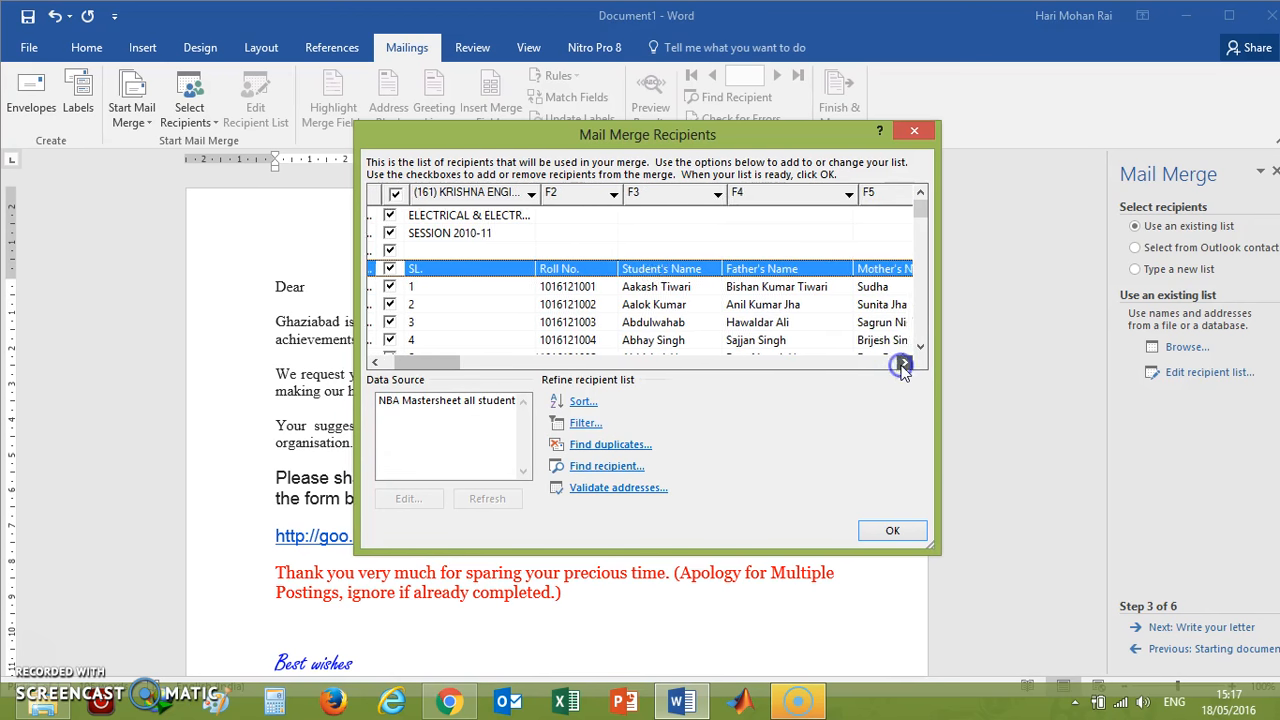
{"action": "left_click", "coordinate": [904, 362]}
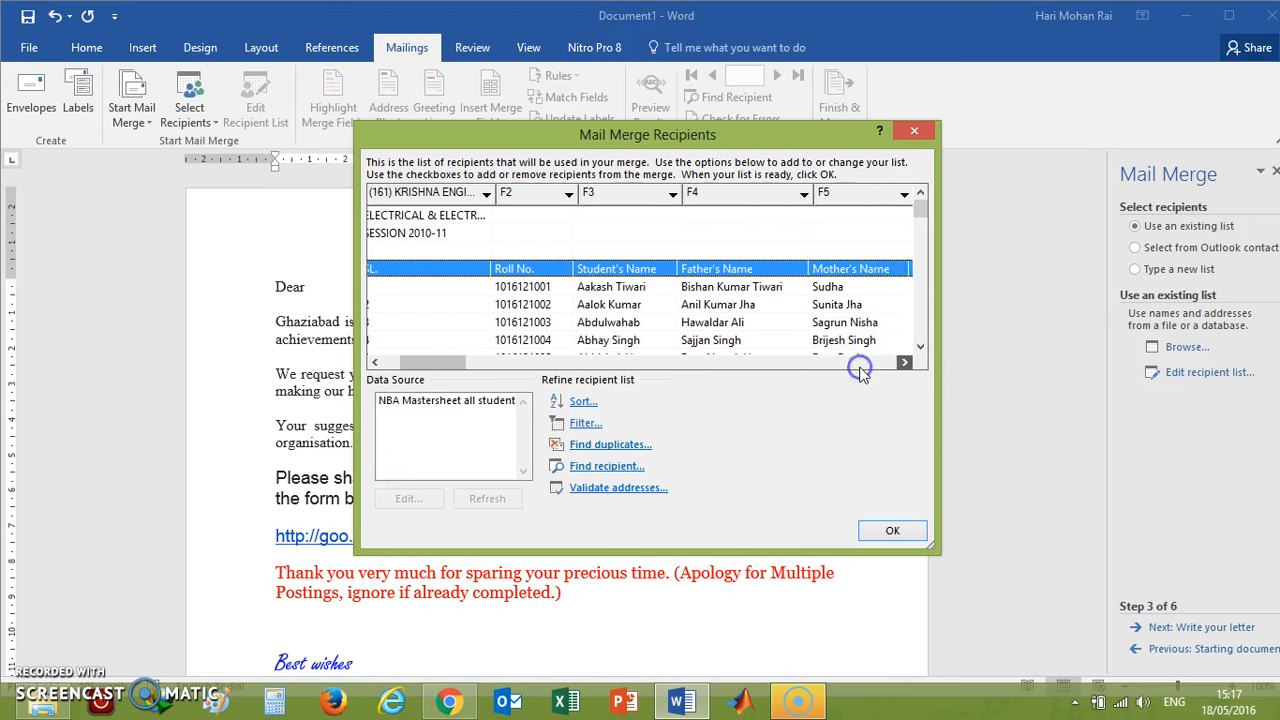
{"action": "left_click", "coordinate": [904, 362]}
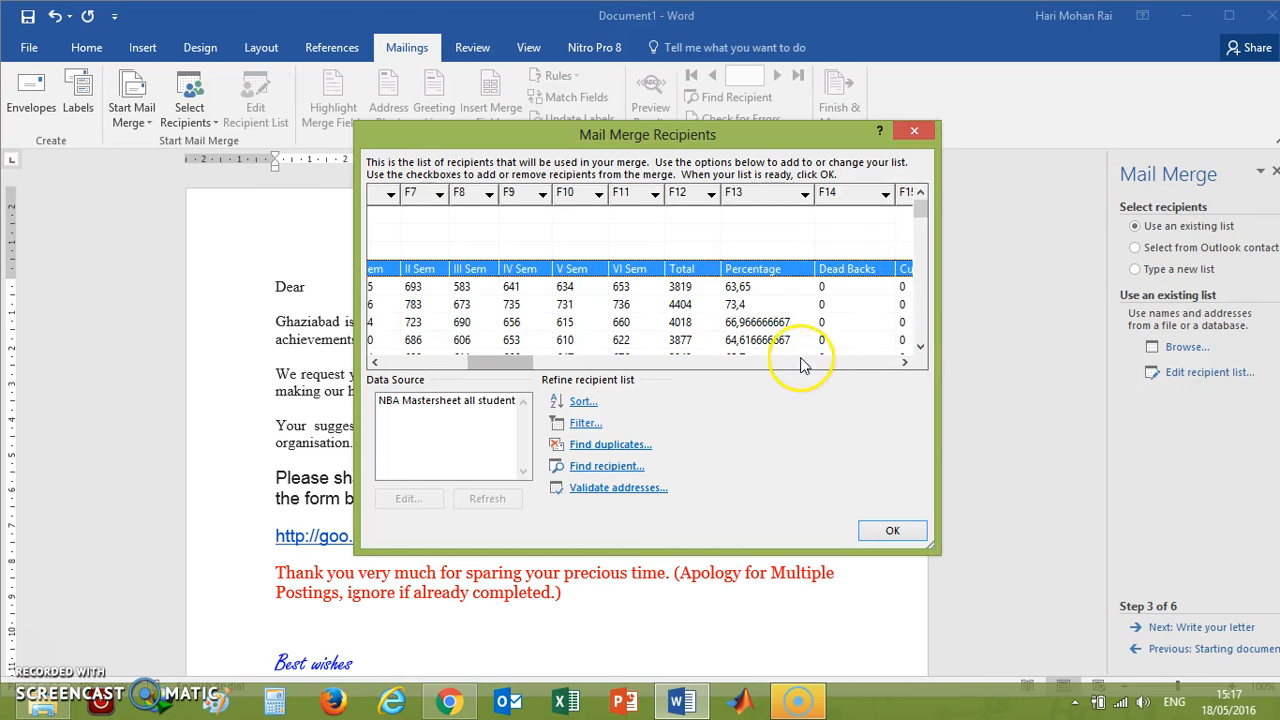
{"action": "scroll", "scroll_direction": "right", "scroll_amount": 3}
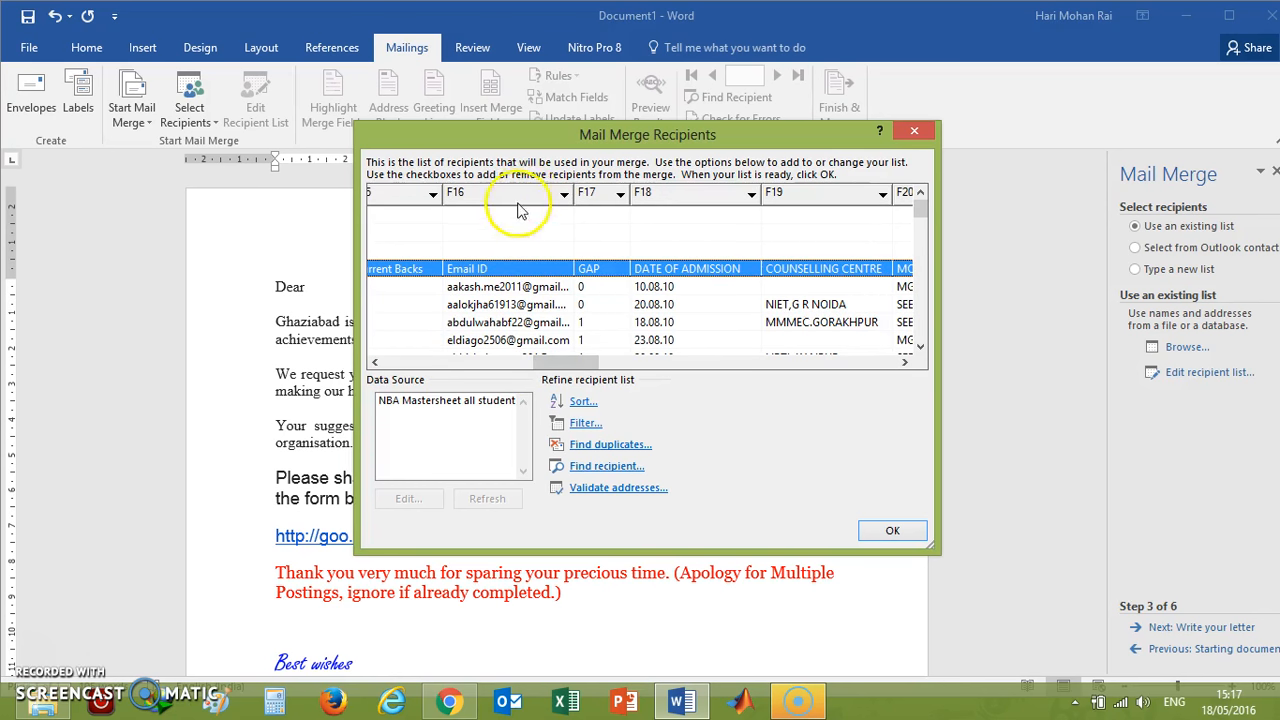
{"action": "mouse_move", "coordinate": [694, 372]}
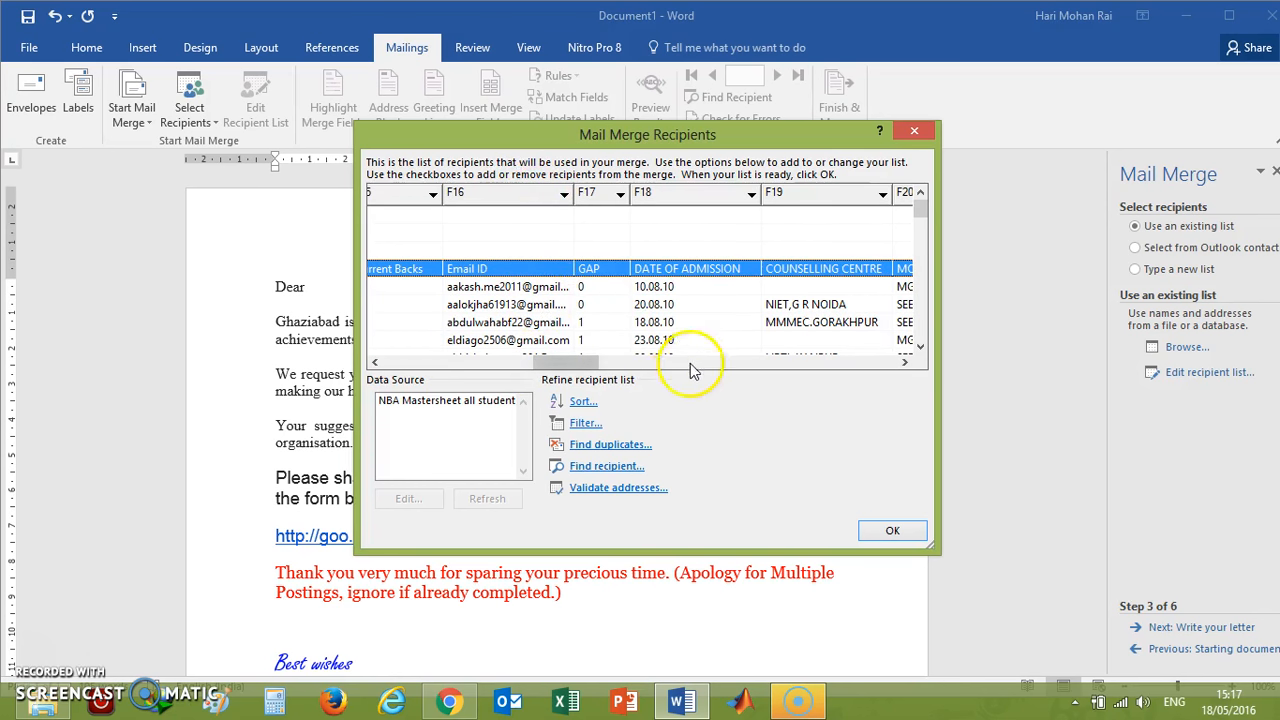
{"action": "scroll", "scroll_direction": "right", "scroll_amount": 3}
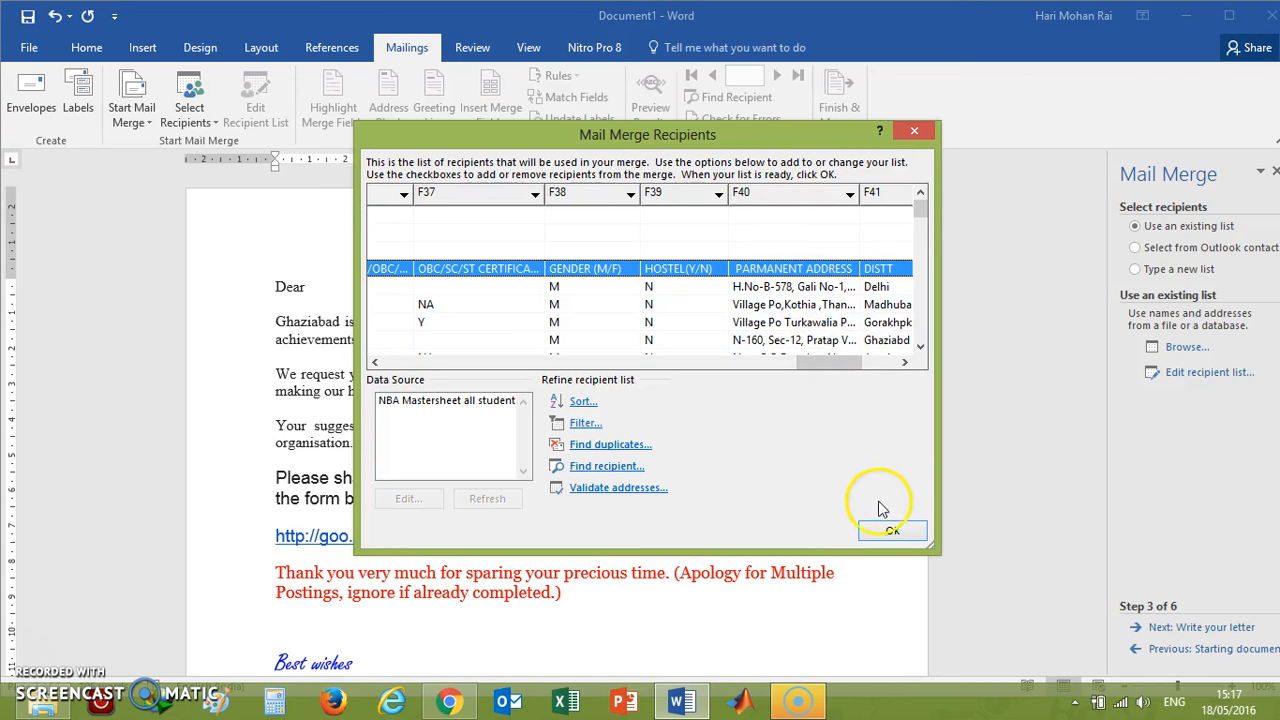
Accept the recipient list, advance to step 4 and place the insertion point after 'Dear'.
{"action": "left_click", "coordinate": [892, 530]}
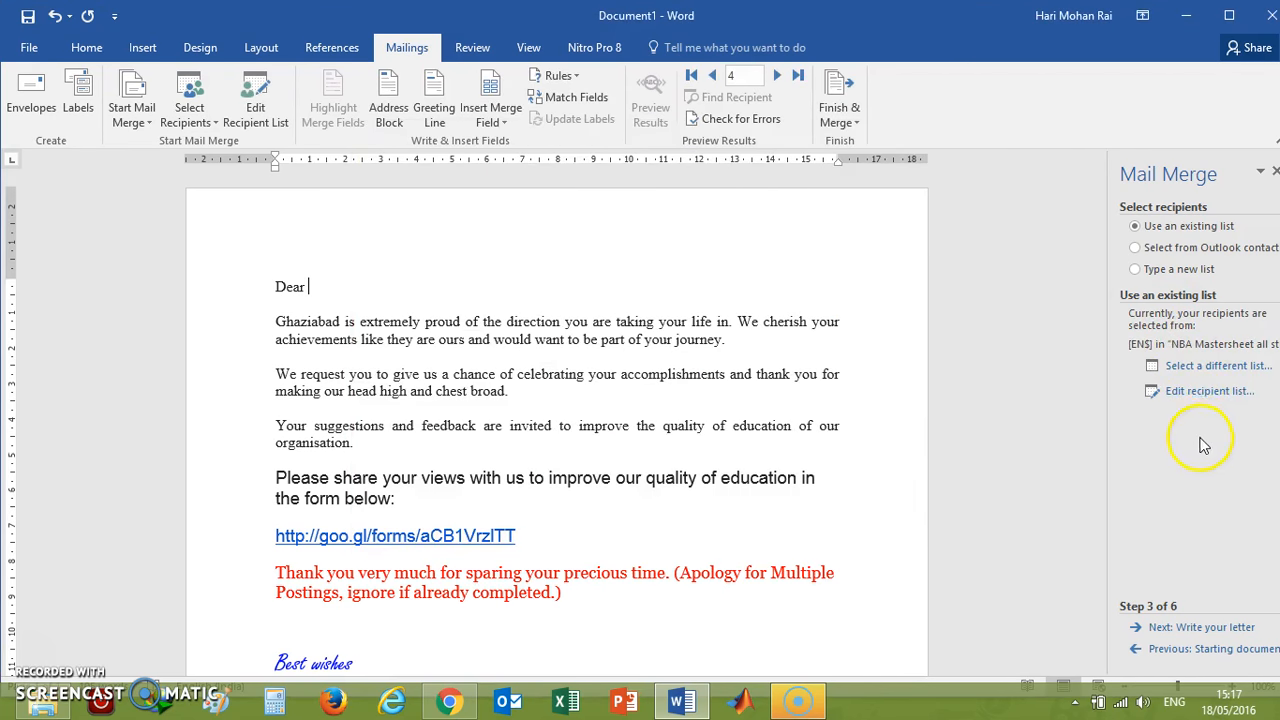
{"action": "mouse_move", "coordinate": [1212, 390]}
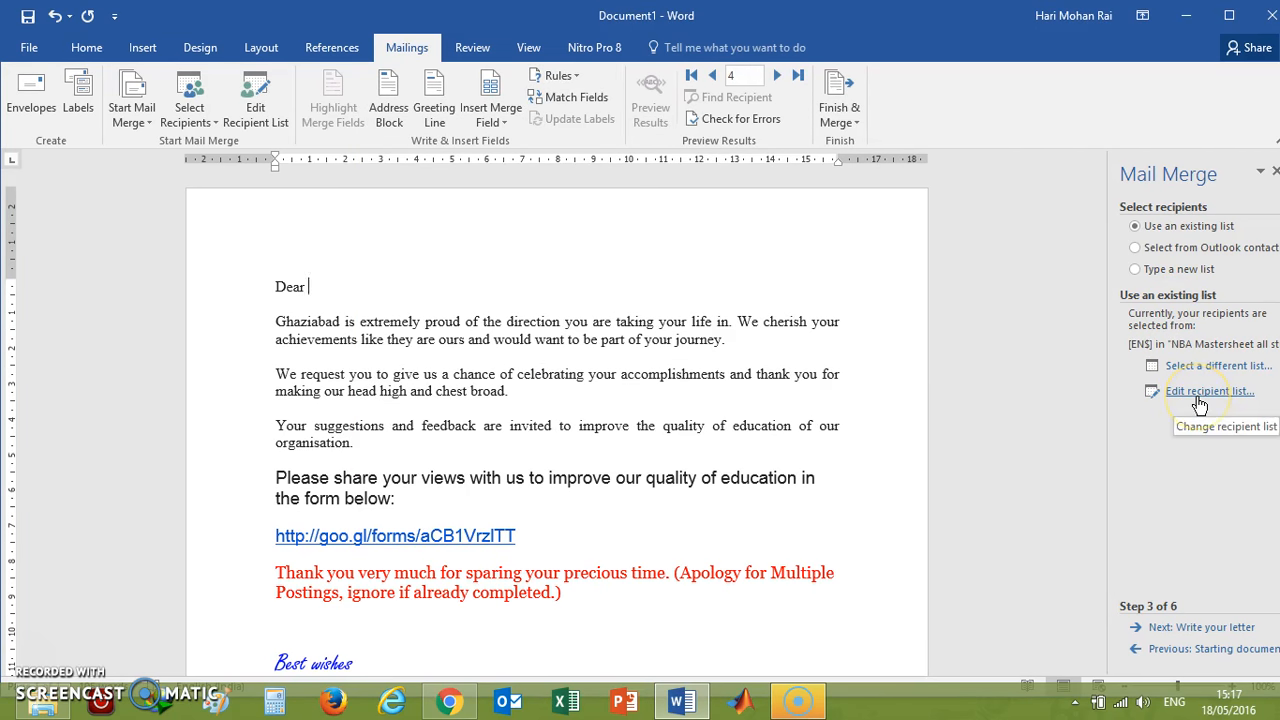
{"action": "mouse_move", "coordinate": [1216, 364]}
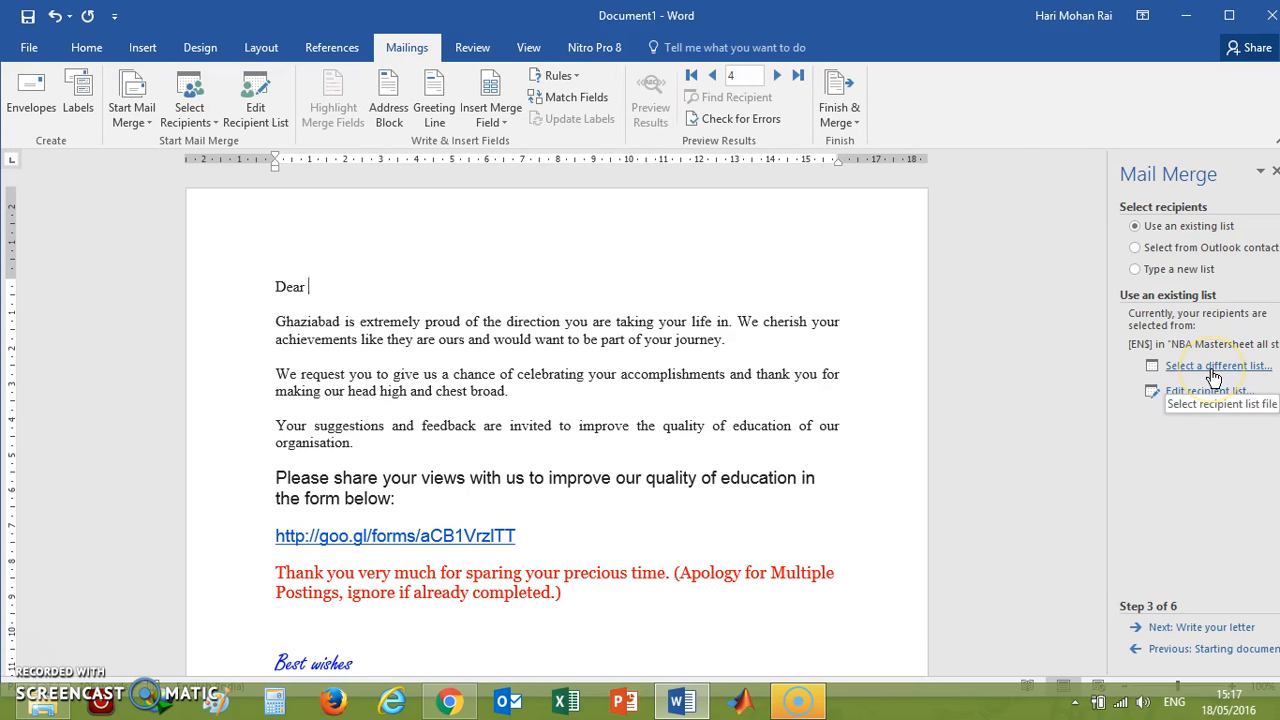
{"action": "mouse_move", "coordinate": [1204, 616]}
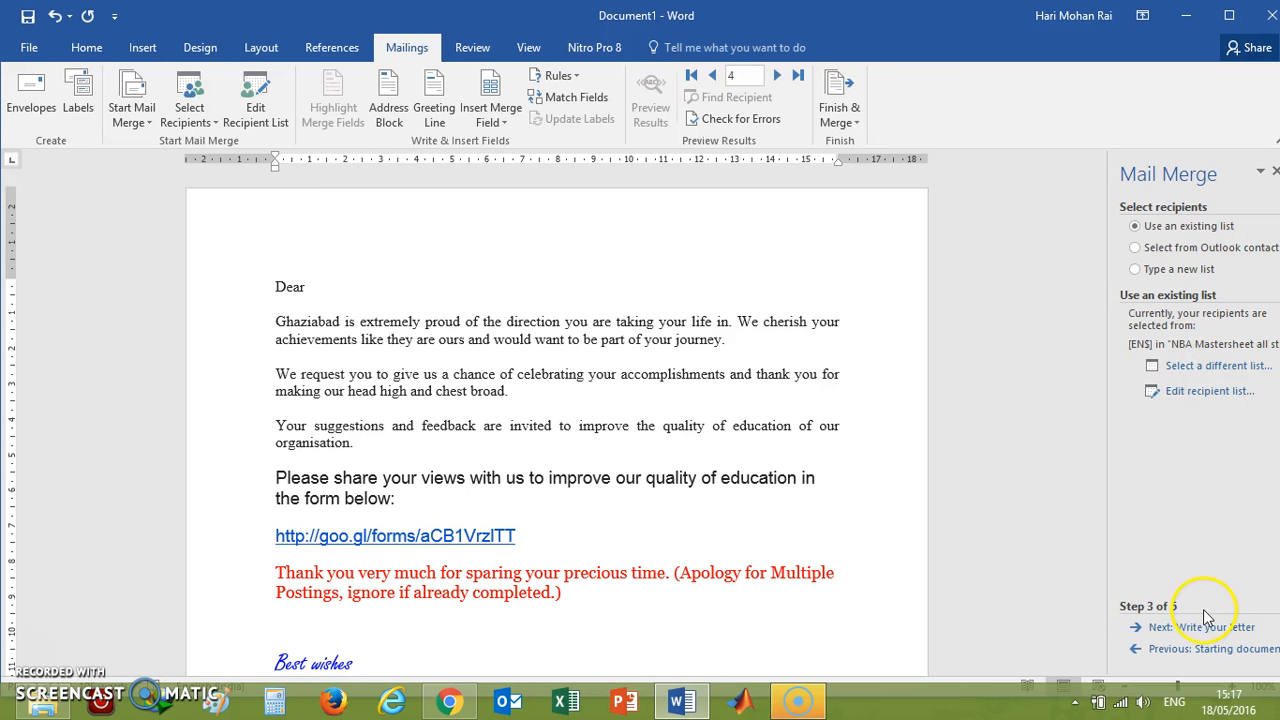
{"action": "left_click", "coordinate": [1224, 628]}
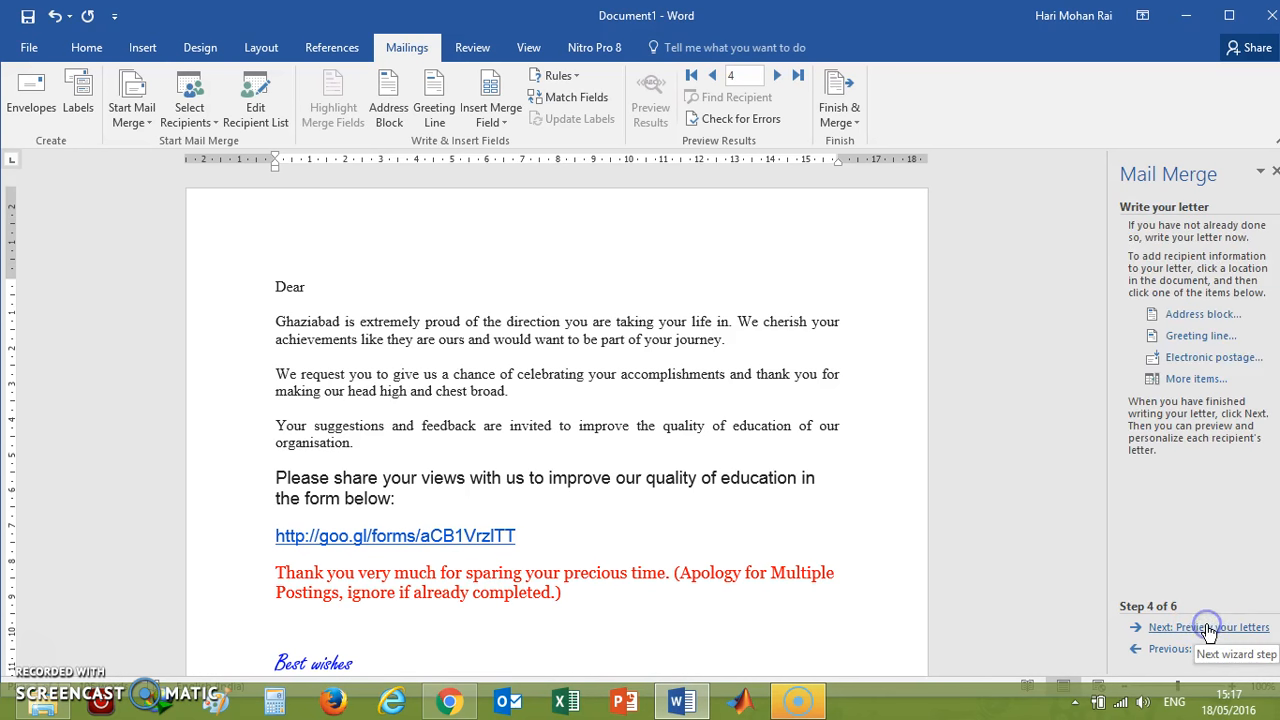
{"action": "scroll", "scroll_direction": "down", "scroll_amount": 3}
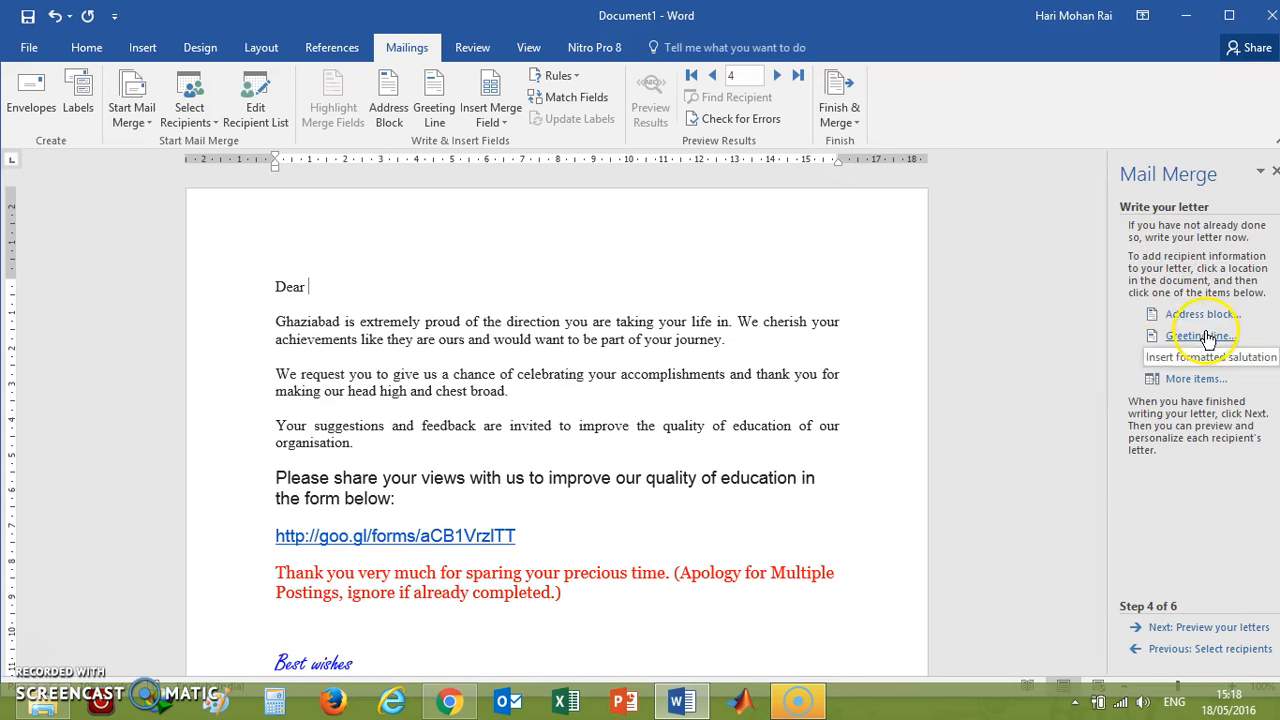
{"action": "mouse_move", "coordinate": [1196, 378]}
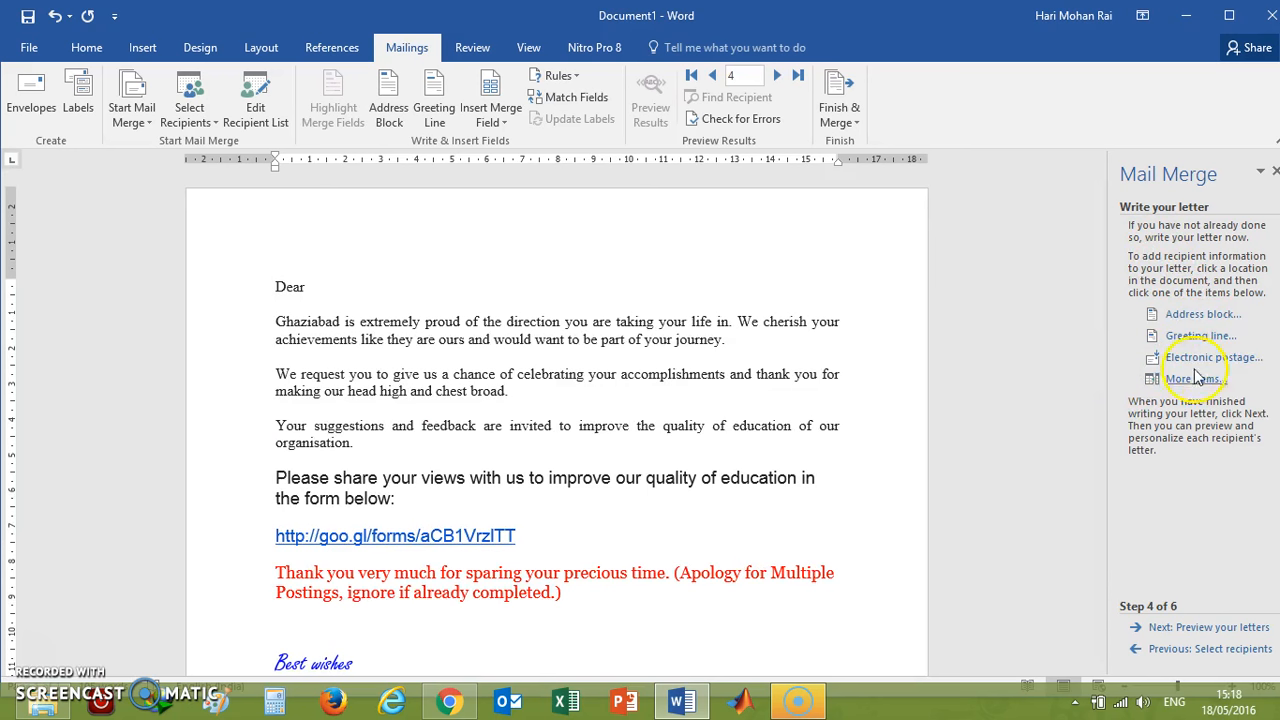
{"action": "mouse_move", "coordinate": [436, 278]}
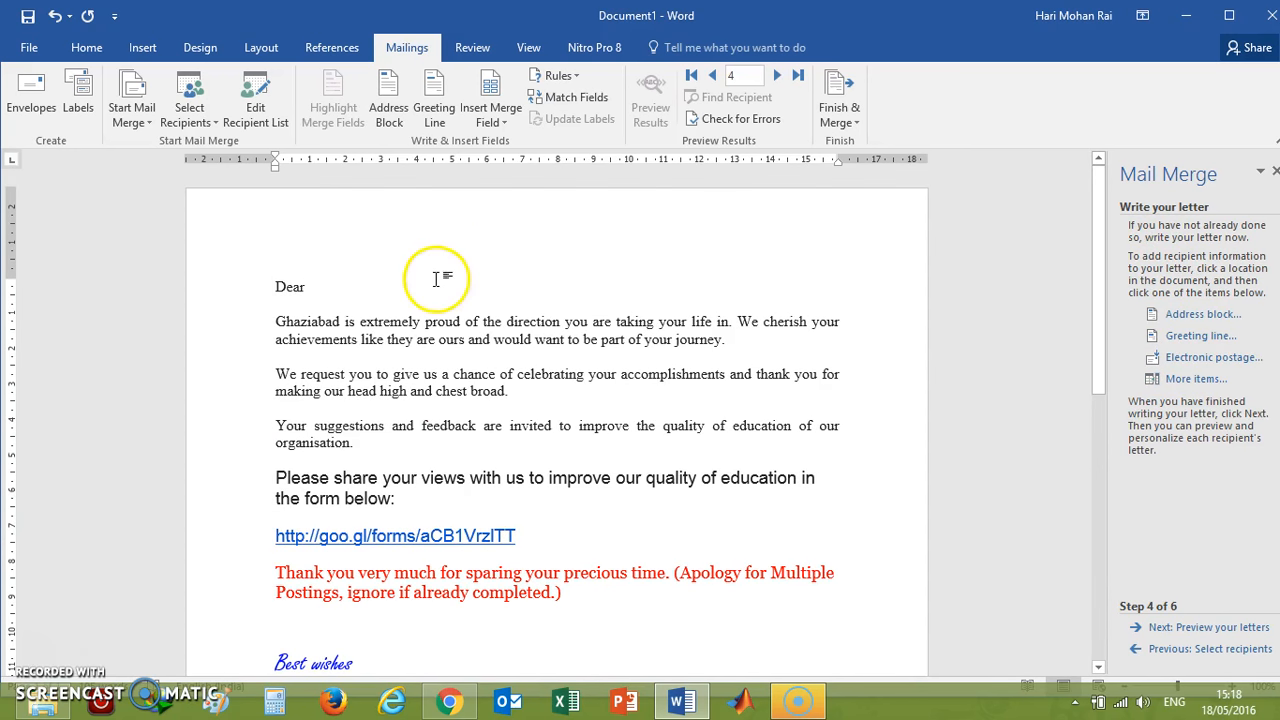
{"action": "left_click", "coordinate": [312, 288]}
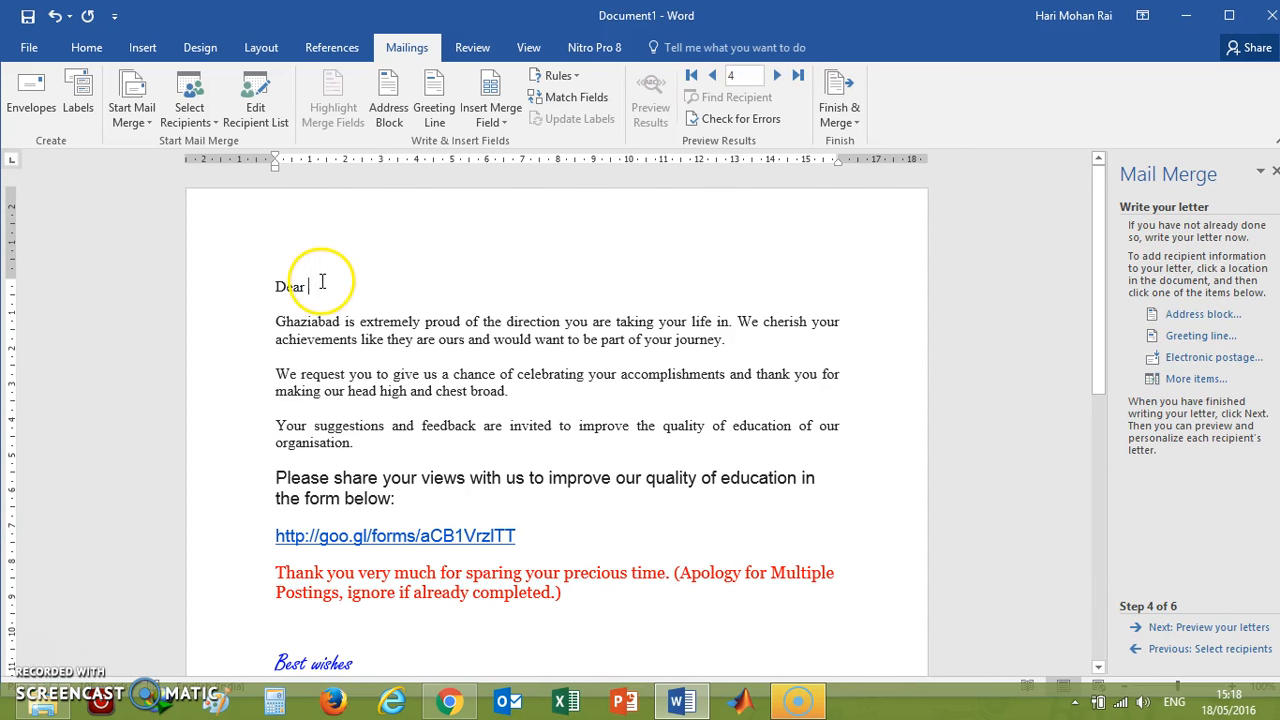
{"action": "mouse_move", "coordinate": [1092, 580]}
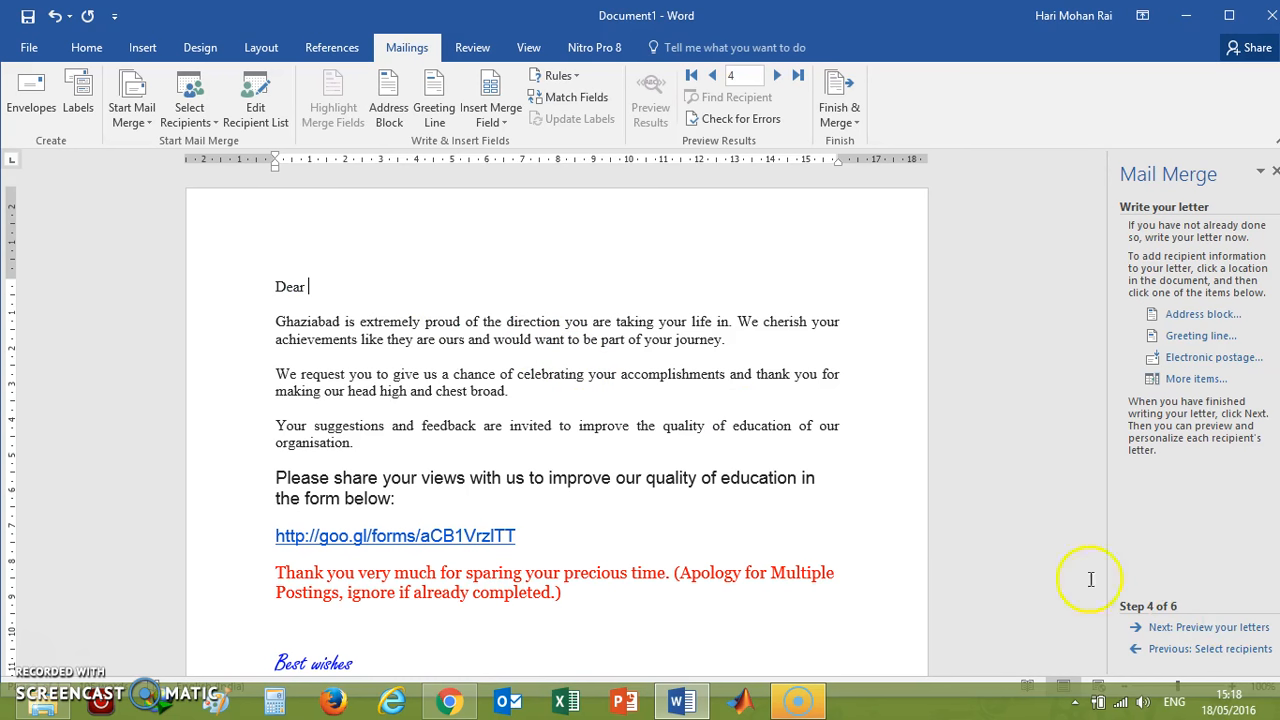
{"action": "mouse_move", "coordinate": [316, 288]}
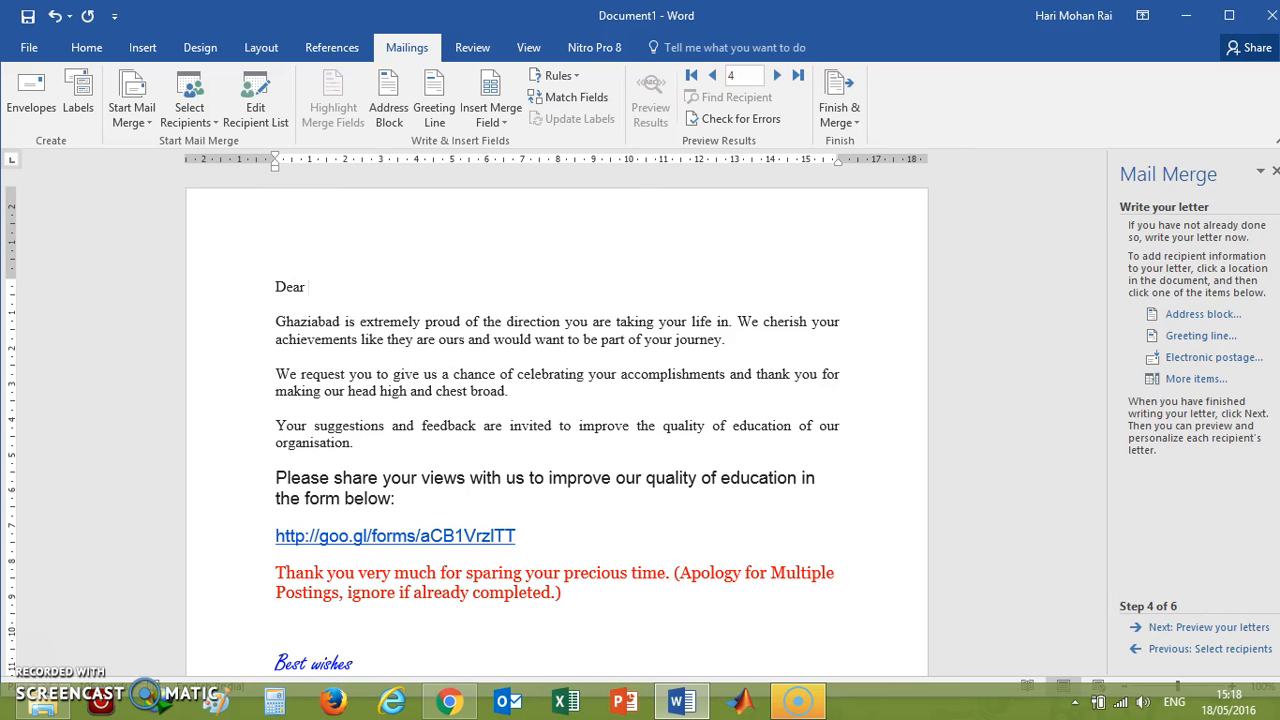
{"action": "left_click", "coordinate": [318, 286]}
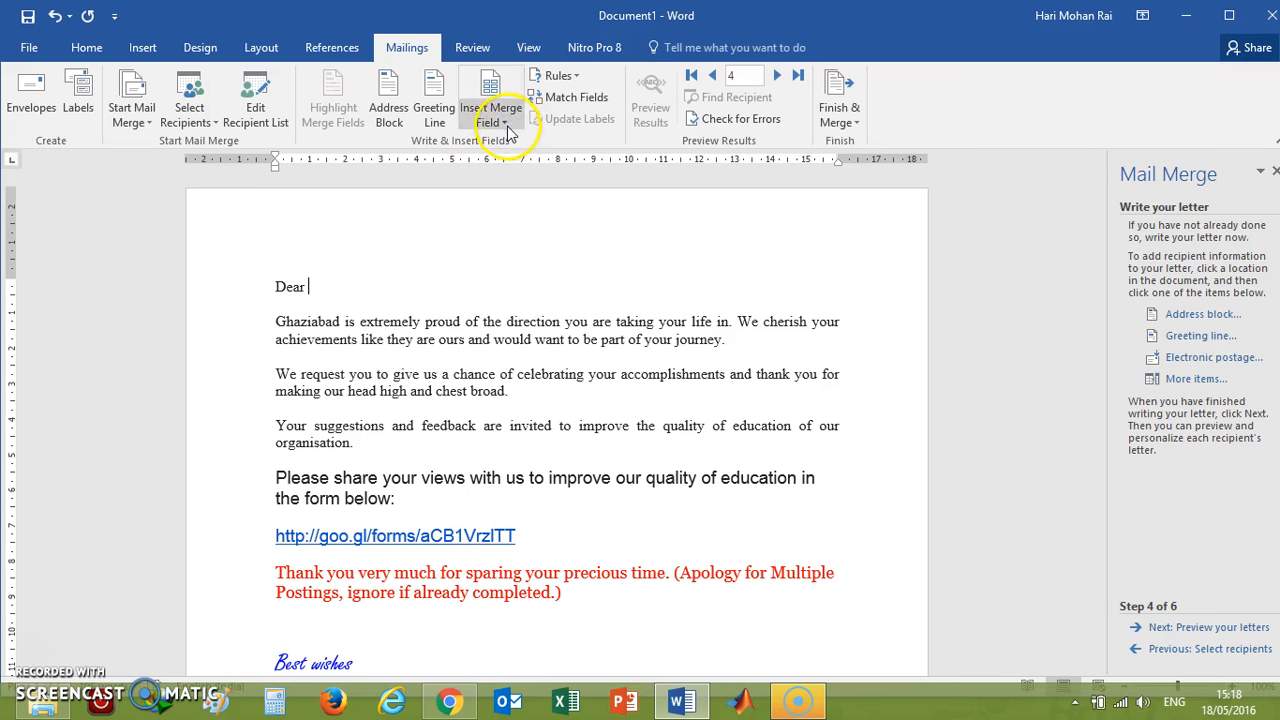
Insert merge field F3 after 'Dear', then F4 and F40 on the lines below.
{"action": "left_click", "coordinate": [490, 108]}
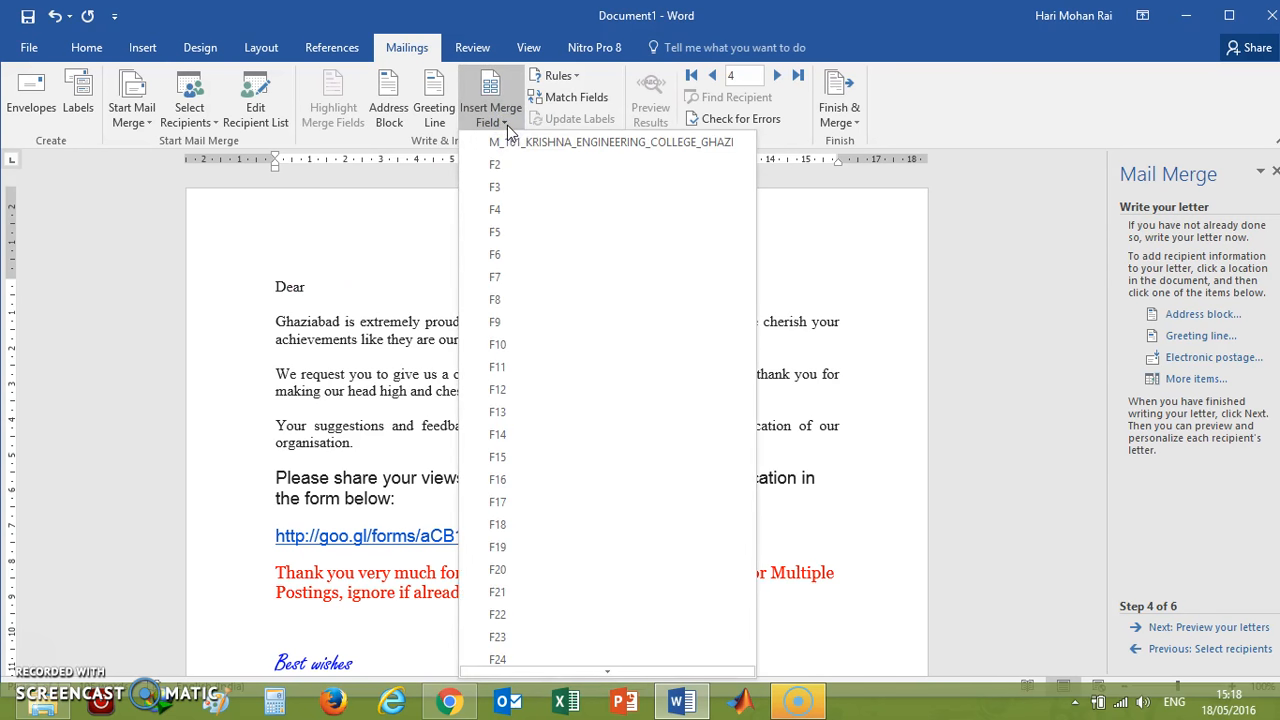
{"action": "mouse_move", "coordinate": [510, 140]}
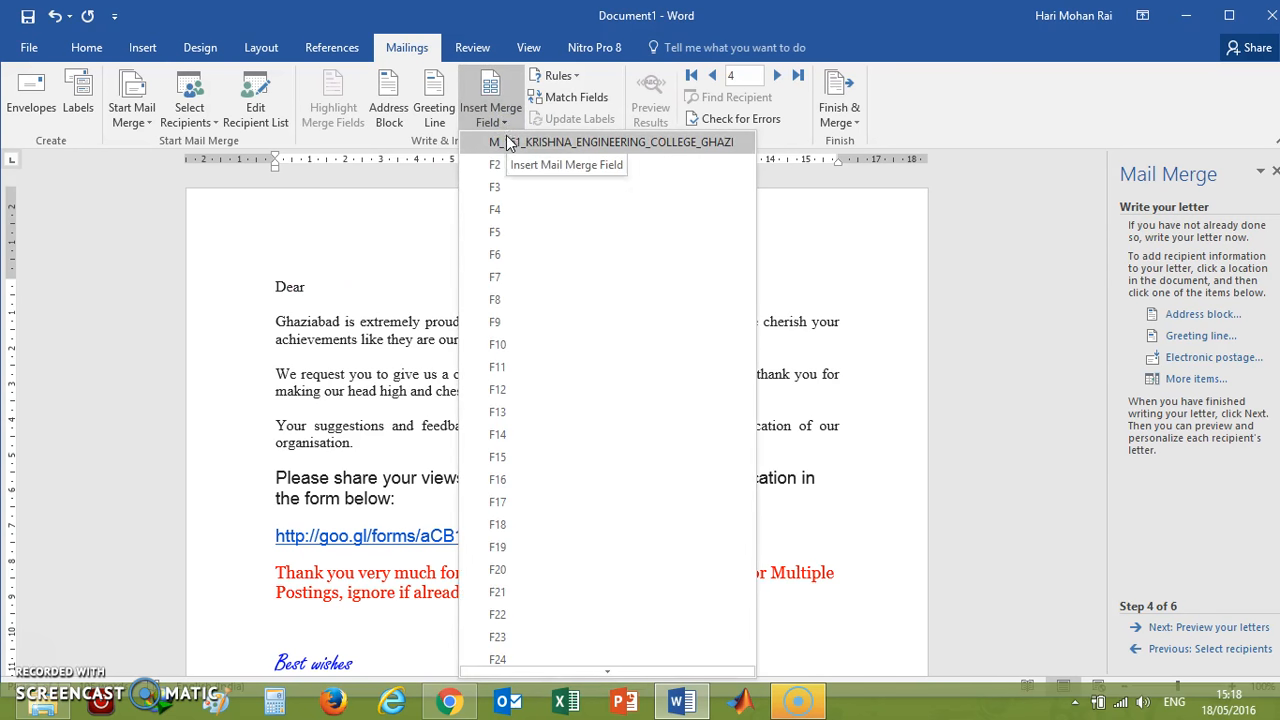
{"action": "mouse_move", "coordinate": [508, 188]}
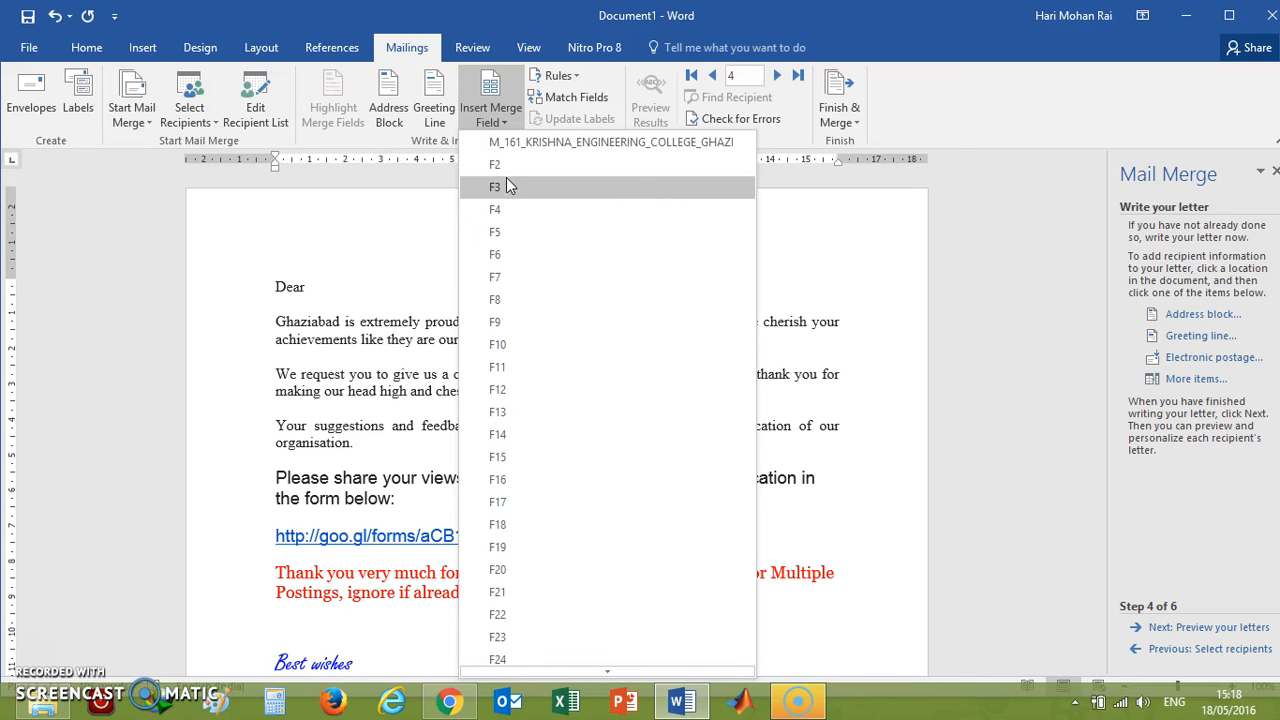
{"action": "key", "text": "Escape"}
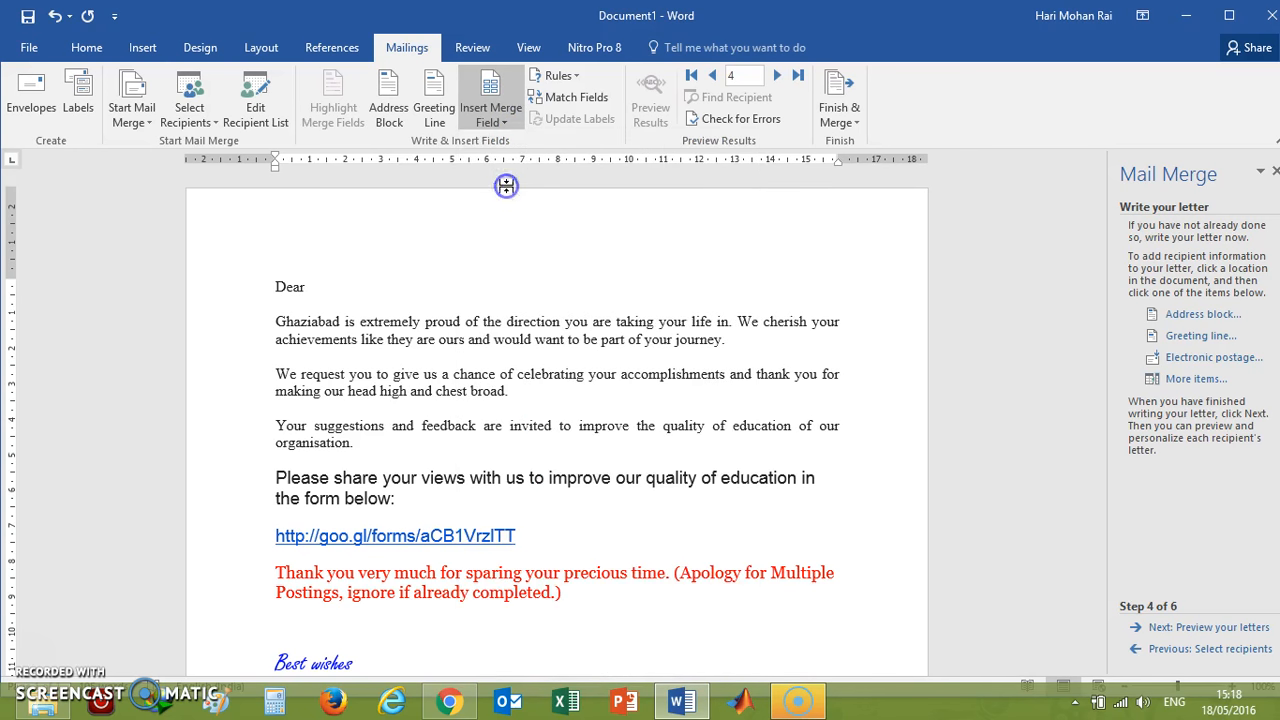
{"action": "left_click", "coordinate": [490, 96]}
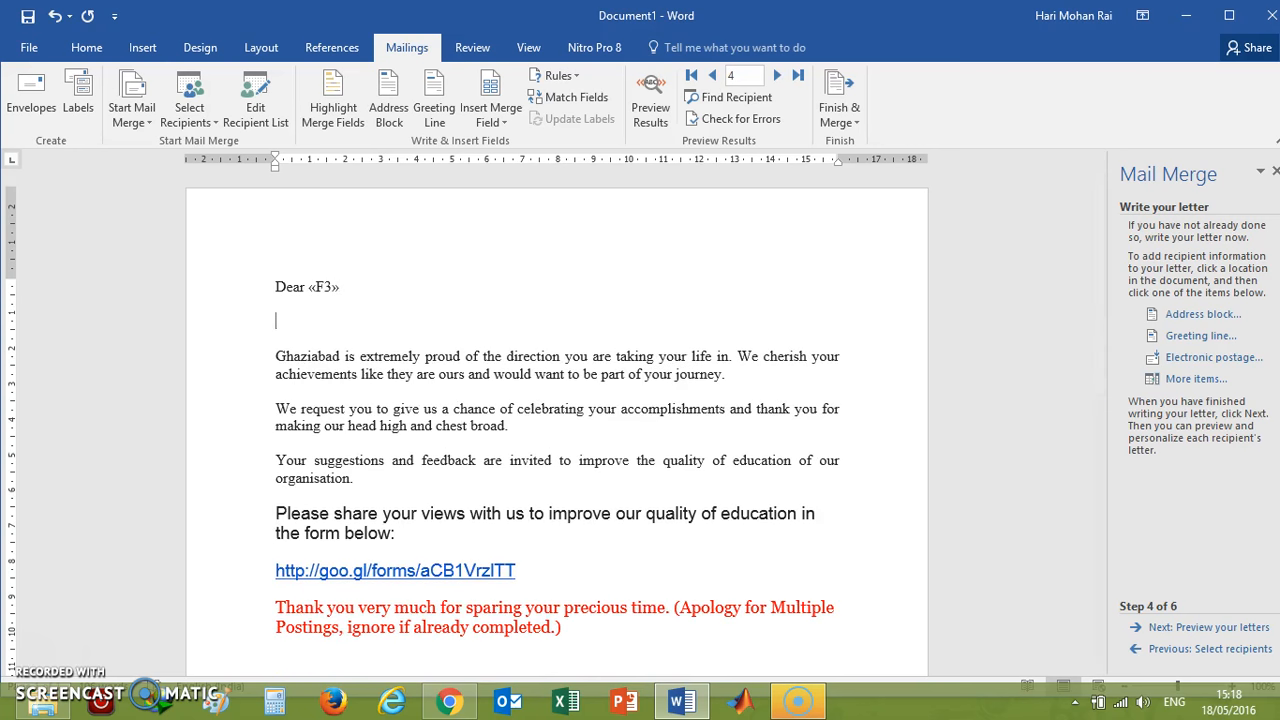
{"action": "mouse_move", "coordinate": [502, 150]}
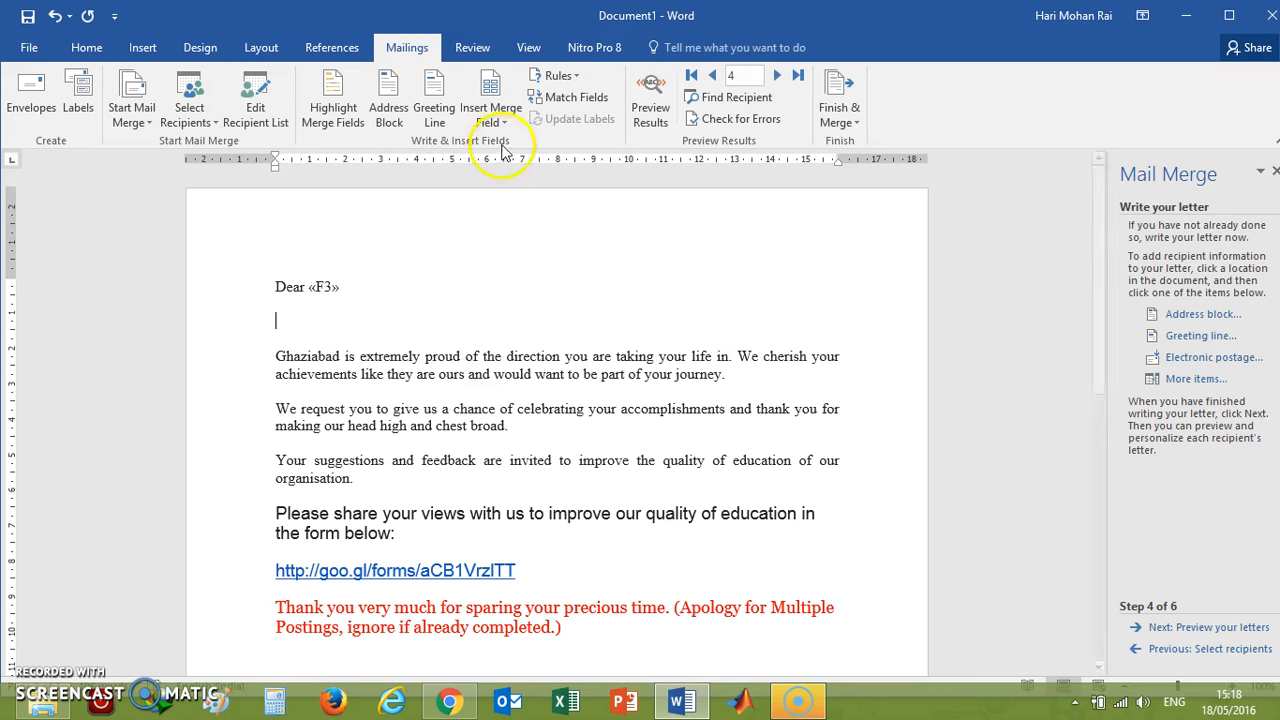
{"action": "left_click", "coordinate": [492, 96]}
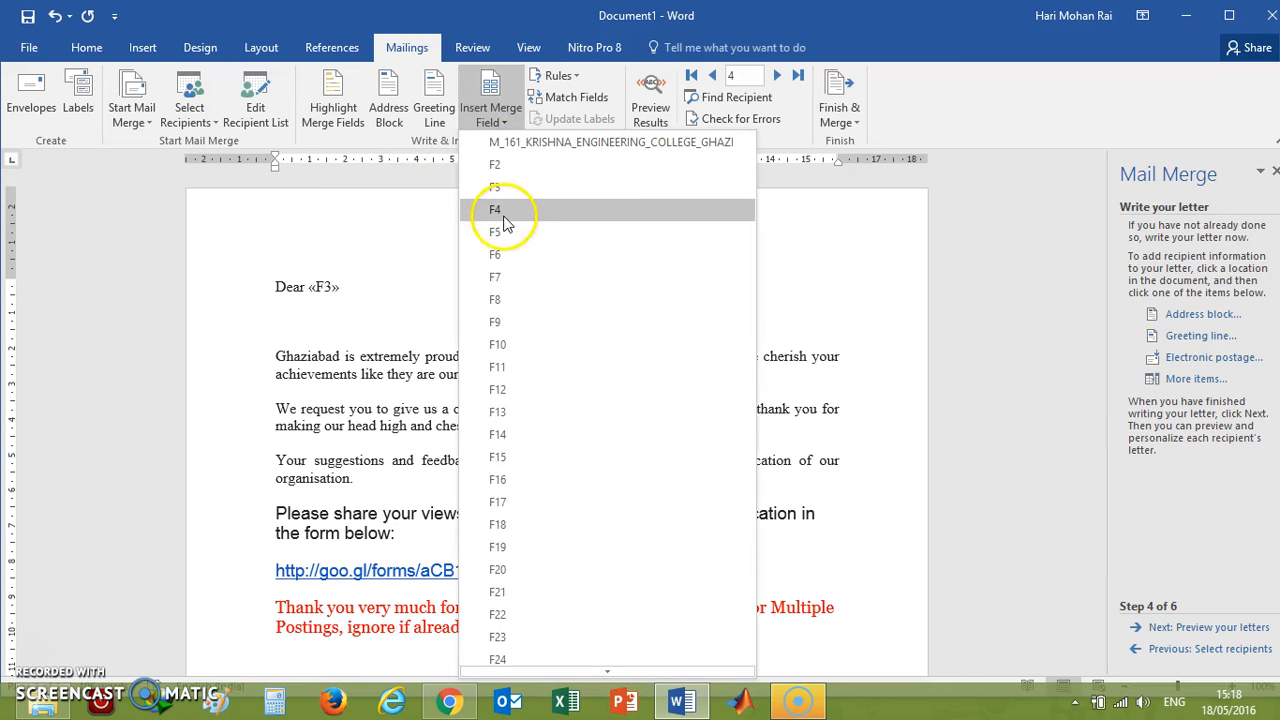
{"action": "left_click", "coordinate": [496, 210]}
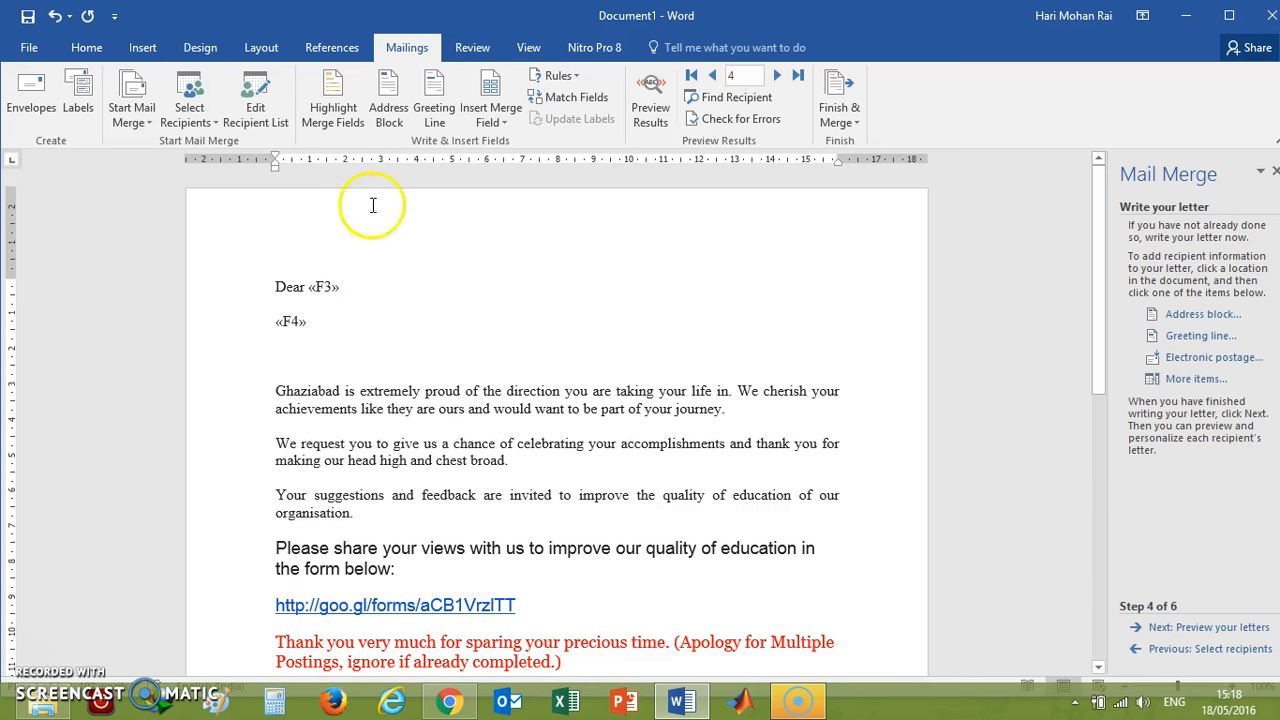
{"action": "left_click", "coordinate": [492, 100]}
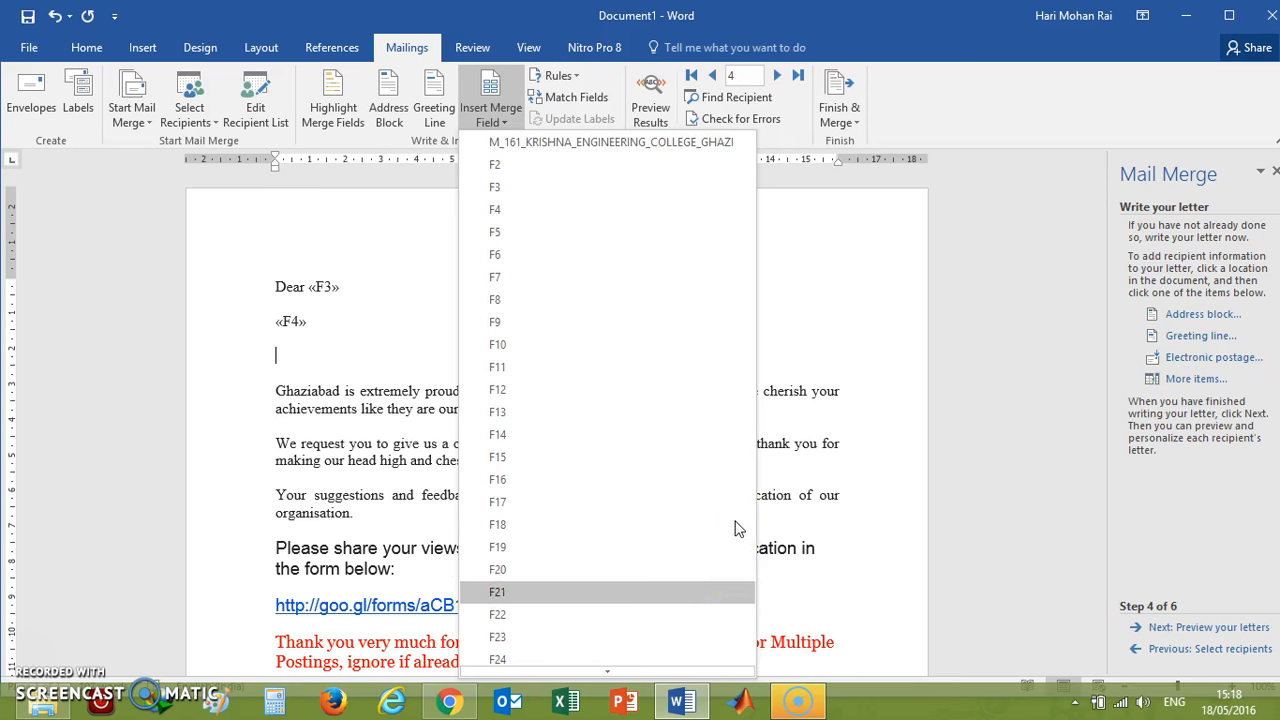
{"action": "scroll", "scroll_direction": "down", "scroll_amount": 3}
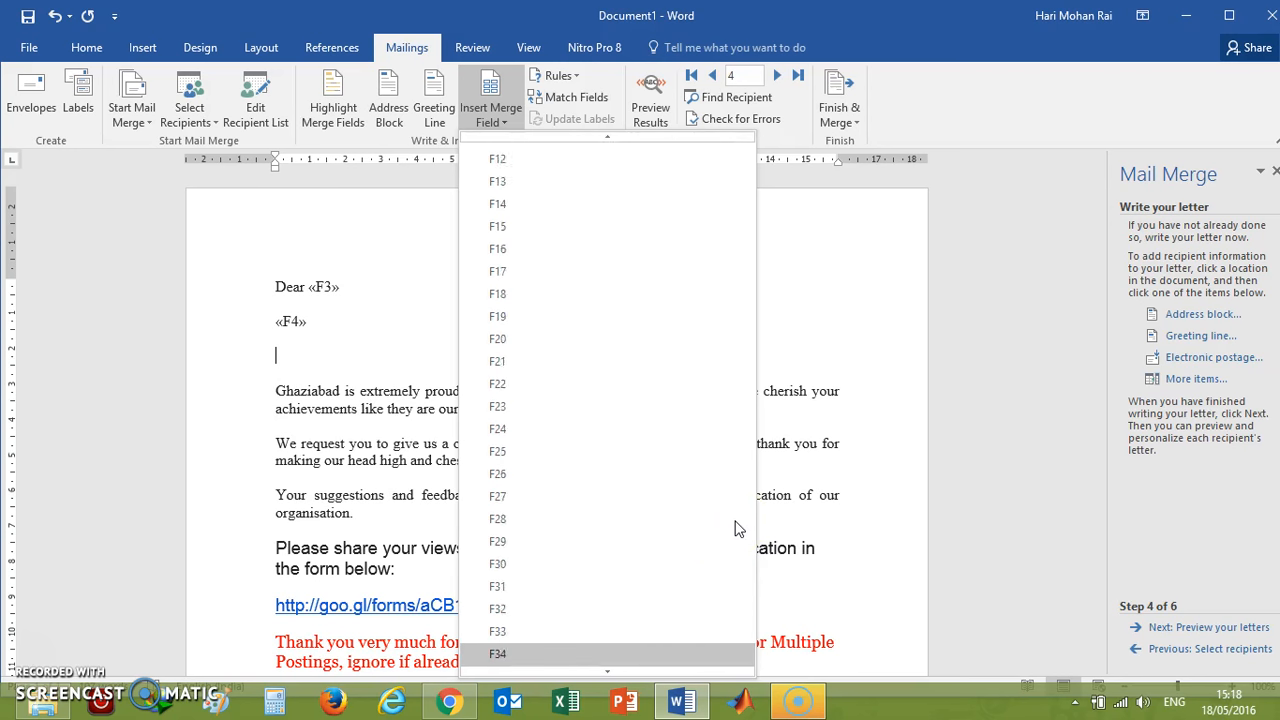
{"action": "scroll", "scroll_direction": "down", "scroll_amount": 3}
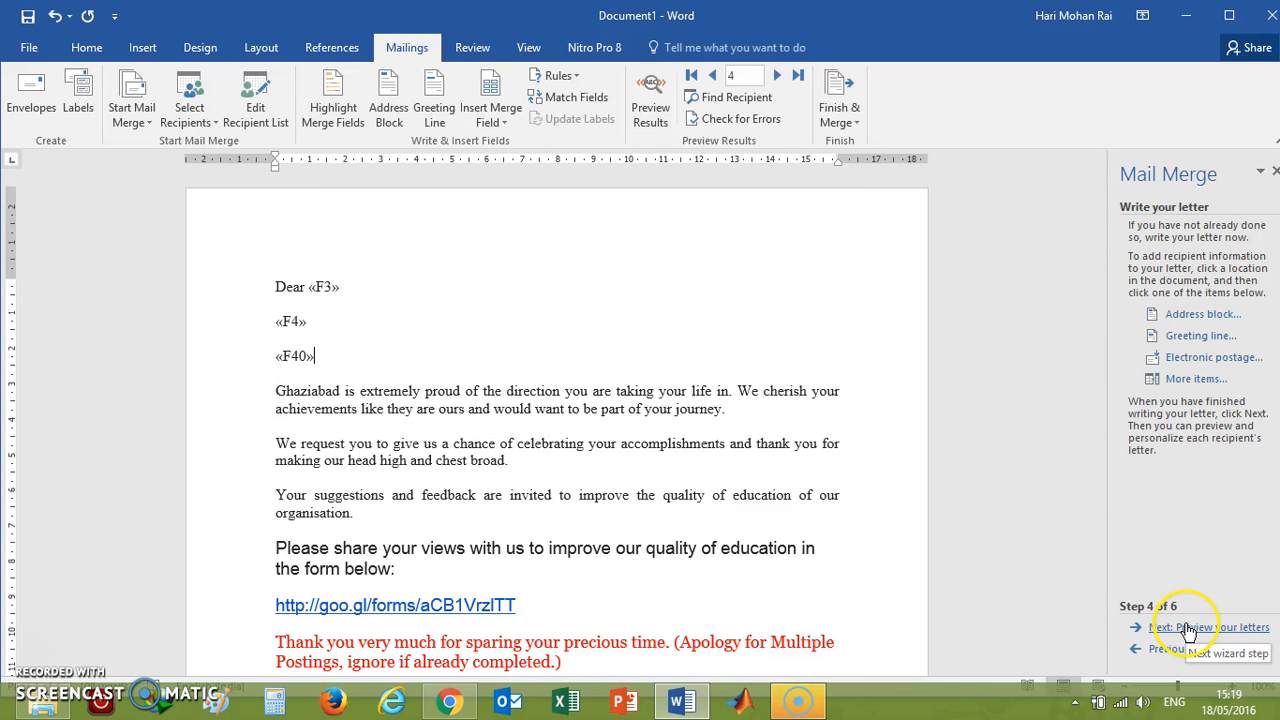
Advance to step 5 and step through the previewed letters to the seventh recipient.
{"action": "left_click", "coordinate": [1212, 628]}
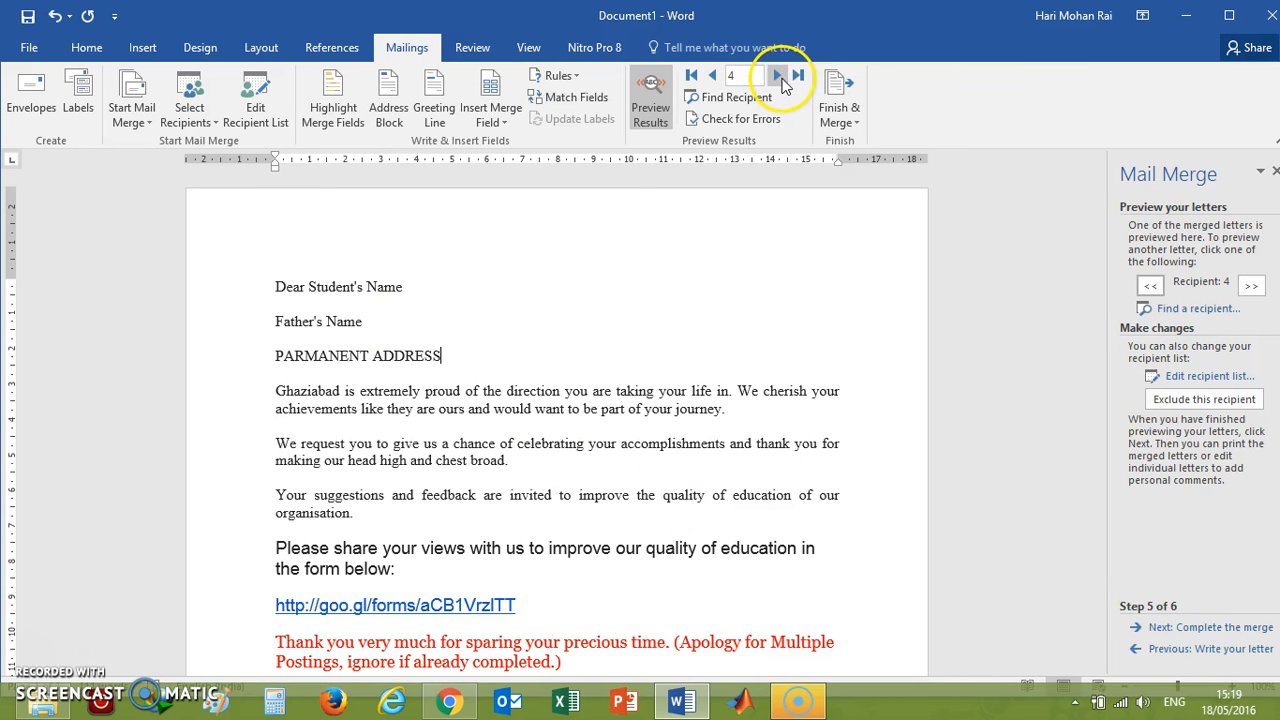
{"action": "left_click", "coordinate": [778, 76]}
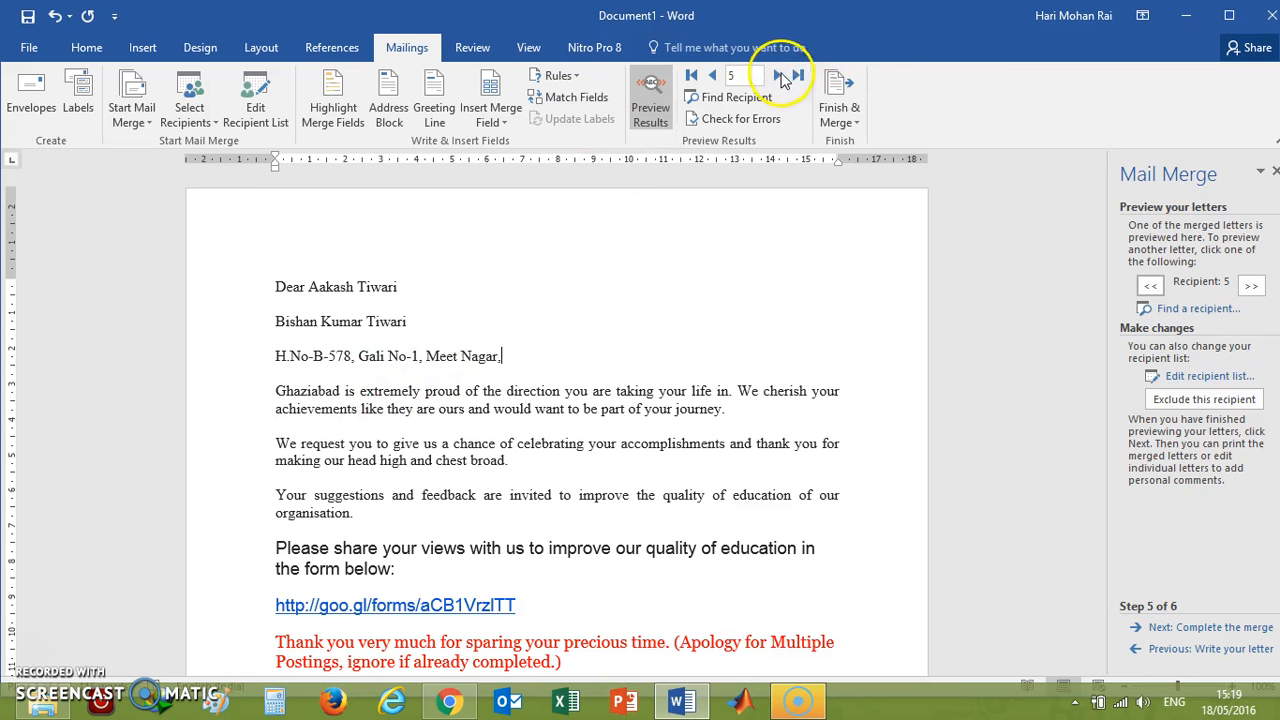
{"action": "left_click", "coordinate": [776, 76]}
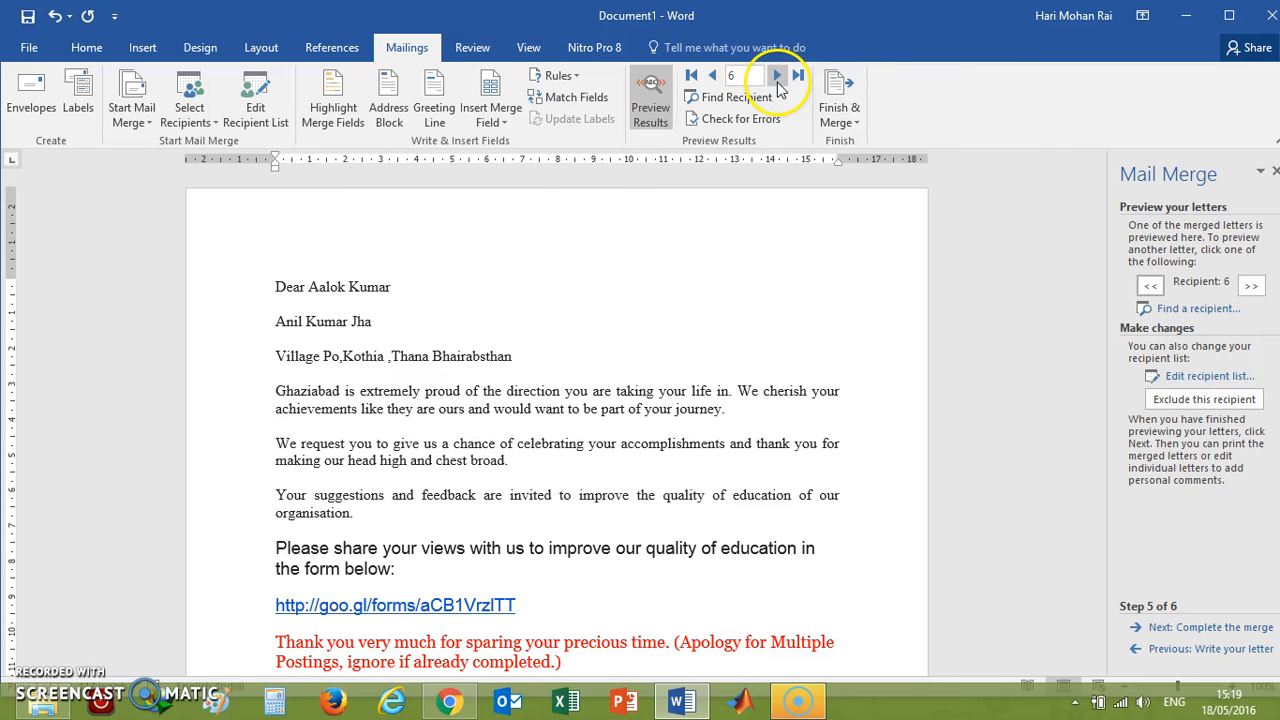
{"action": "left_click", "coordinate": [776, 76]}
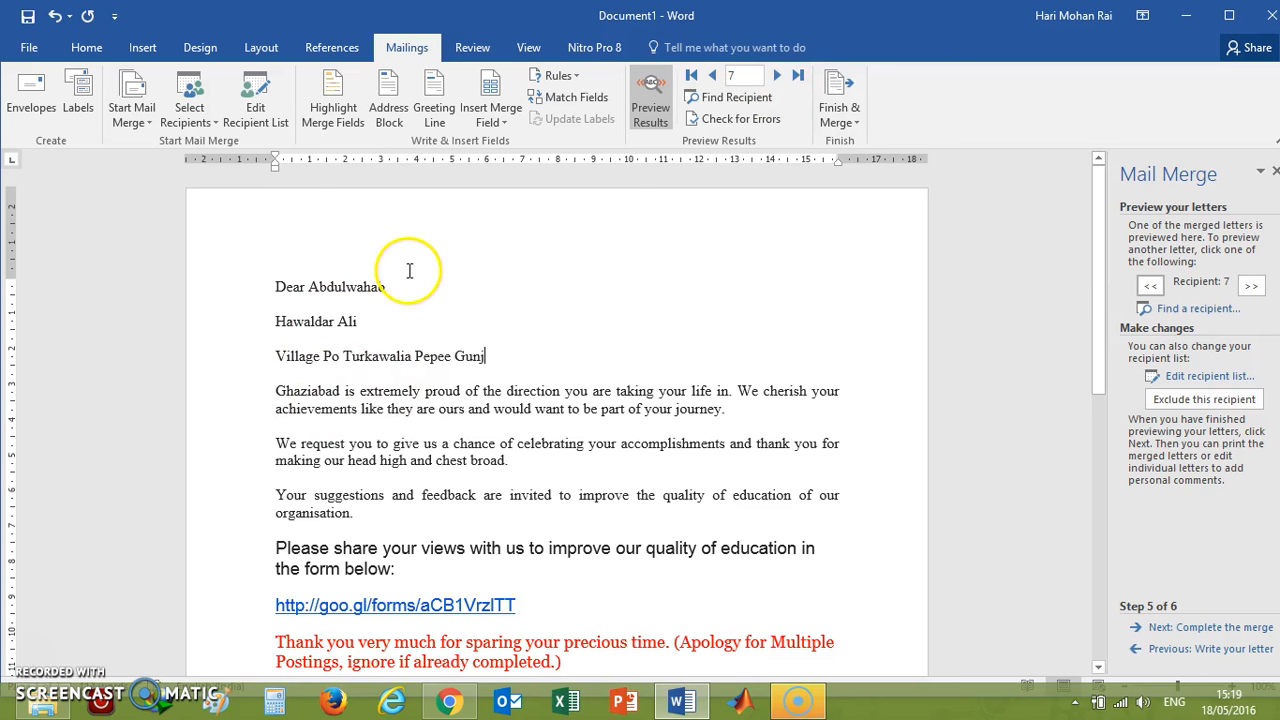
{"action": "mouse_move", "coordinate": [1160, 608]}
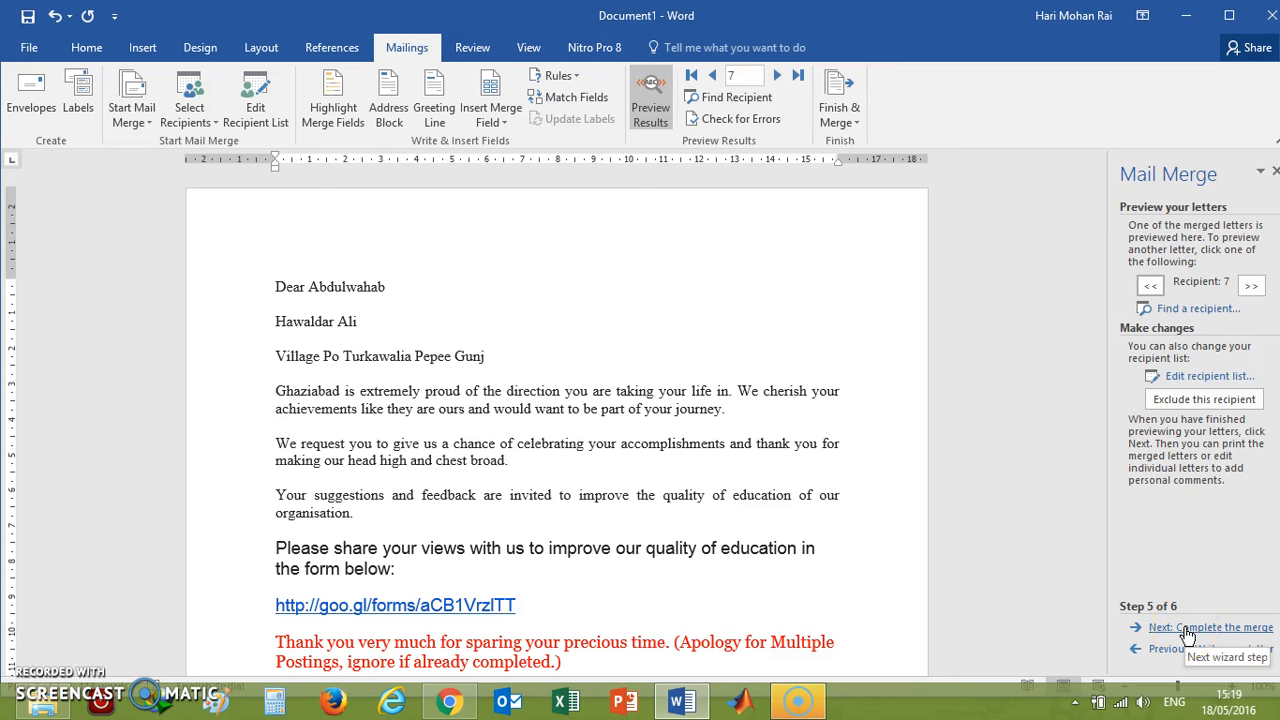
Advance to step 6 and start a Send Email Messages merge, browsing the To field list.
{"action": "left_click", "coordinate": [1212, 628]}
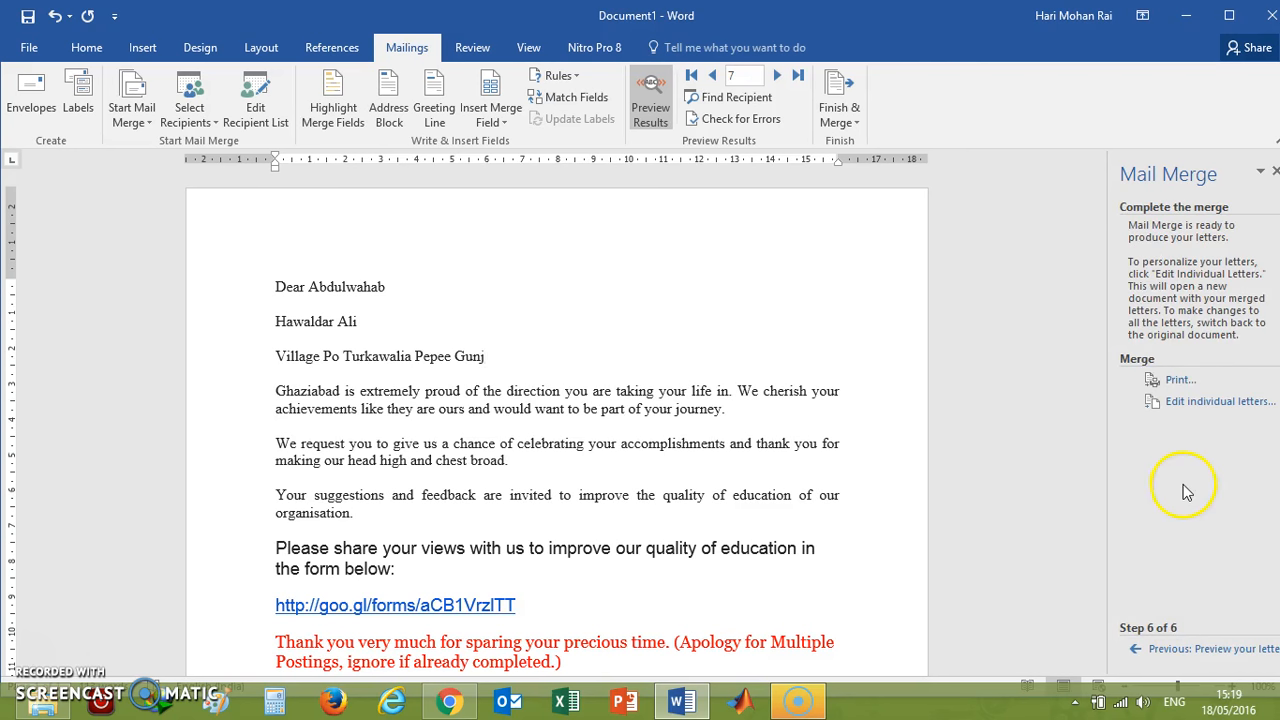
{"action": "mouse_move", "coordinate": [1218, 400]}
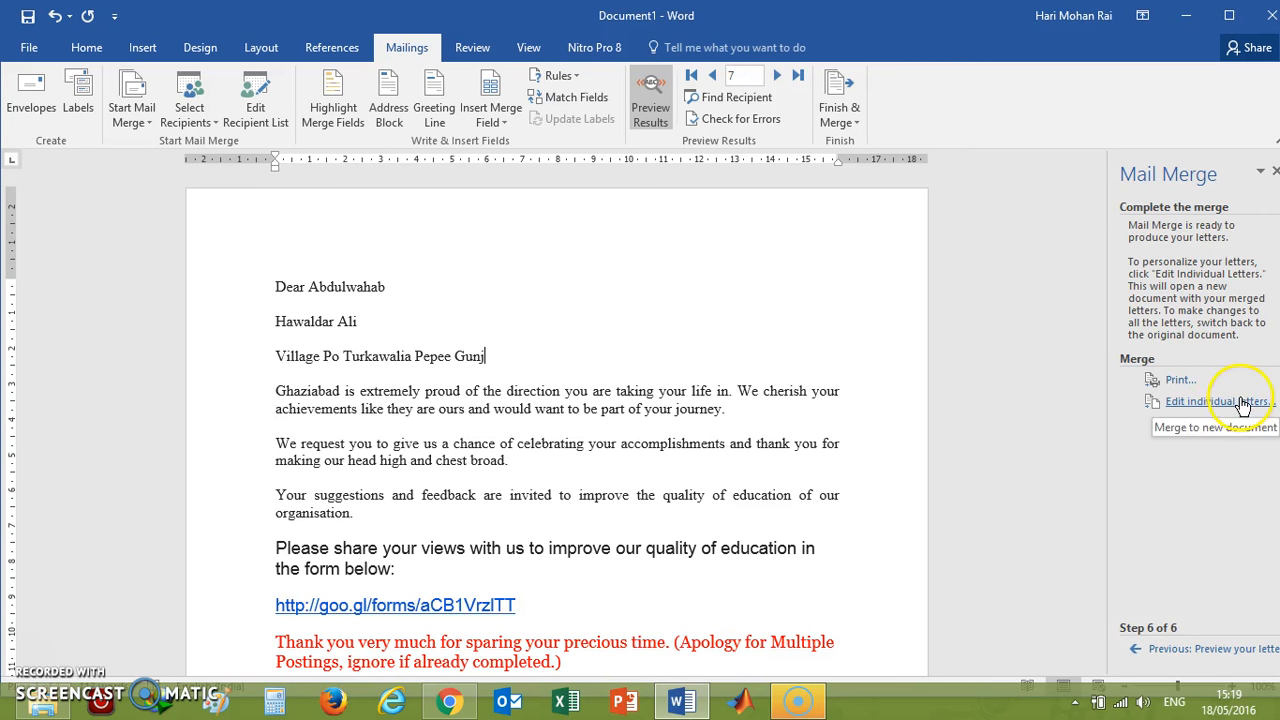
{"action": "mouse_move", "coordinate": [664, 296]}
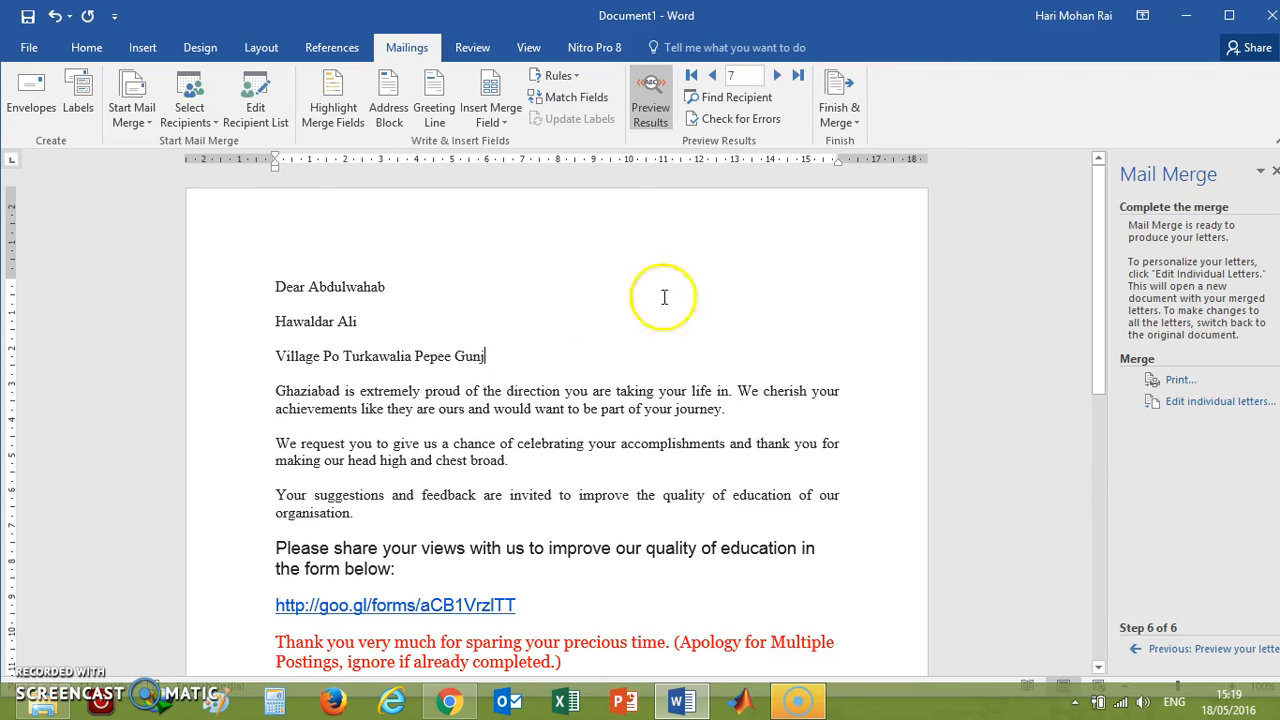
{"action": "mouse_move", "coordinate": [1178, 390]}
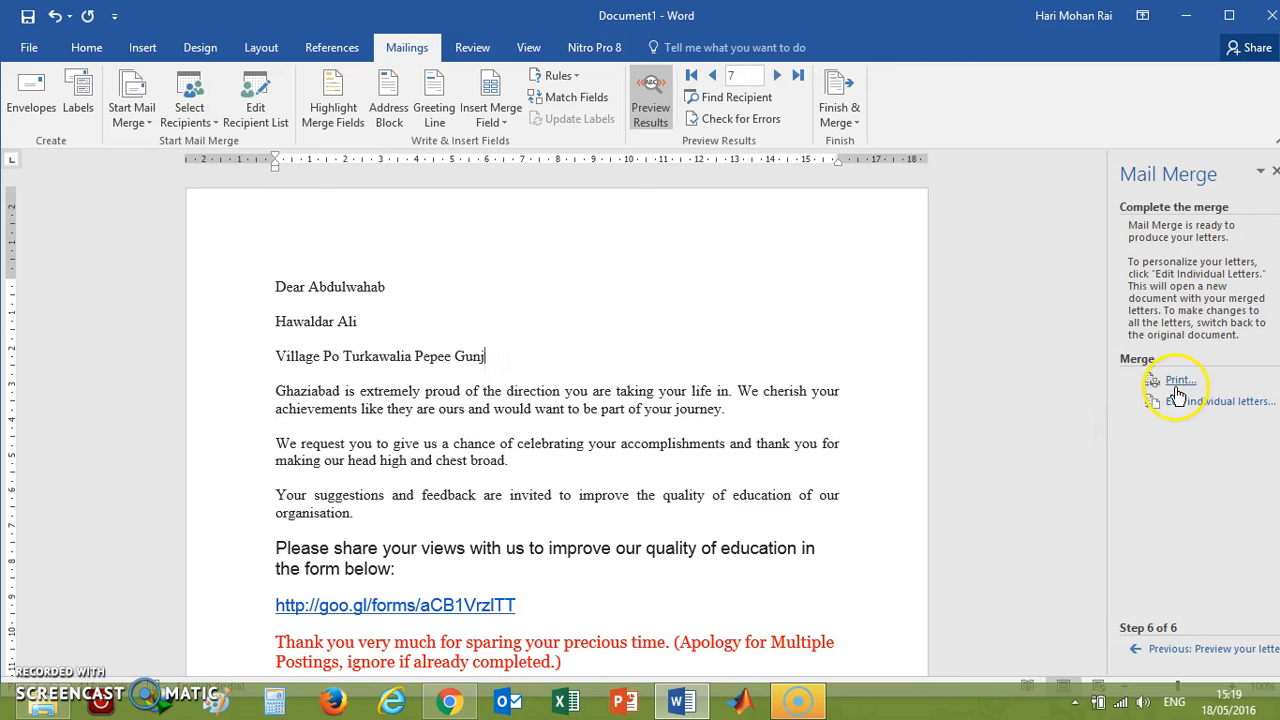
{"action": "mouse_move", "coordinate": [1180, 380]}
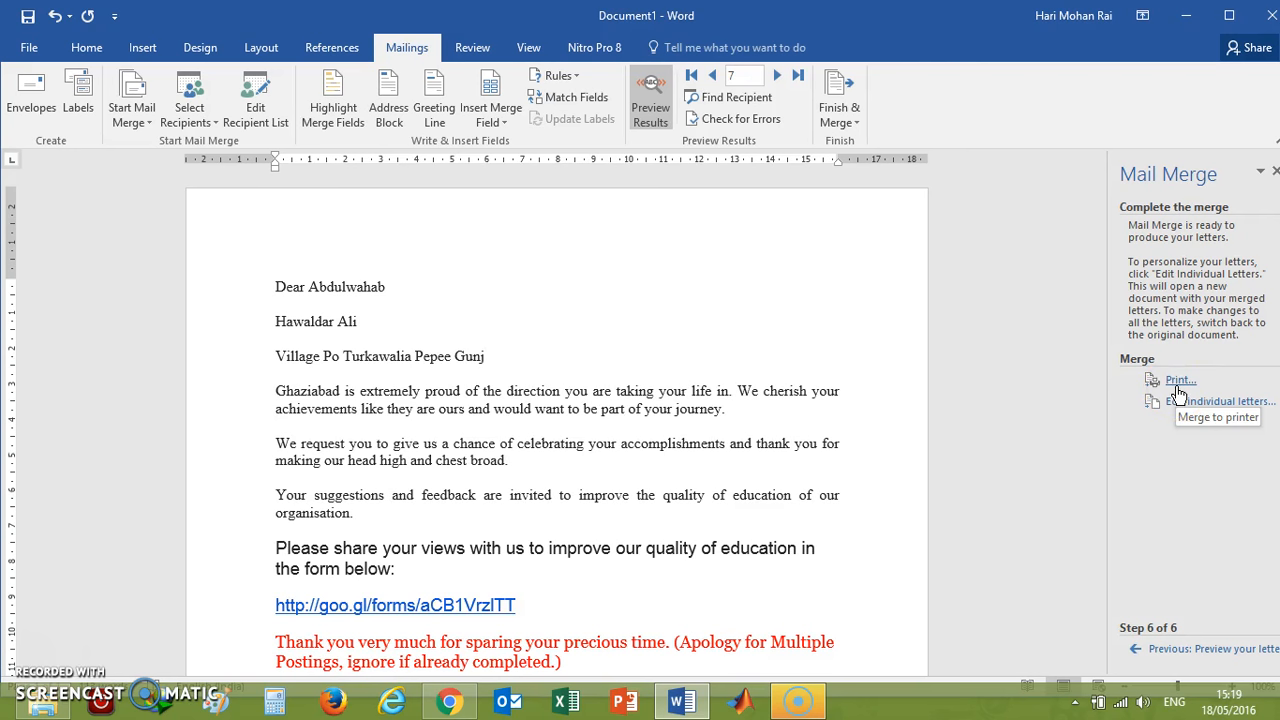
{"action": "mouse_move", "coordinate": [534, 316]}
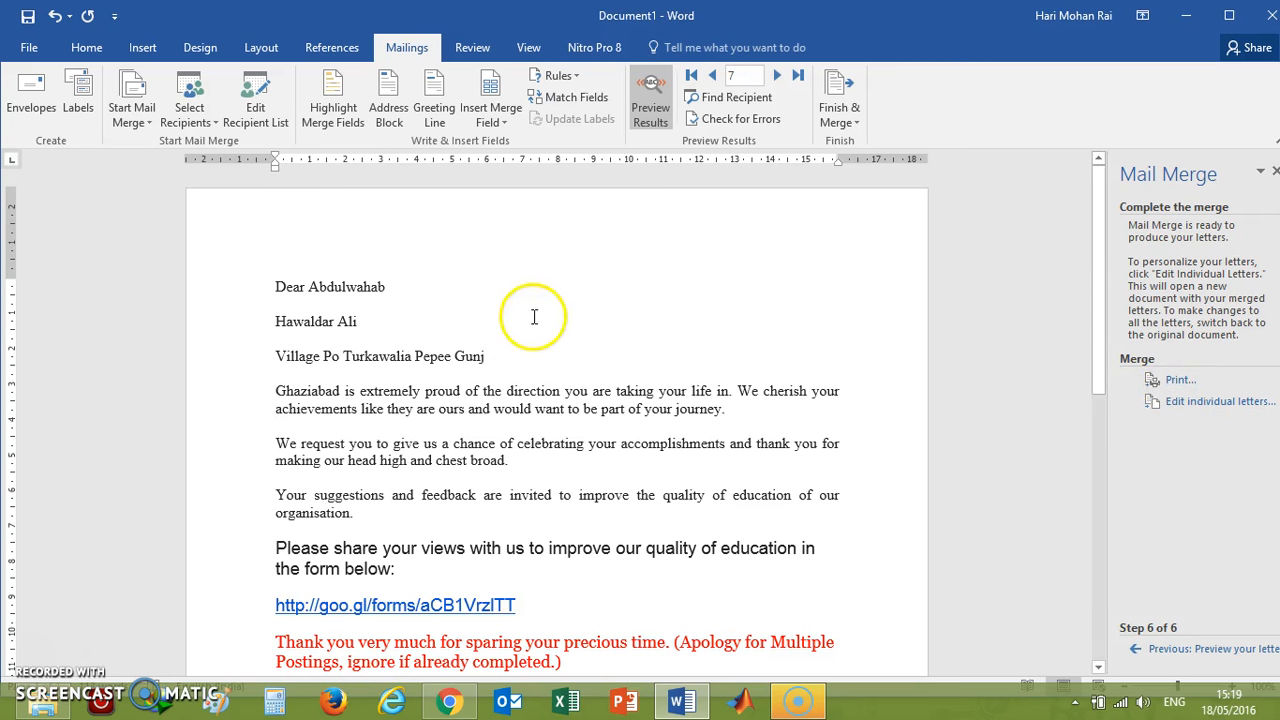
{"action": "mouse_move", "coordinate": [430, 420]}
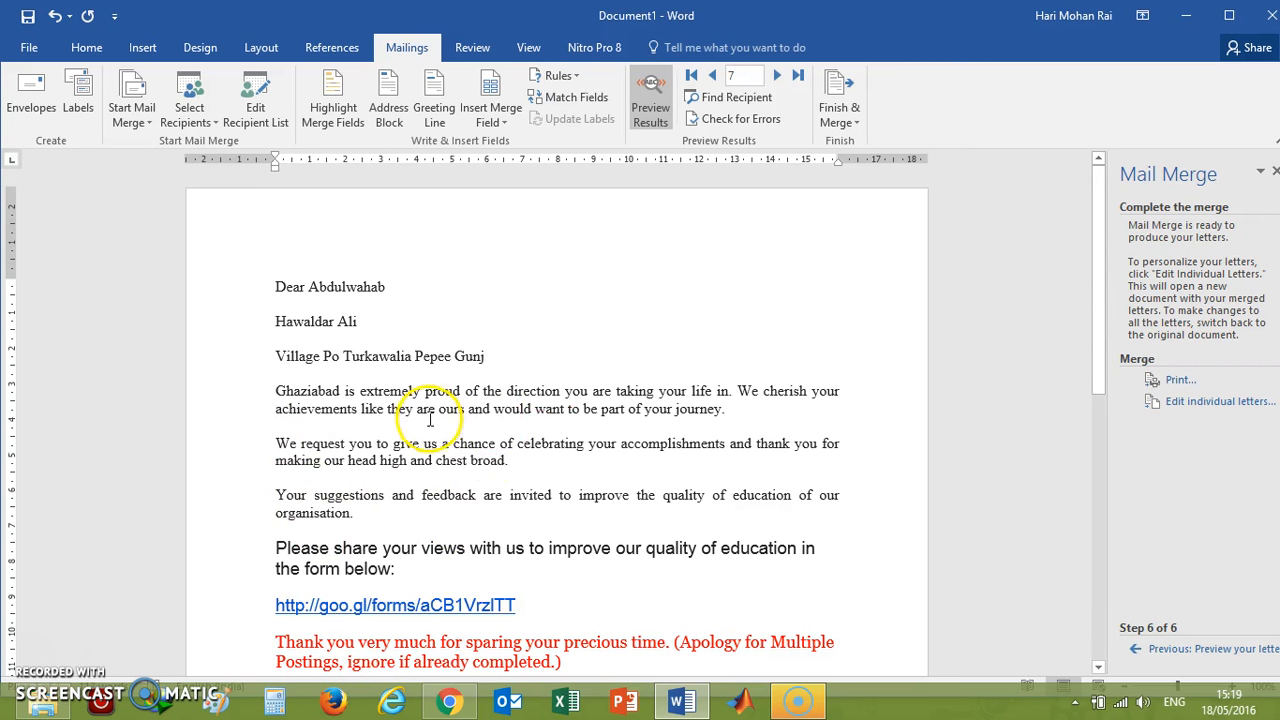
{"action": "mouse_move", "coordinate": [862, 138]}
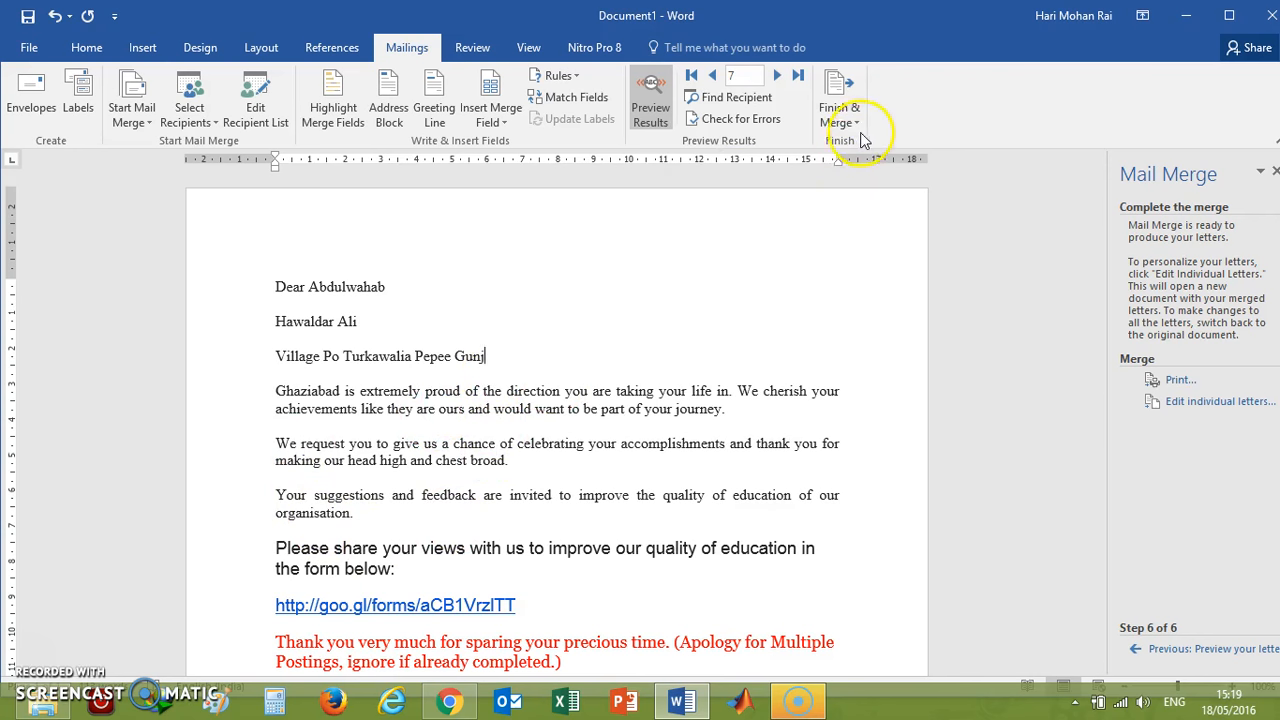
{"action": "left_click", "coordinate": [840, 100]}
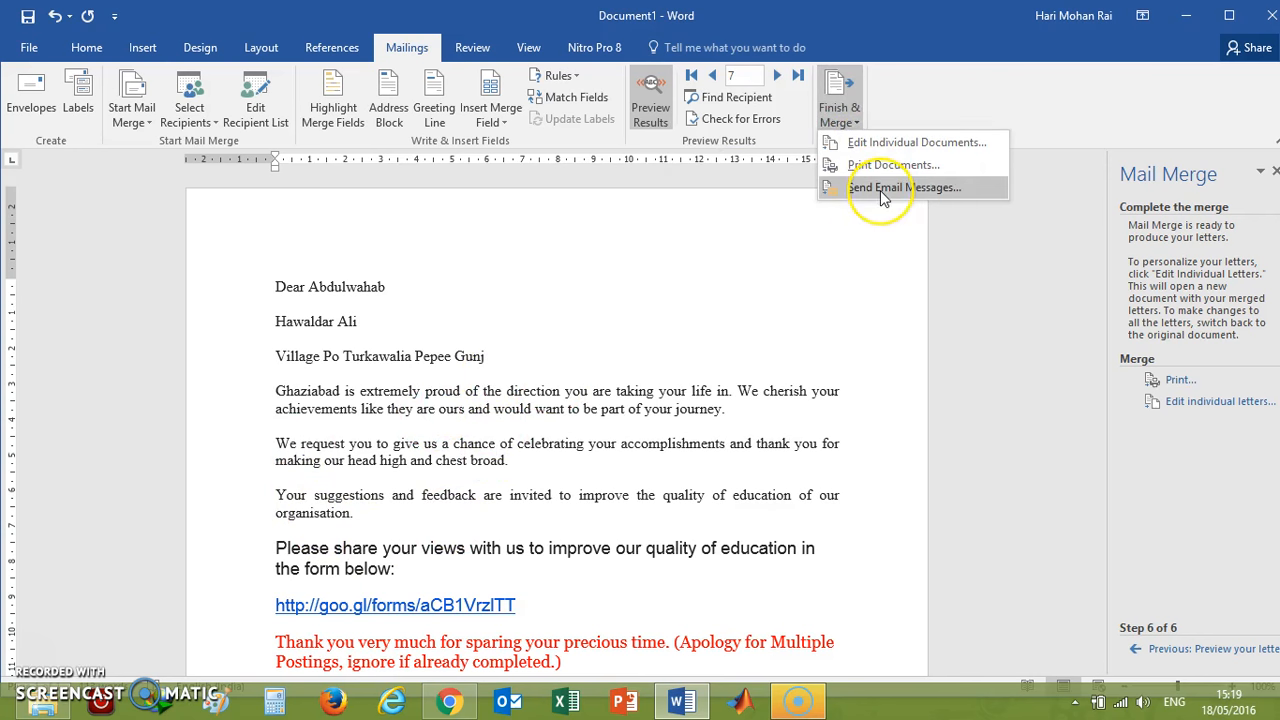
{"action": "left_click", "coordinate": [904, 188]}
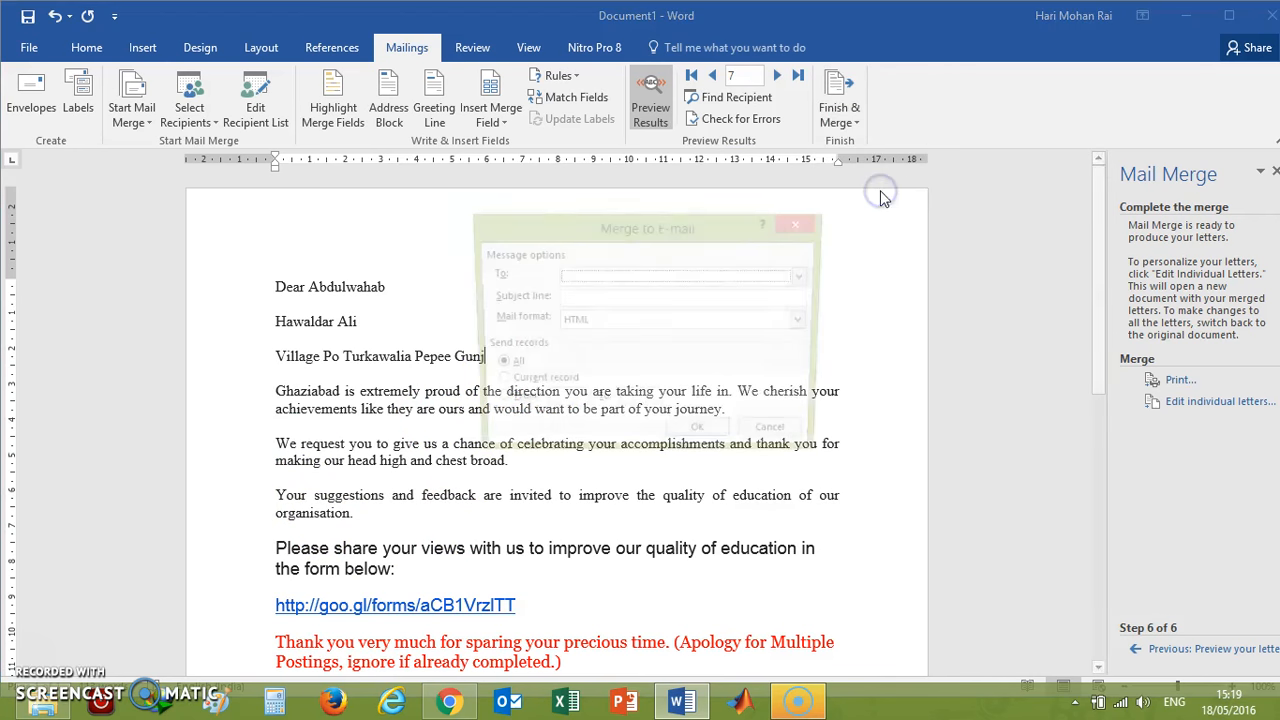
{"action": "left_click", "coordinate": [806, 276]}
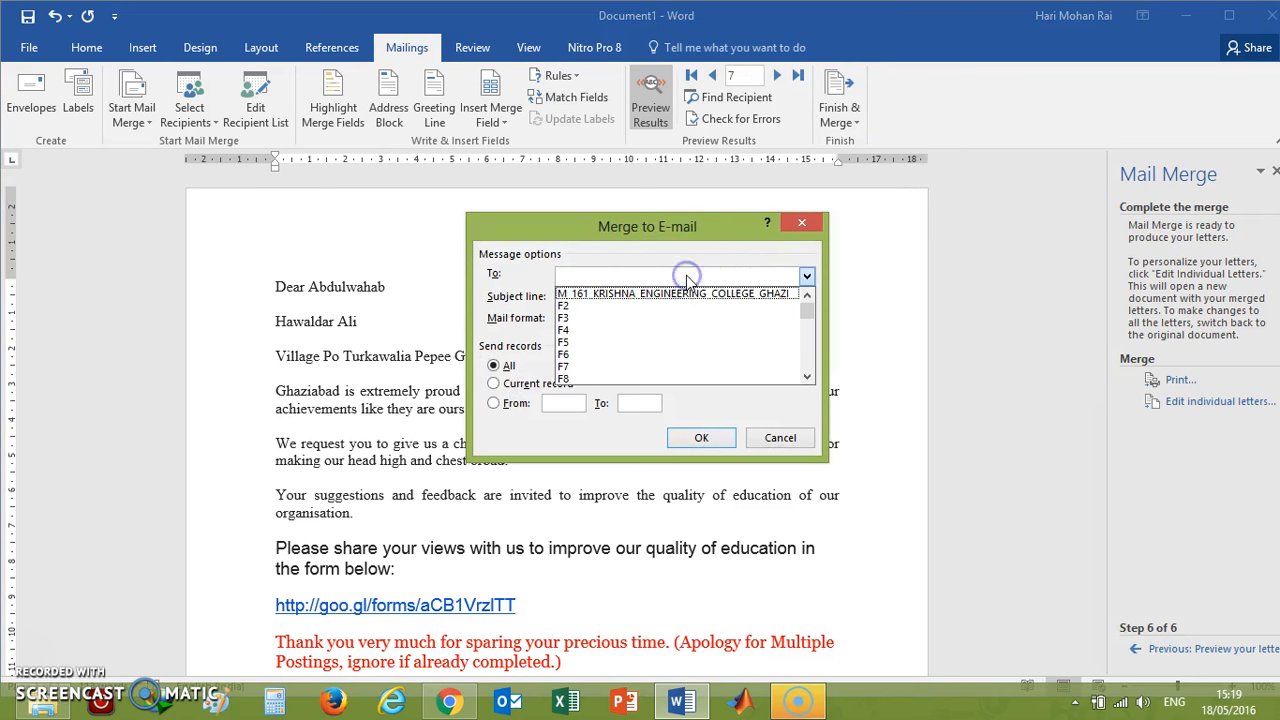
{"action": "scroll", "scroll_direction": "down", "scroll_amount": 3}
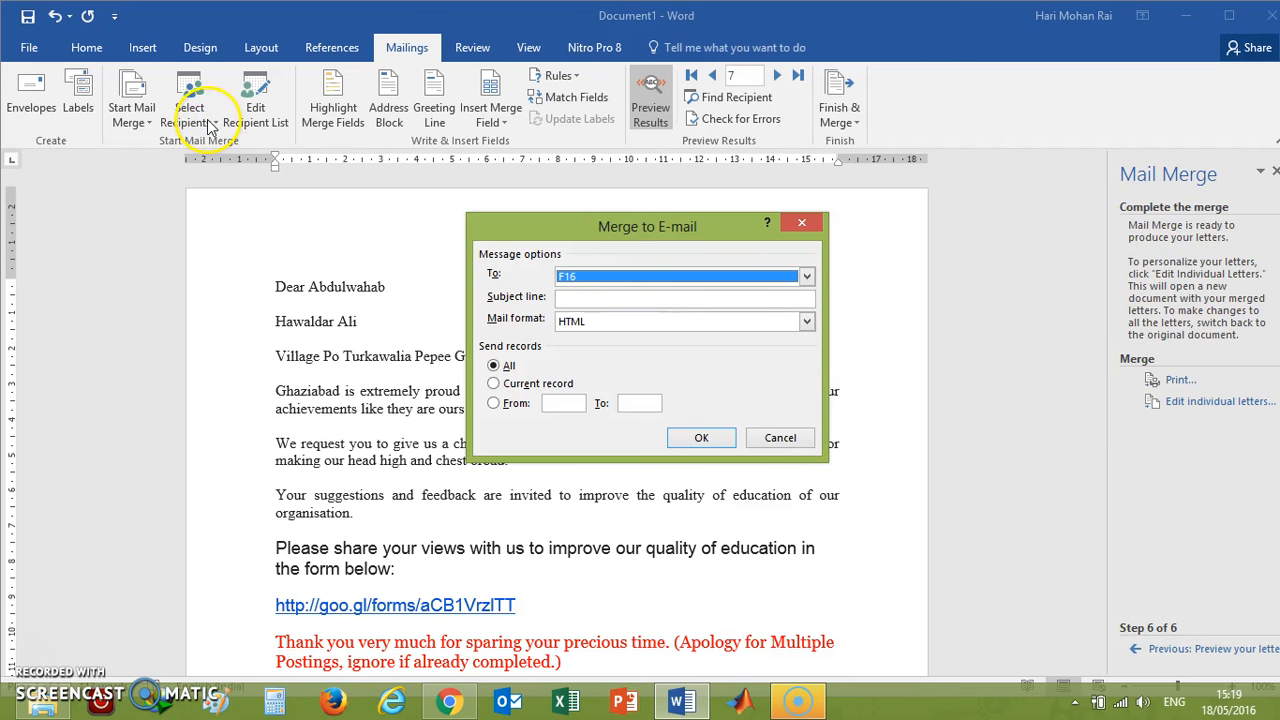
Check the recipient list for the email column, then address messages to F16 in HTML format.
{"action": "left_click", "coordinate": [780, 438]}
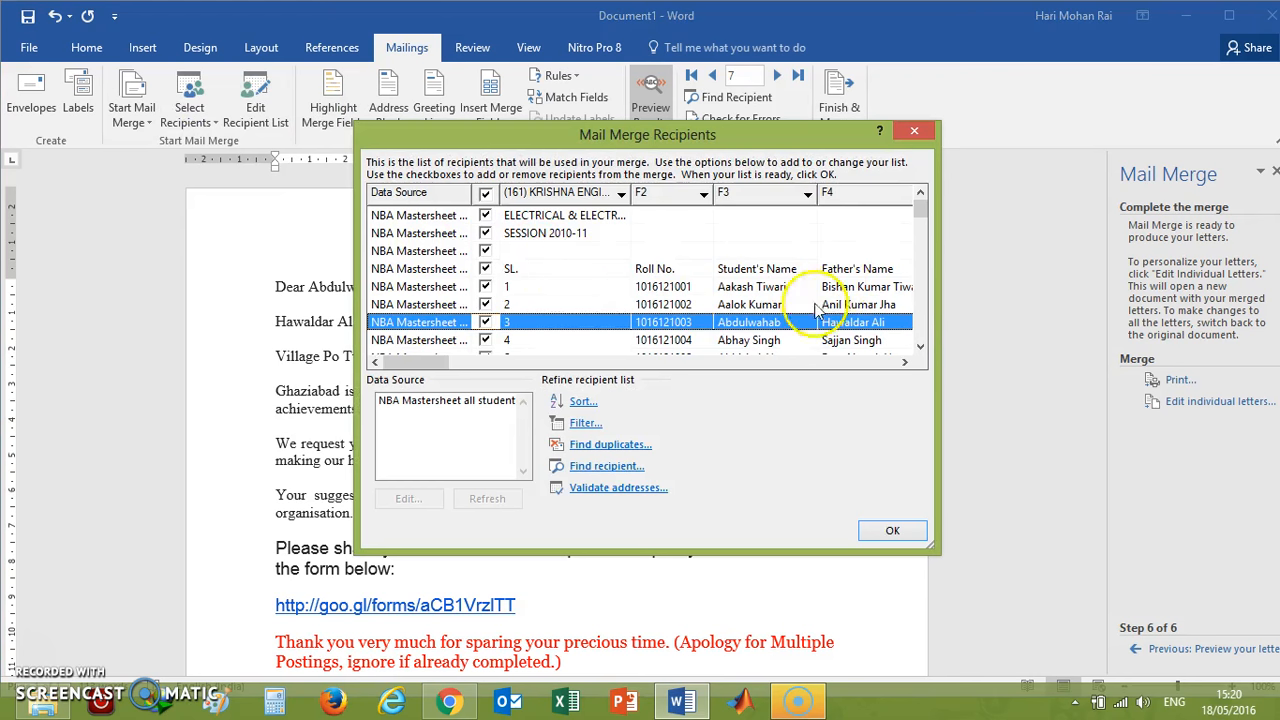
{"action": "scroll", "scroll_direction": "right", "scroll_amount": 3}
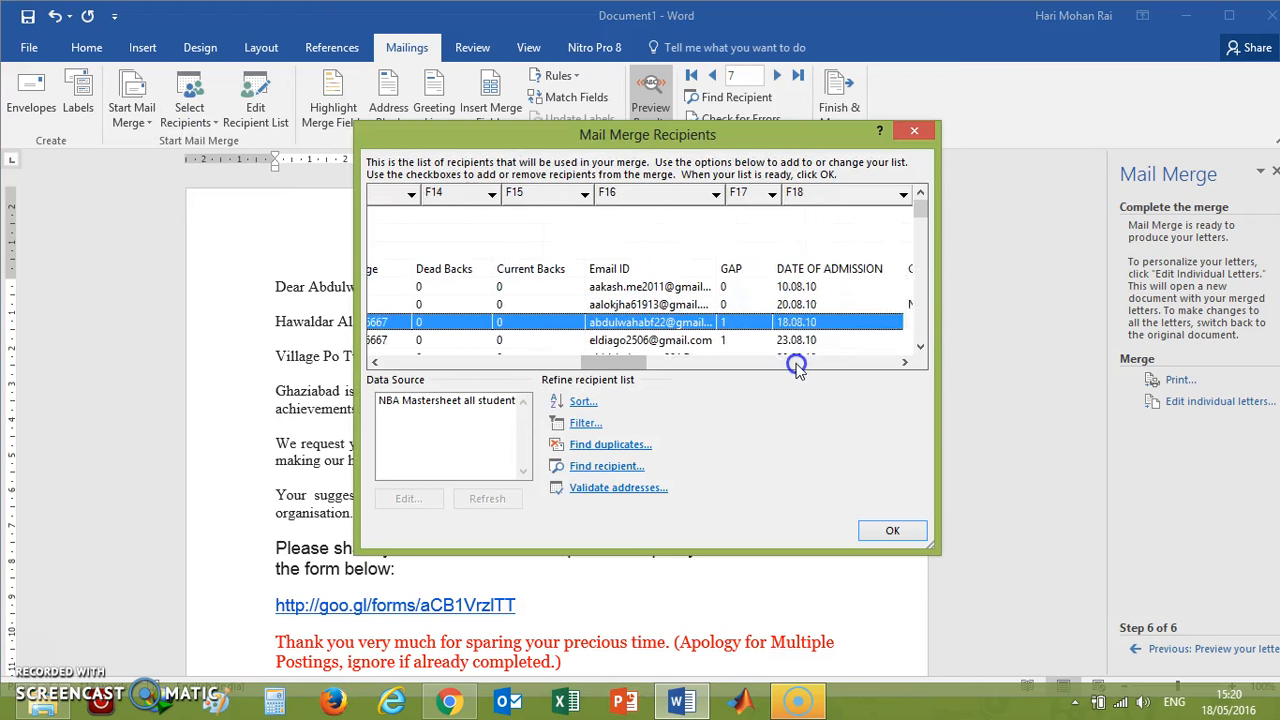
{"action": "scroll", "scroll_direction": "right", "scroll_amount": 3}
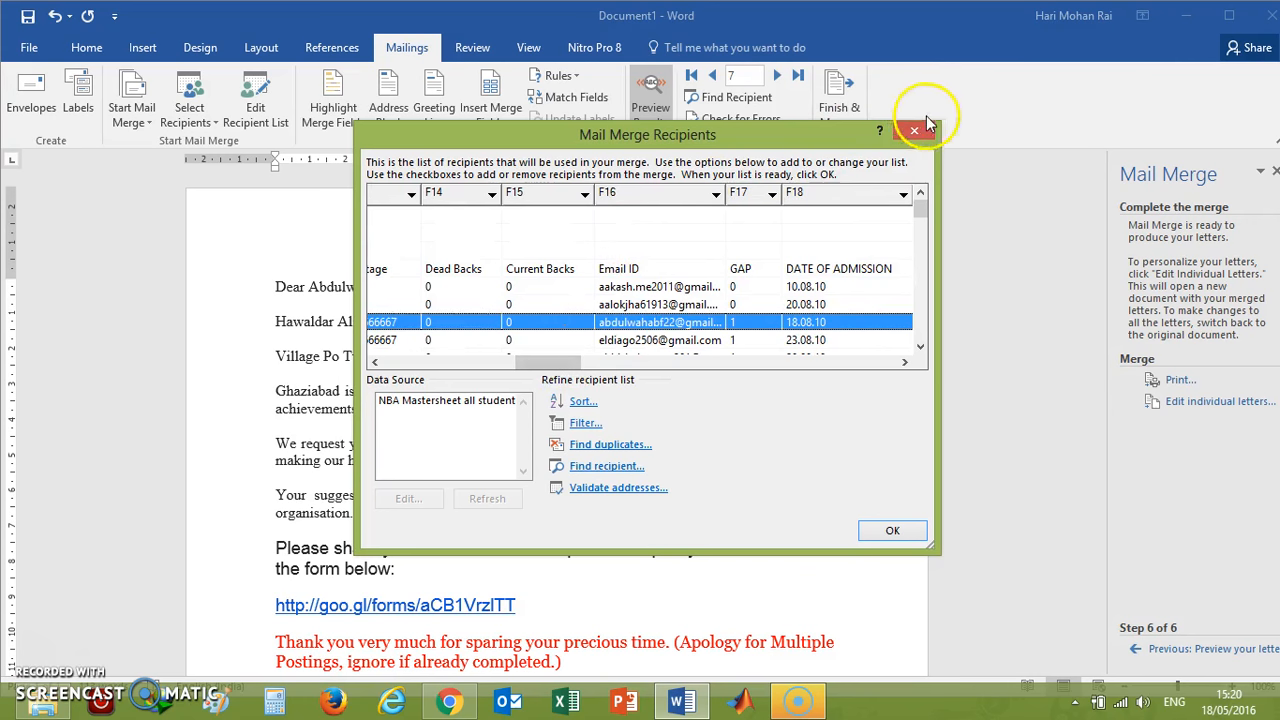
{"action": "left_click", "coordinate": [912, 130]}
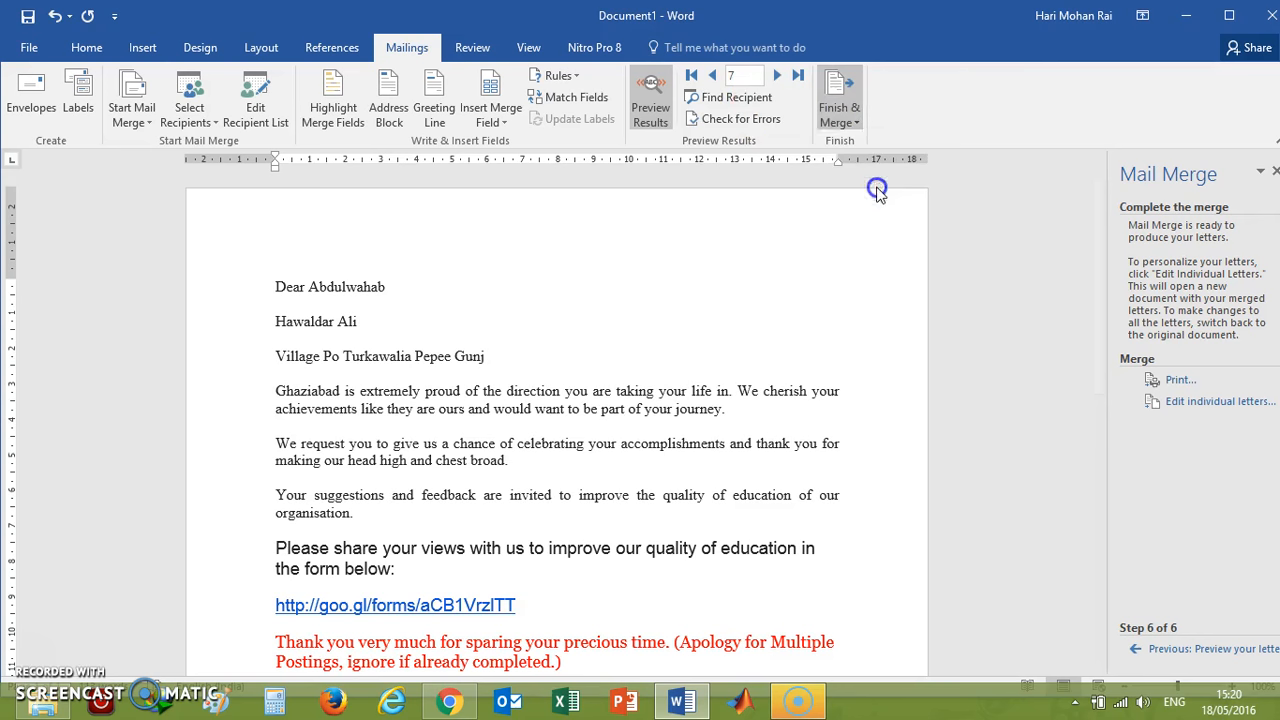
{"action": "left_click", "coordinate": [806, 276]}
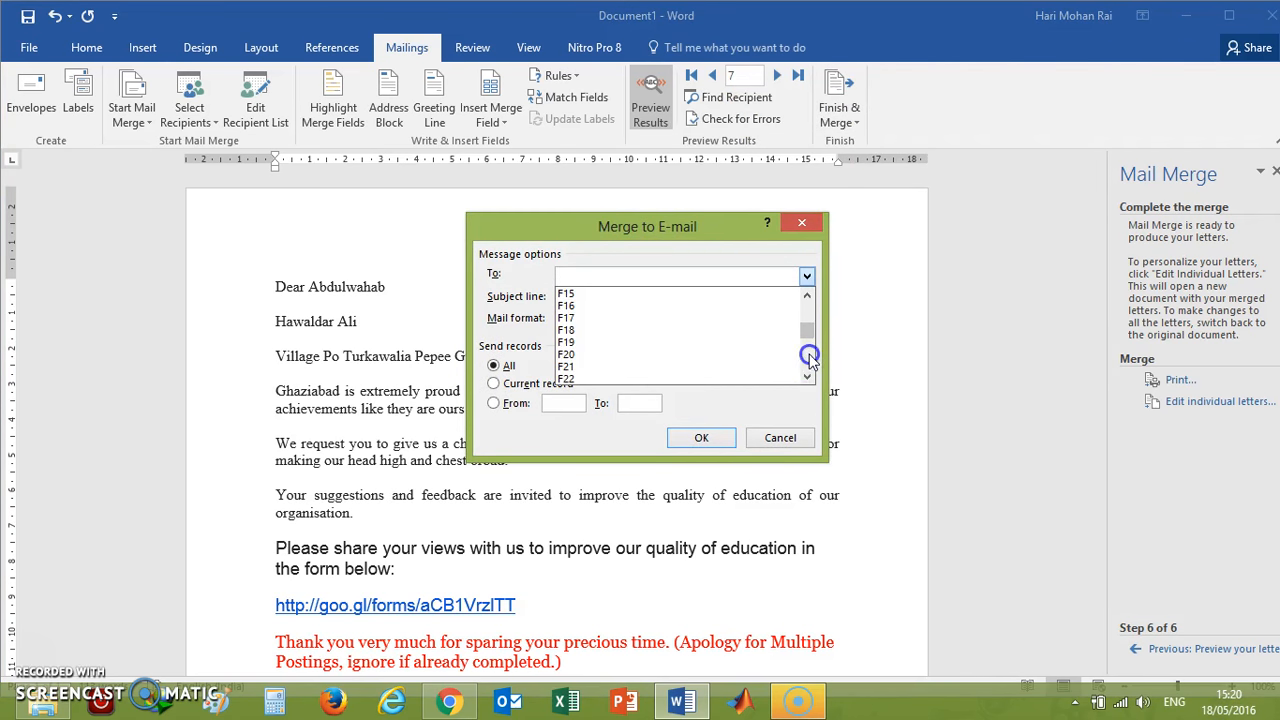
{"action": "left_click", "coordinate": [566, 304]}
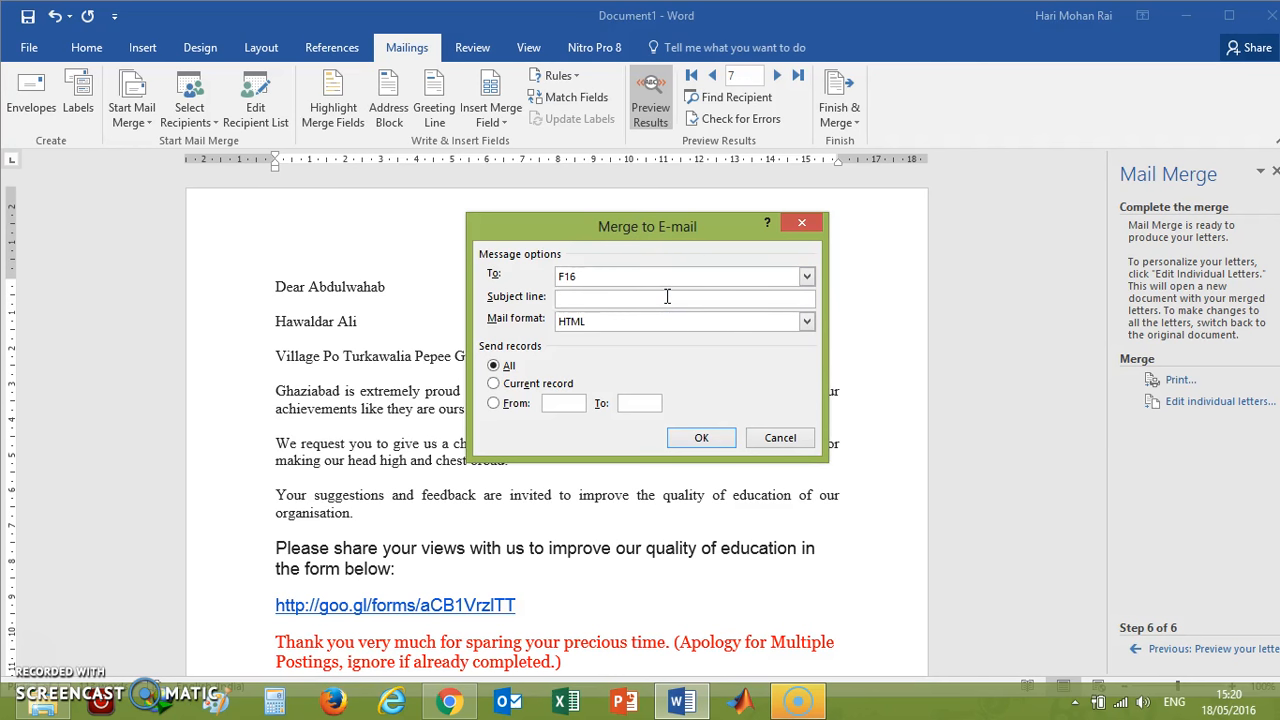
{"action": "mouse_move", "coordinate": [610, 344]}
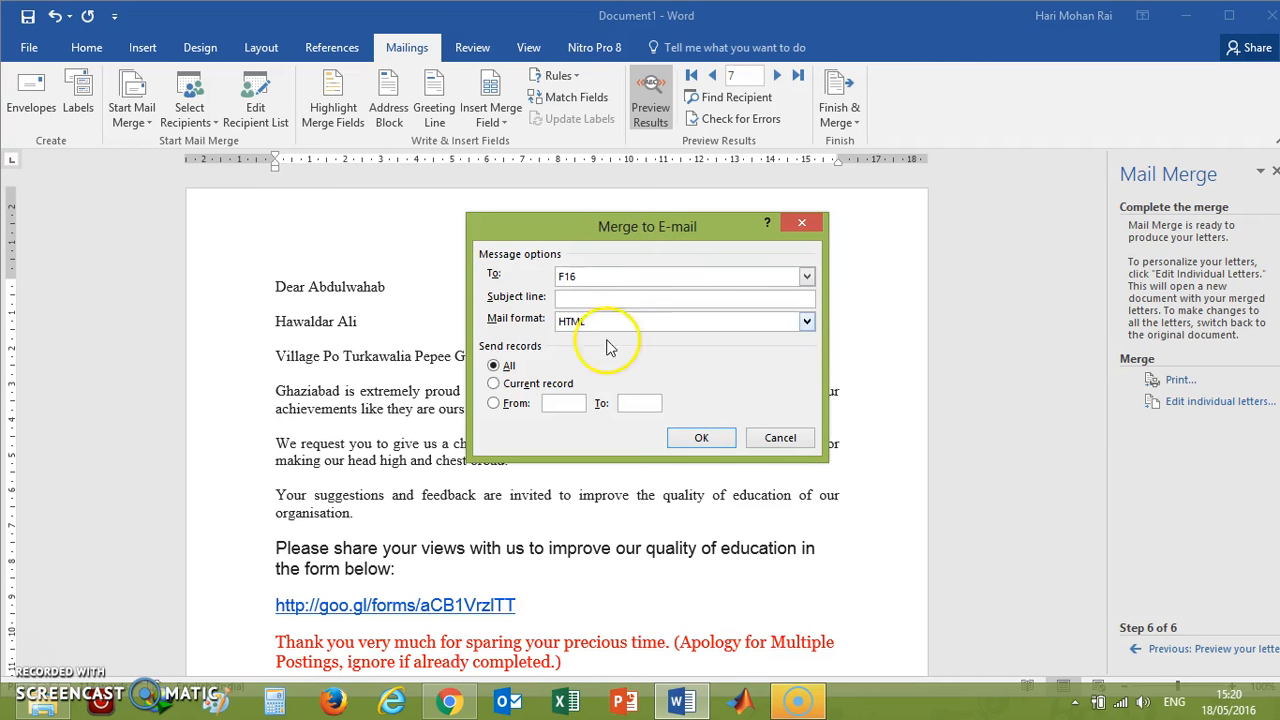
{"action": "mouse_move", "coordinate": [628, 384]}
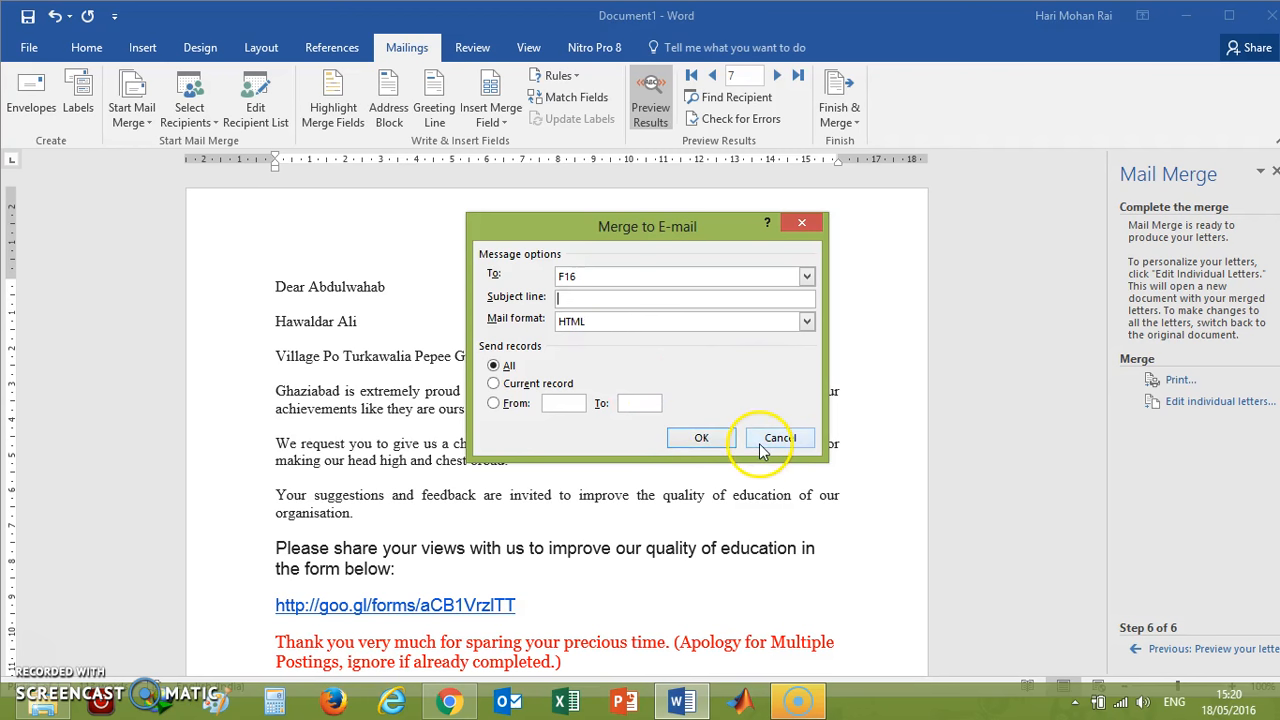
{"action": "mouse_move", "coordinate": [780, 438]}
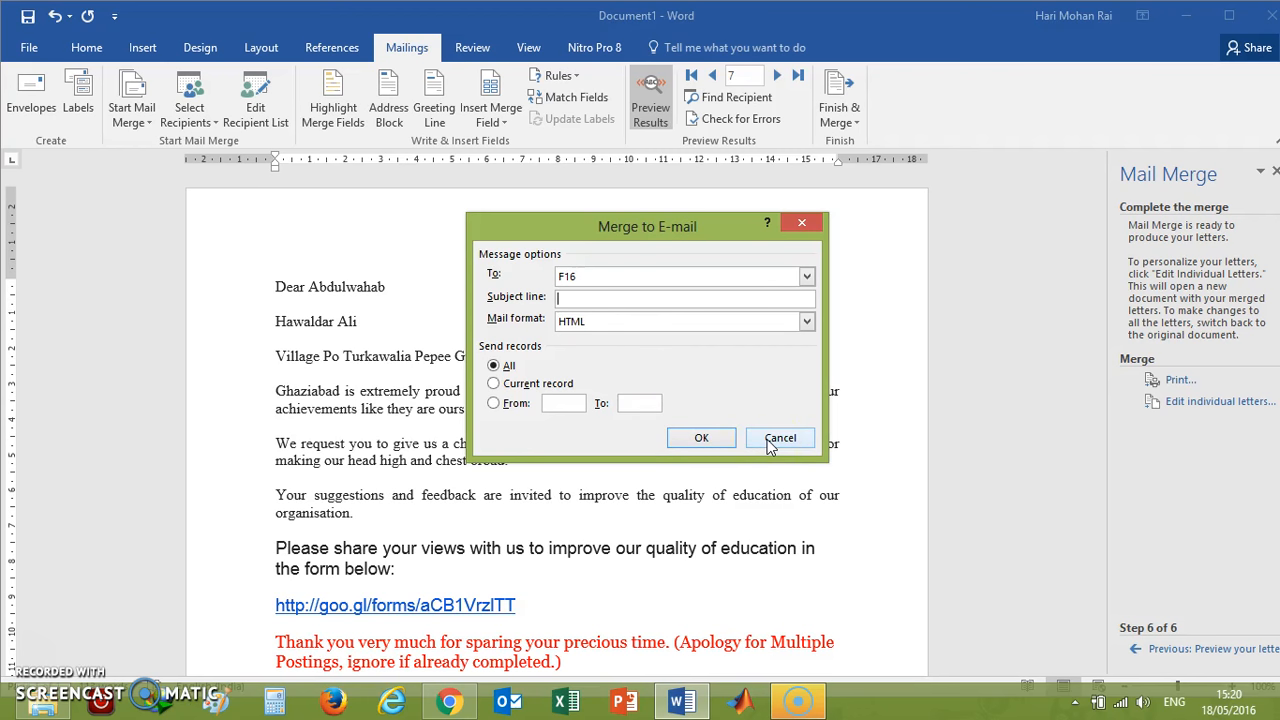
Cancel the e-mail merge and set a printer merge for records From 1 To 3.
{"action": "left_click", "coordinate": [780, 436]}
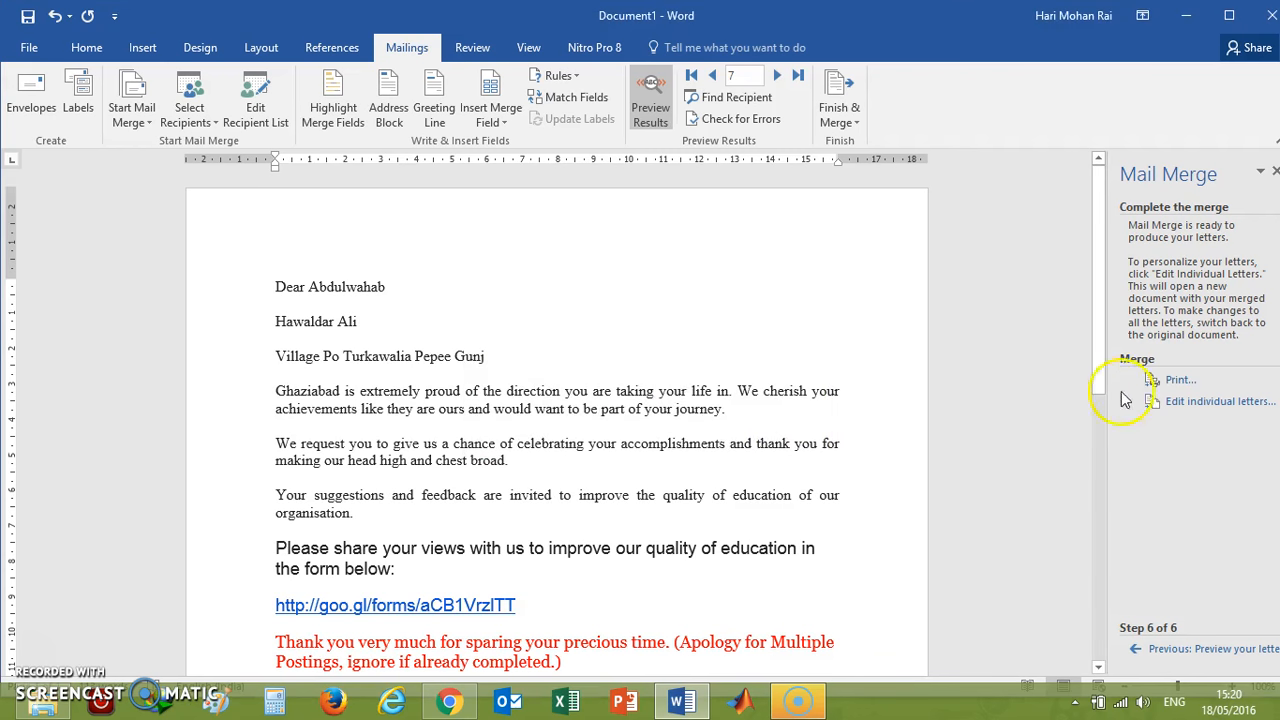
{"action": "mouse_move", "coordinate": [1180, 380]}
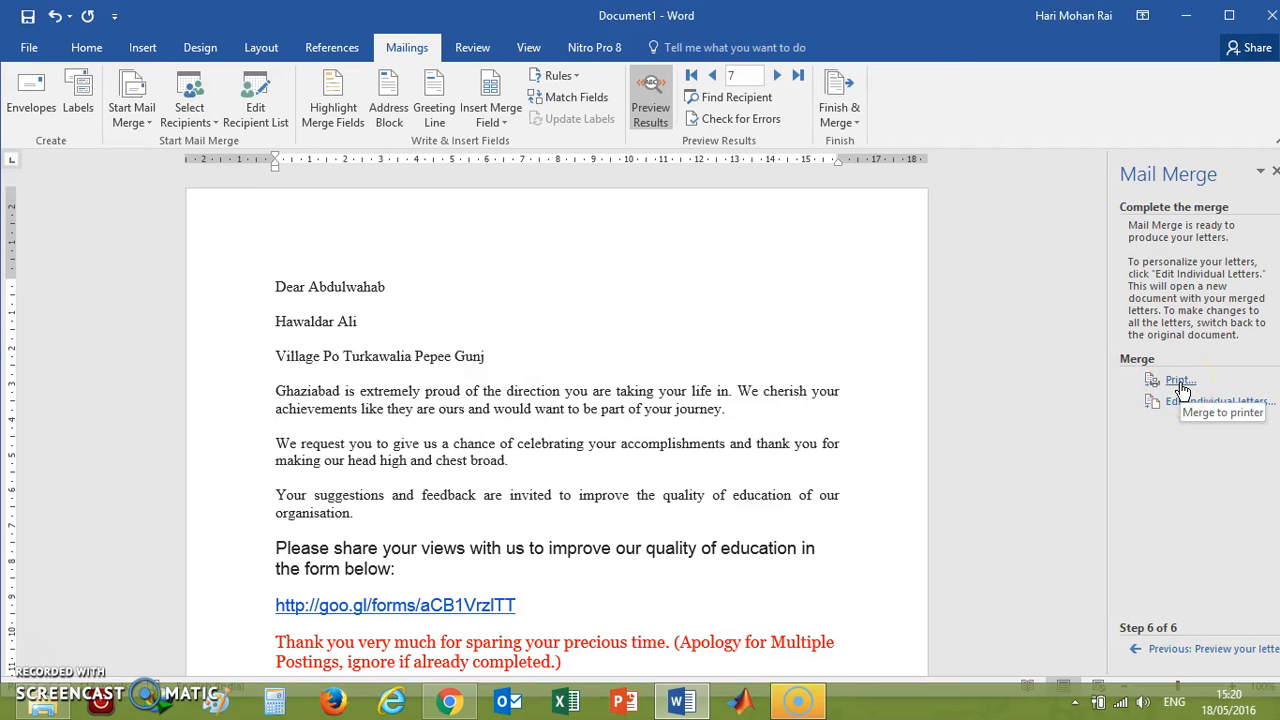
{"action": "left_click", "coordinate": [1180, 380]}
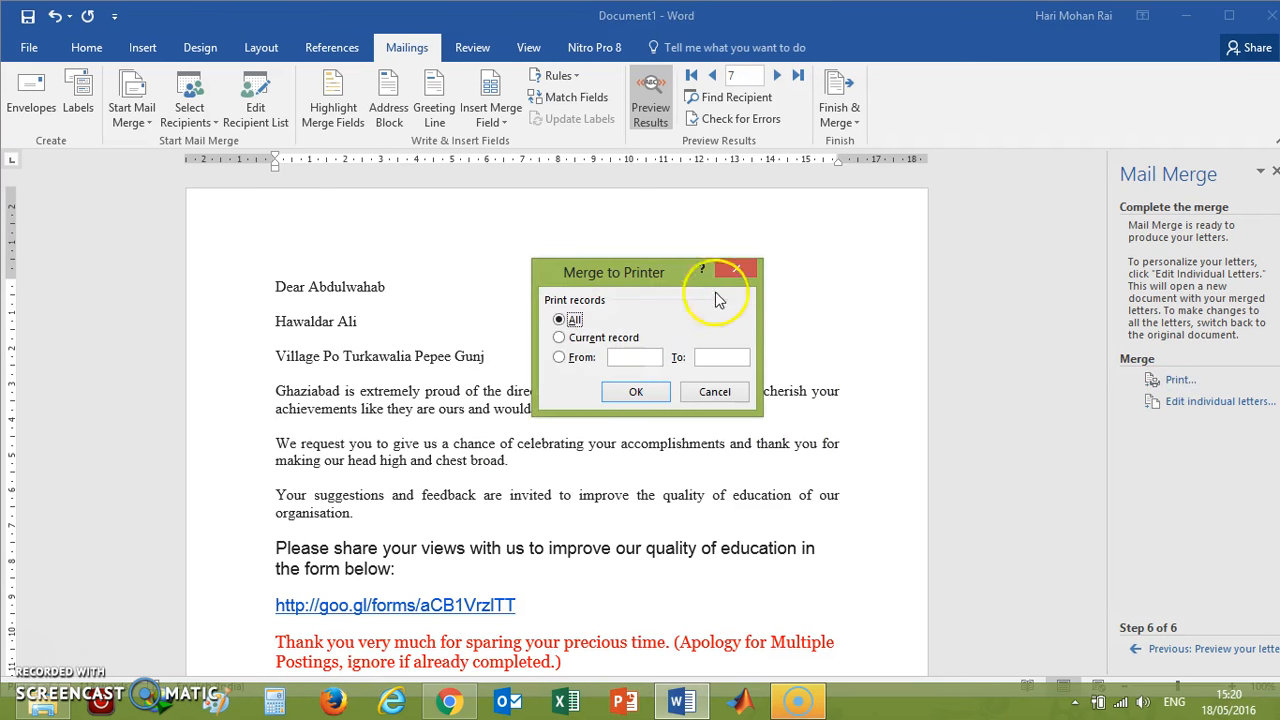
{"action": "mouse_move", "coordinate": [644, 316]}
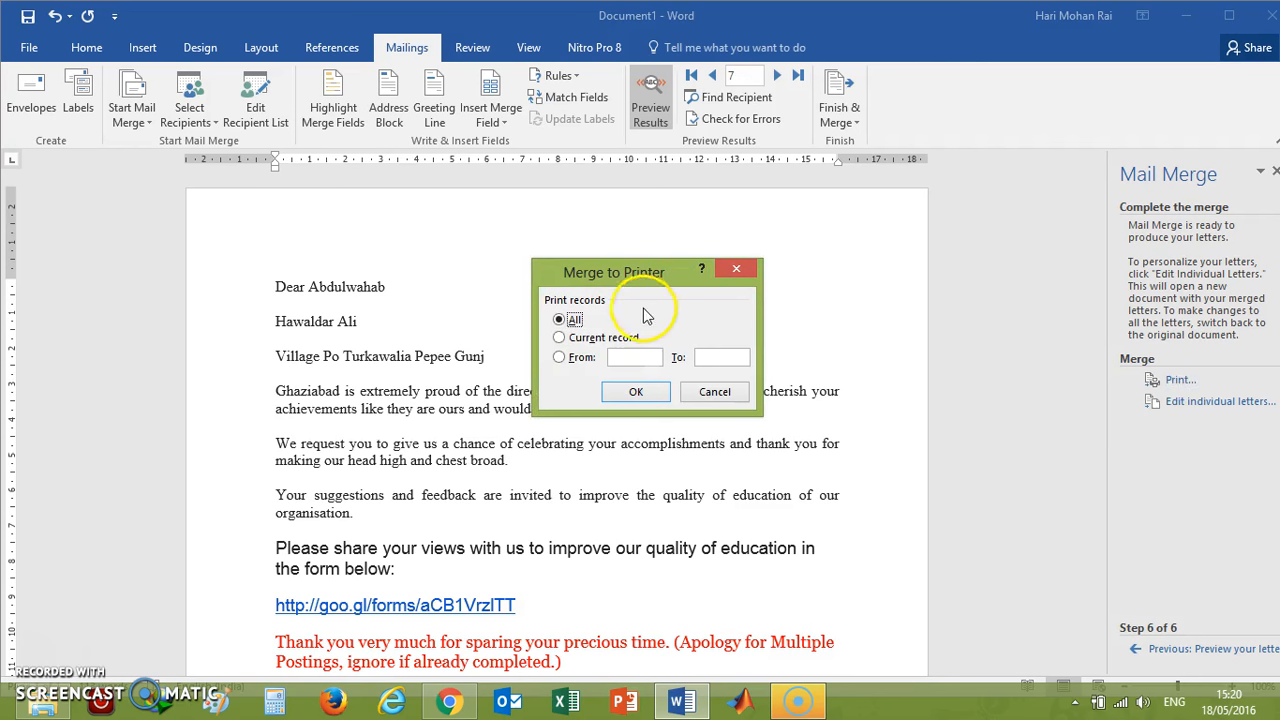
{"action": "mouse_move", "coordinate": [616, 330]}
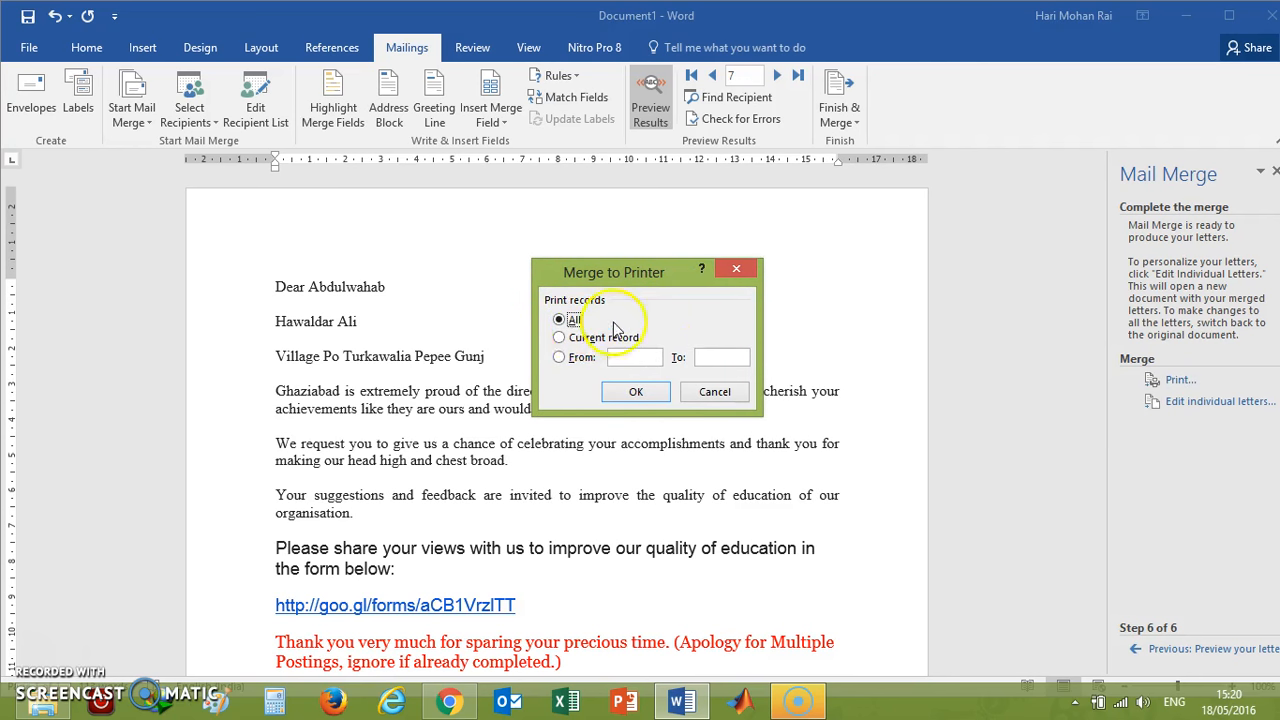
{"action": "left_click", "coordinate": [560, 336]}
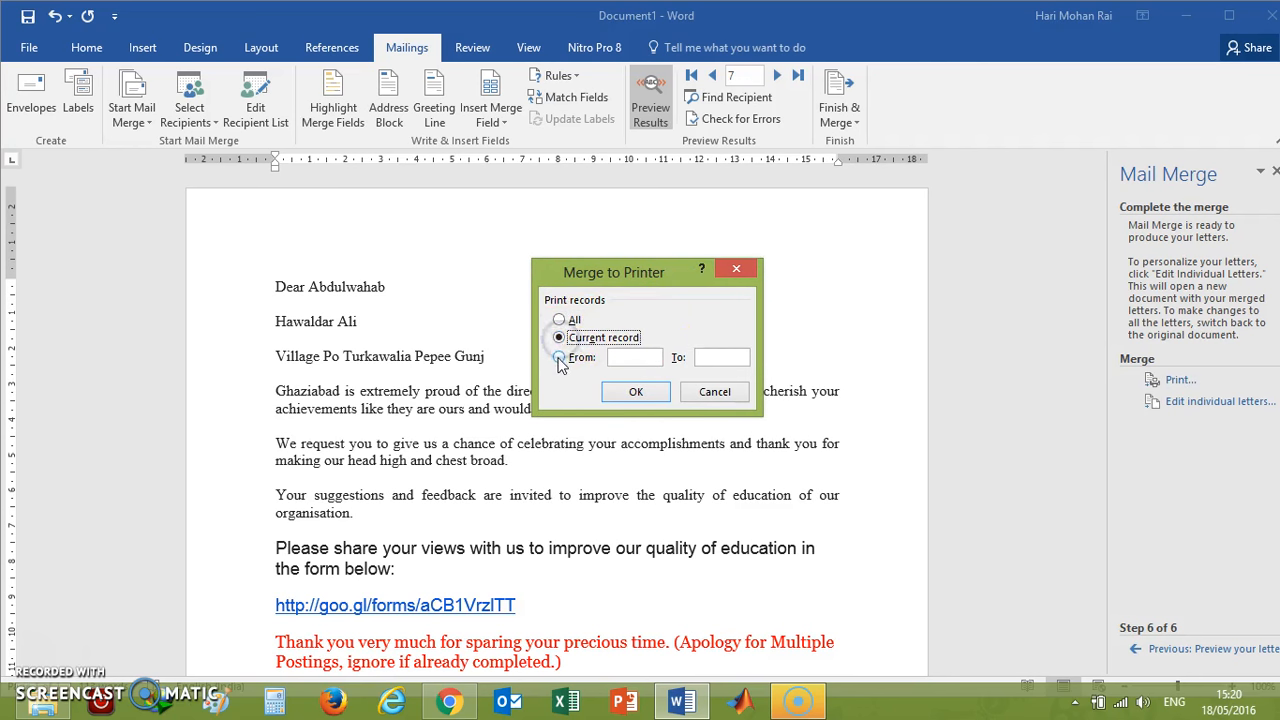
{"action": "left_click", "coordinate": [560, 356]}
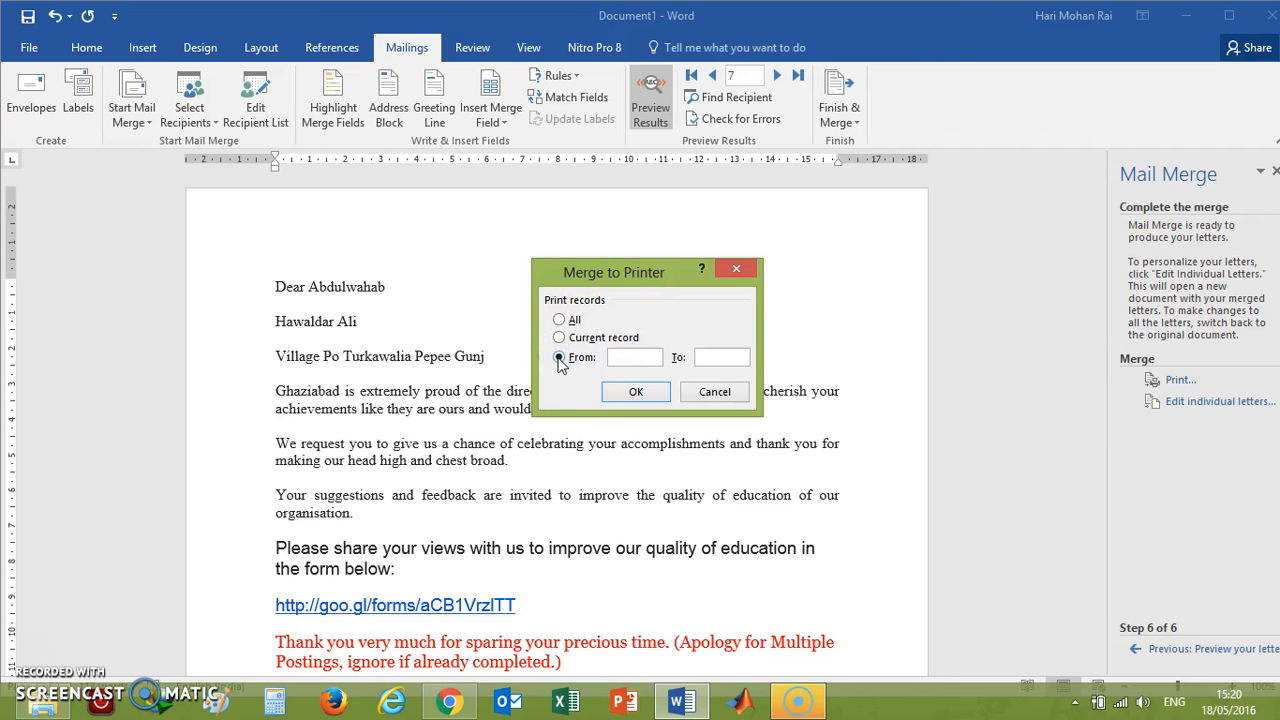
{"action": "type", "text": "1"}
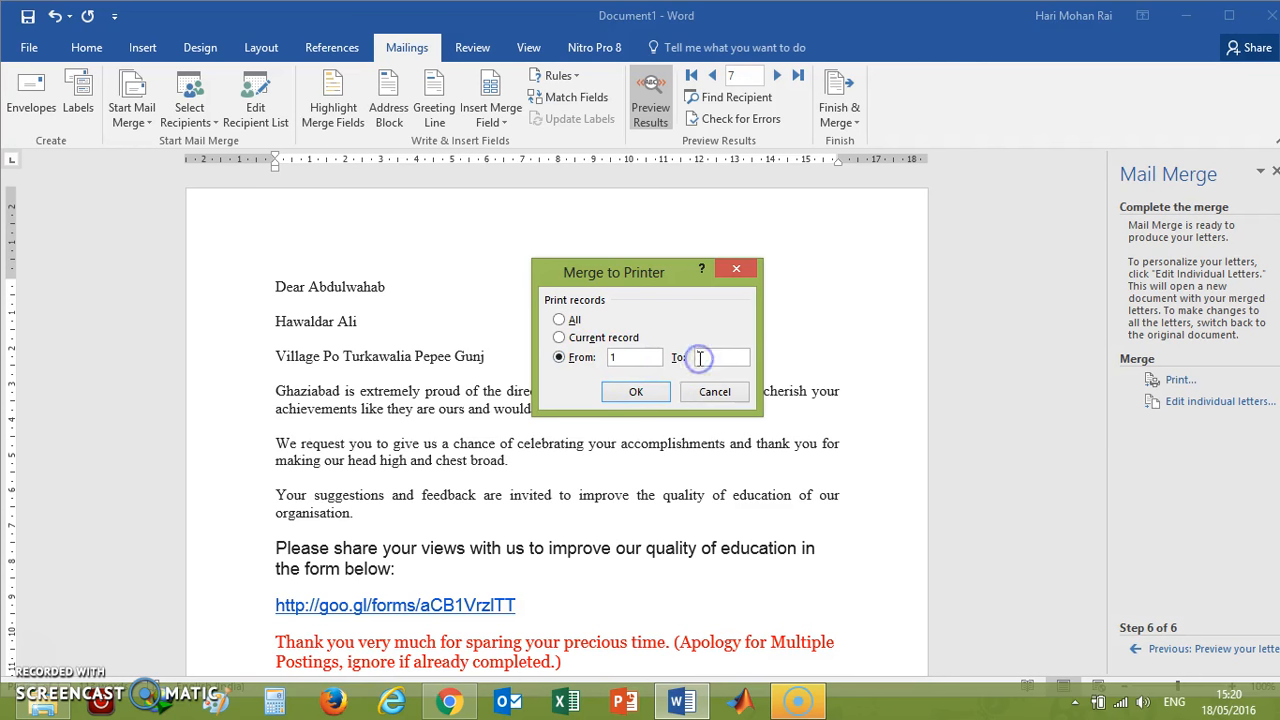
{"action": "type", "text": "3"}
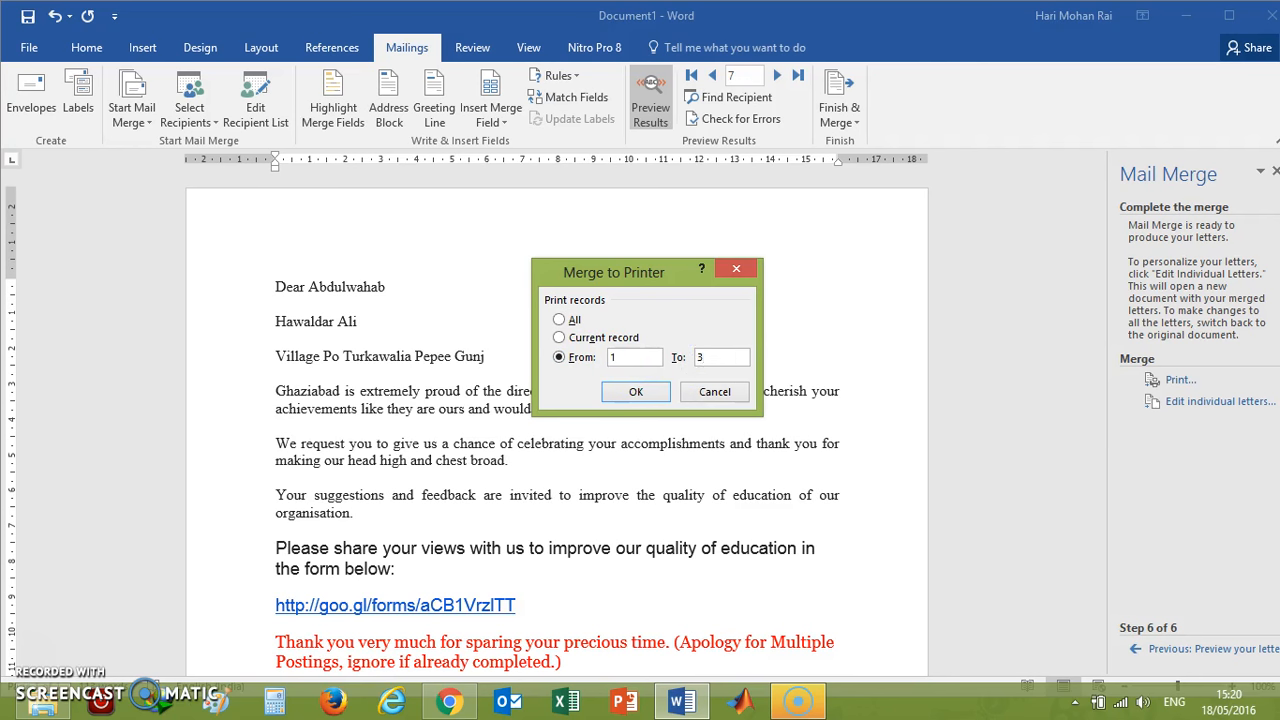
{"action": "left_click", "coordinate": [714, 390]}
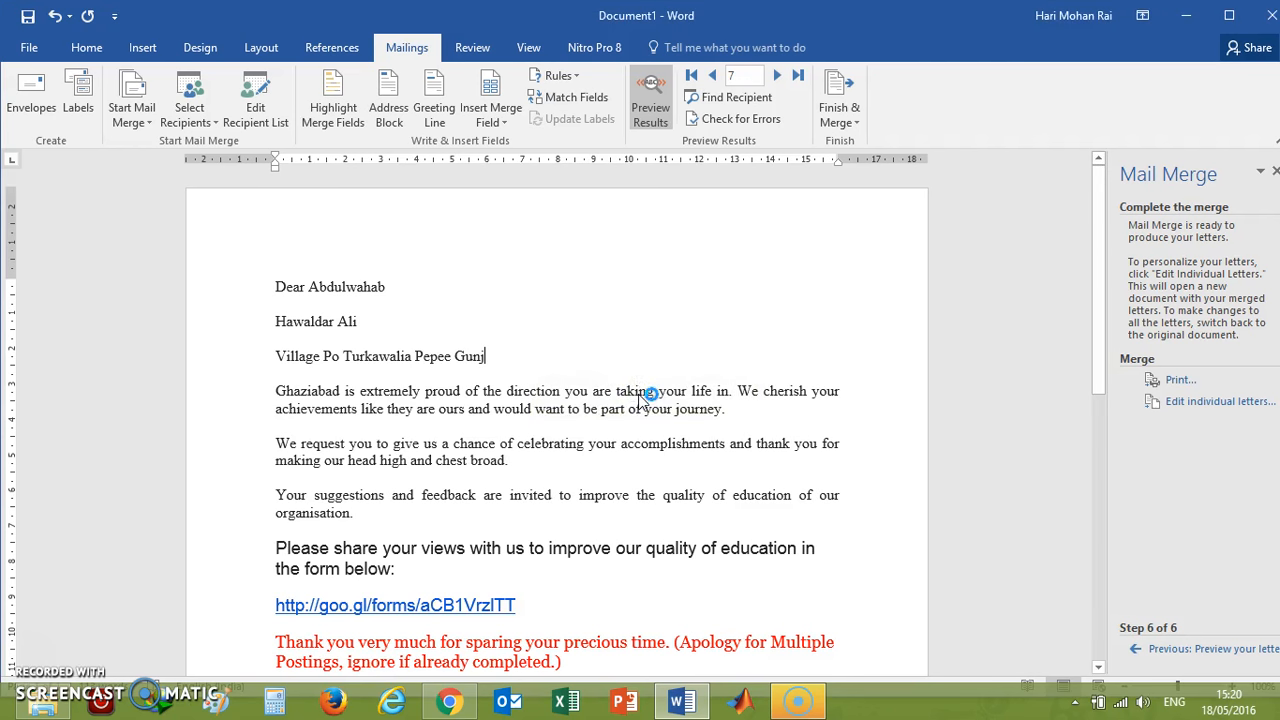
Print via Nitro PDF Creator and save the output as Document1.pdf on the Desktop.
{"action": "key", "text": "ctrl+p"}
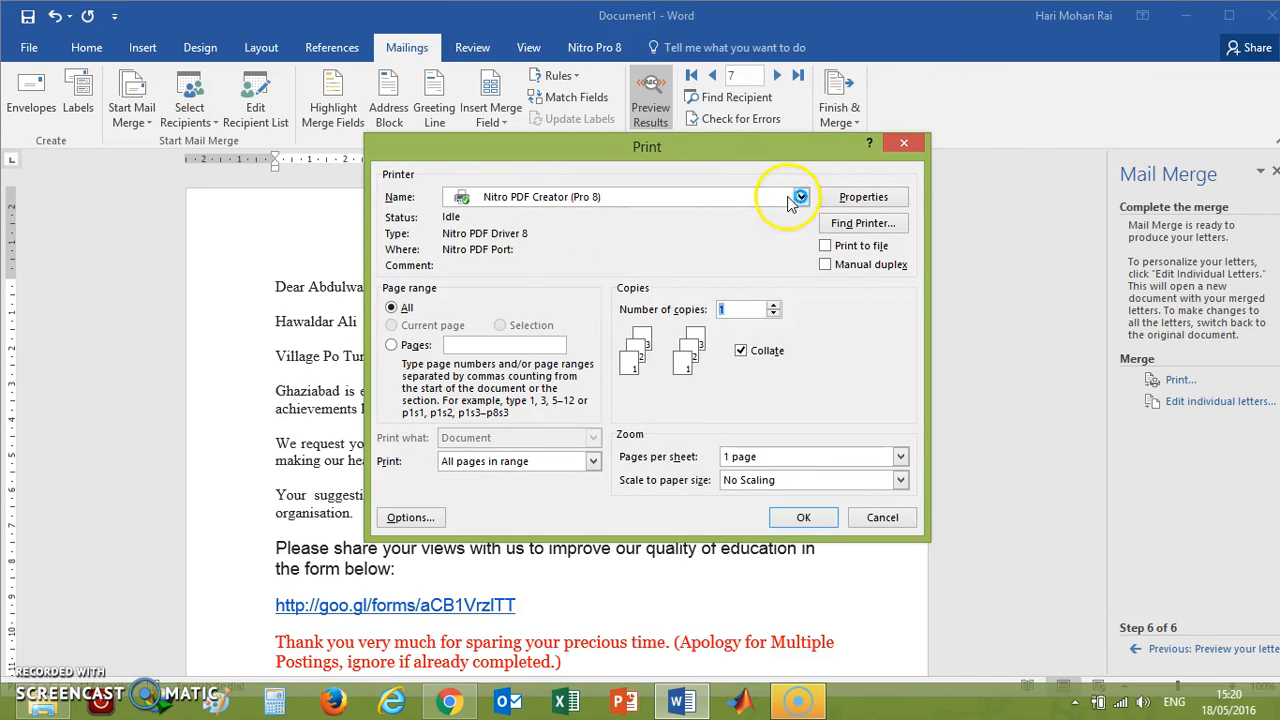
{"action": "left_click", "coordinate": [800, 196]}
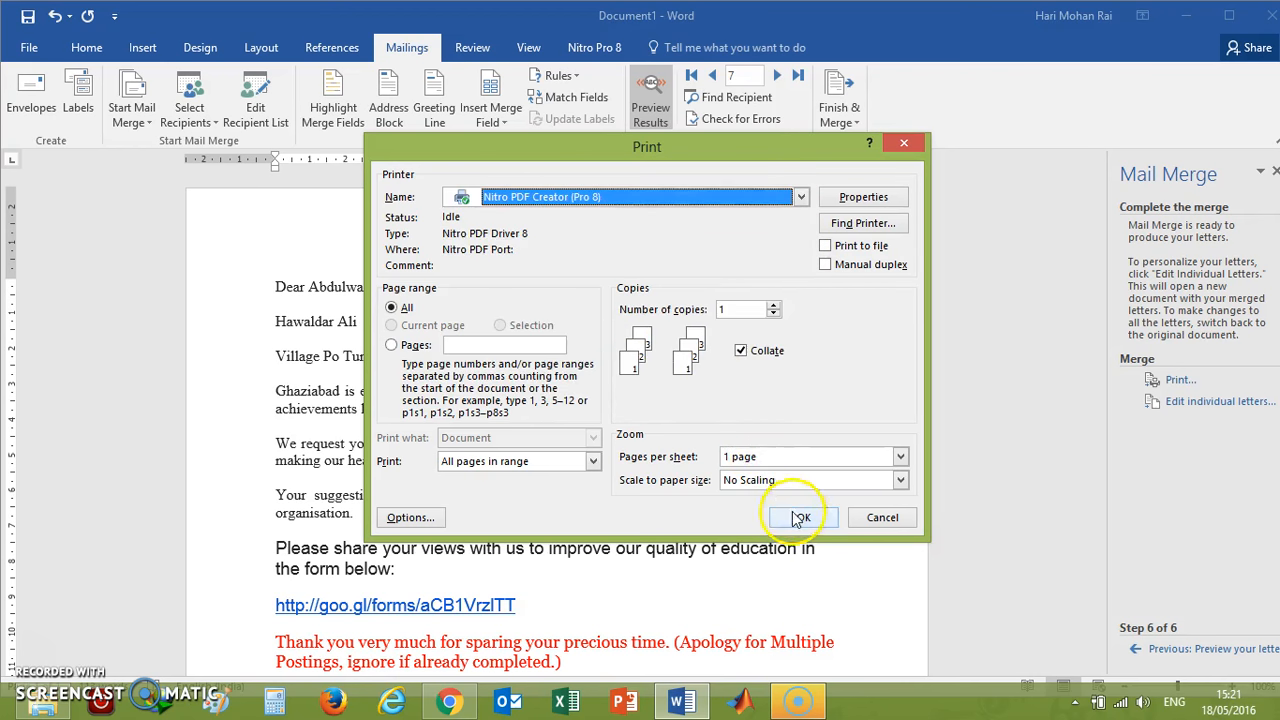
{"action": "left_click", "coordinate": [800, 516]}
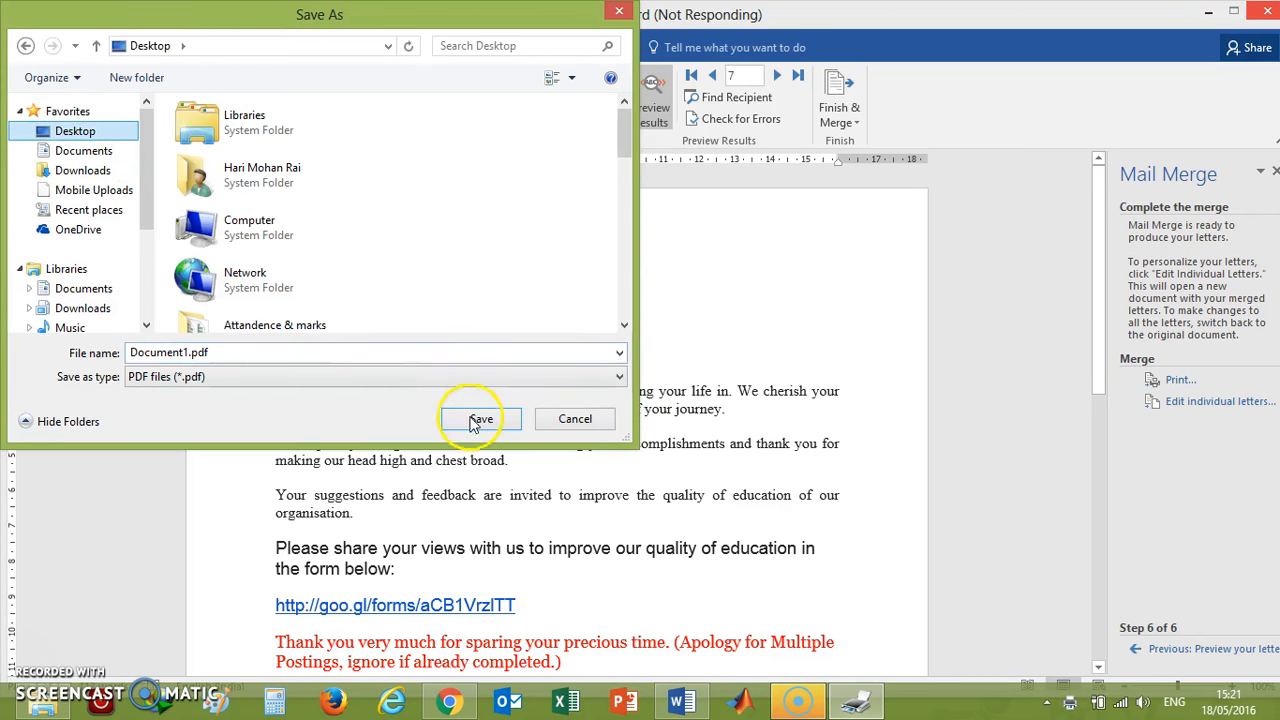
{"action": "left_click", "coordinate": [480, 418]}
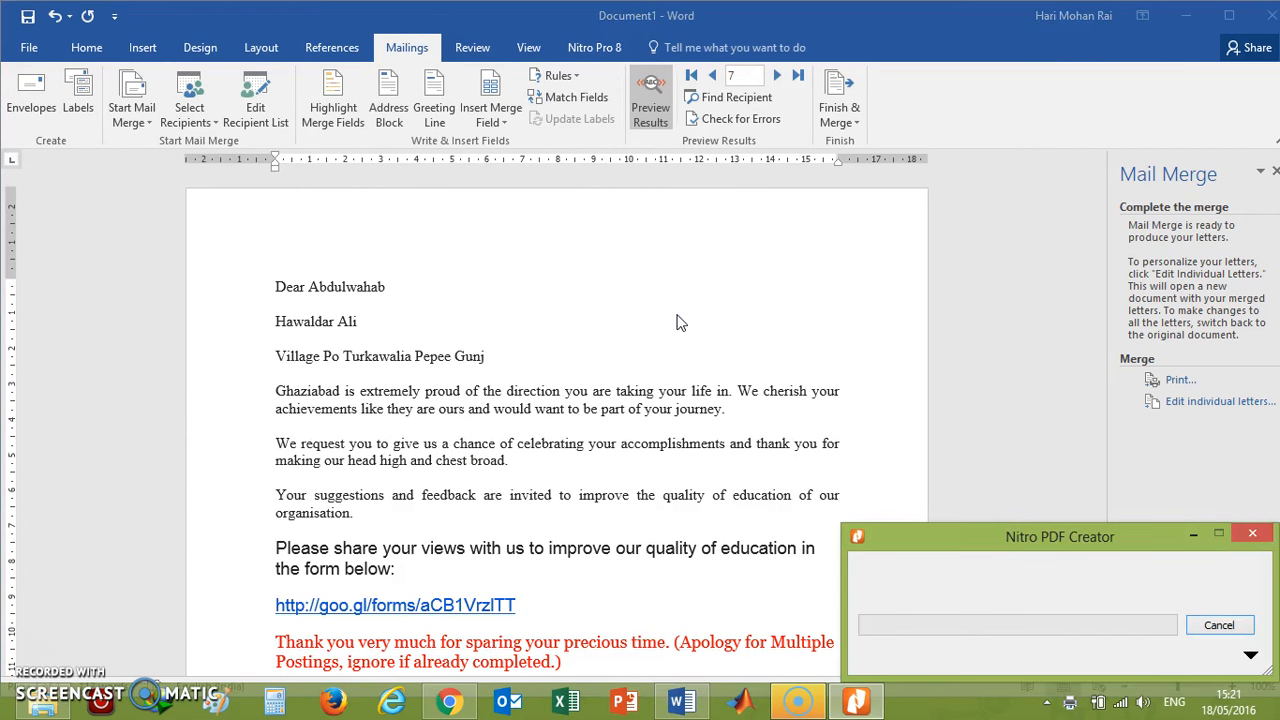
{"action": "mouse_move", "coordinate": [752, 432]}
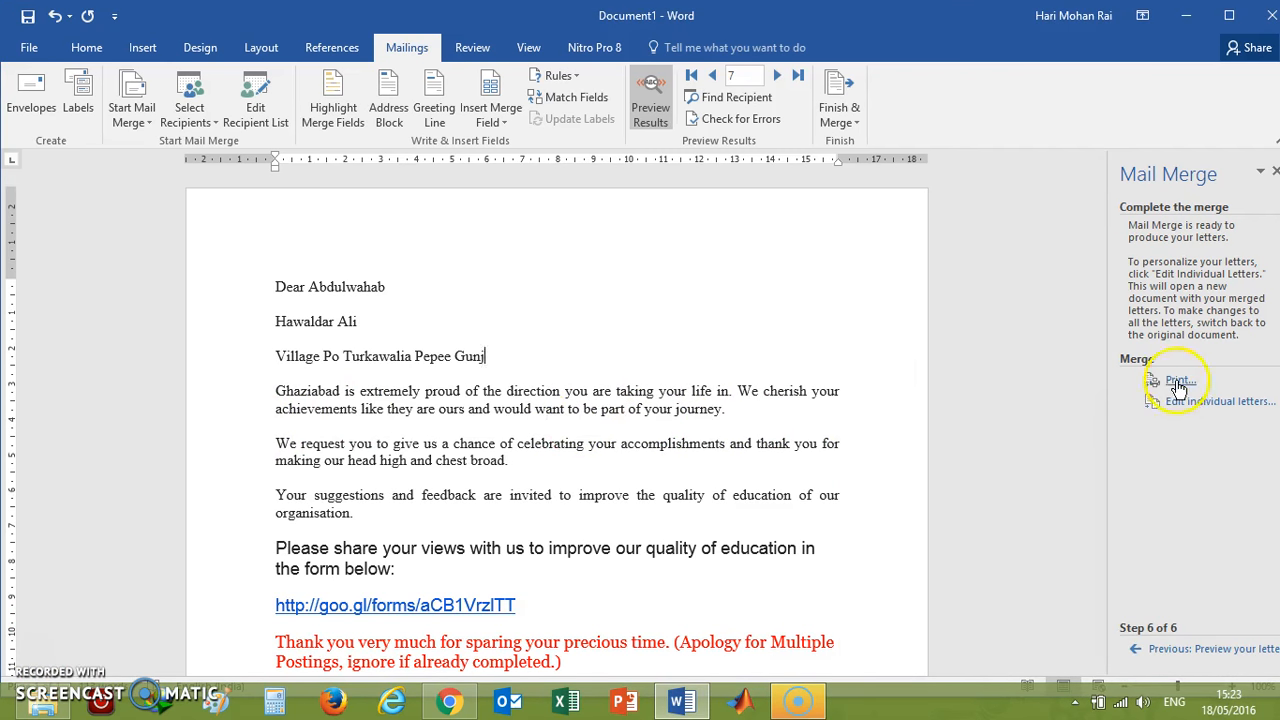
Merge records 5 to 8 to the printer and send them to the PDF creator.
{"action": "left_click", "coordinate": [1180, 380]}
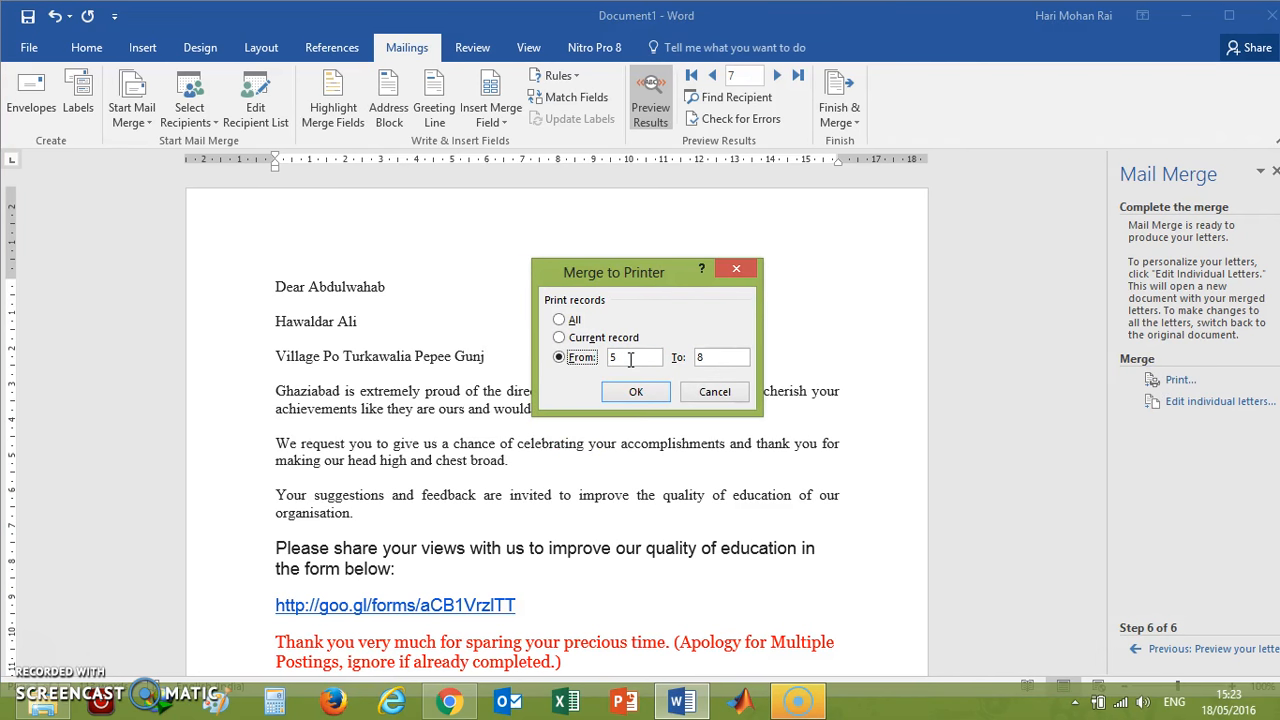
{"action": "mouse_move", "coordinate": [660, 386]}
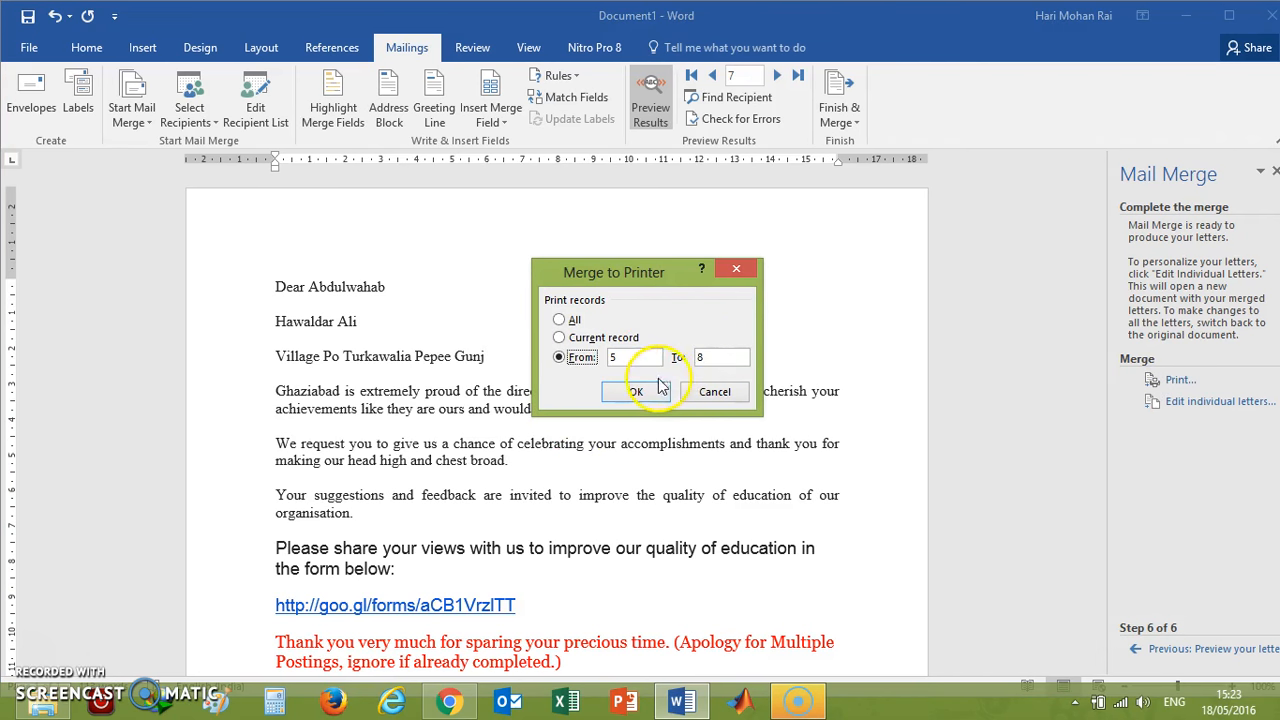
{"action": "left_click", "coordinate": [638, 390]}
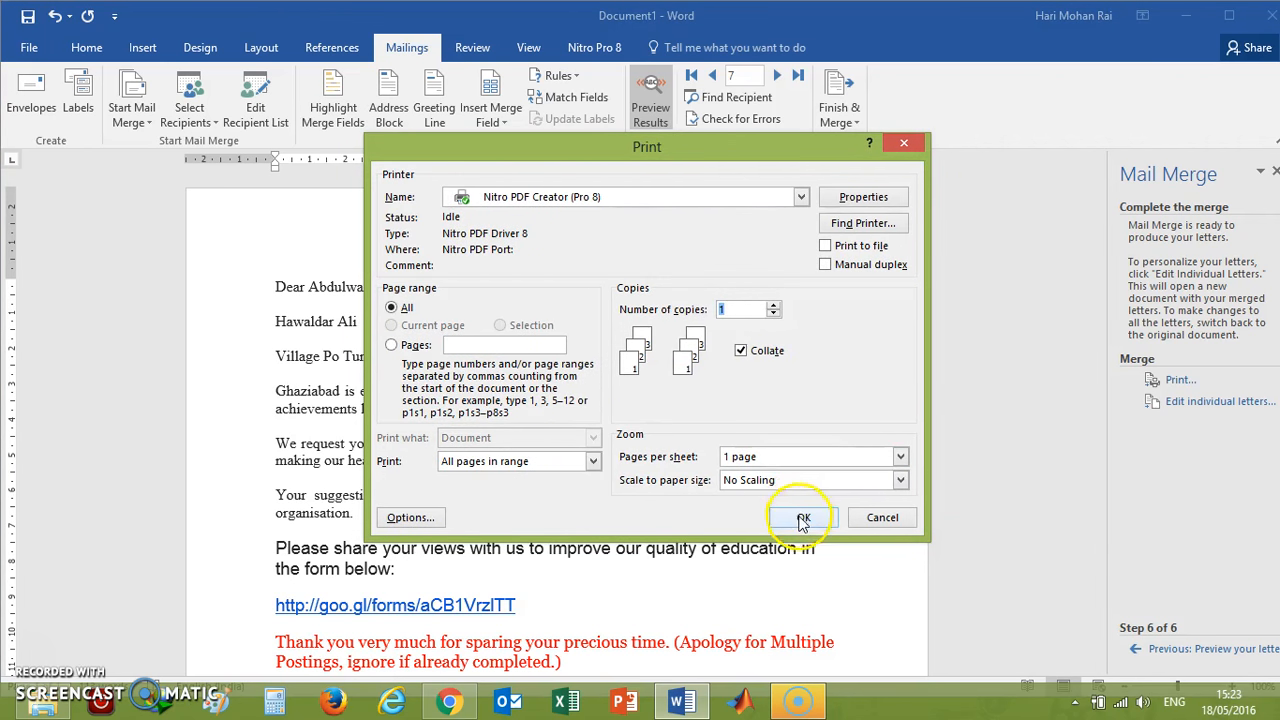
{"action": "left_click", "coordinate": [800, 516]}
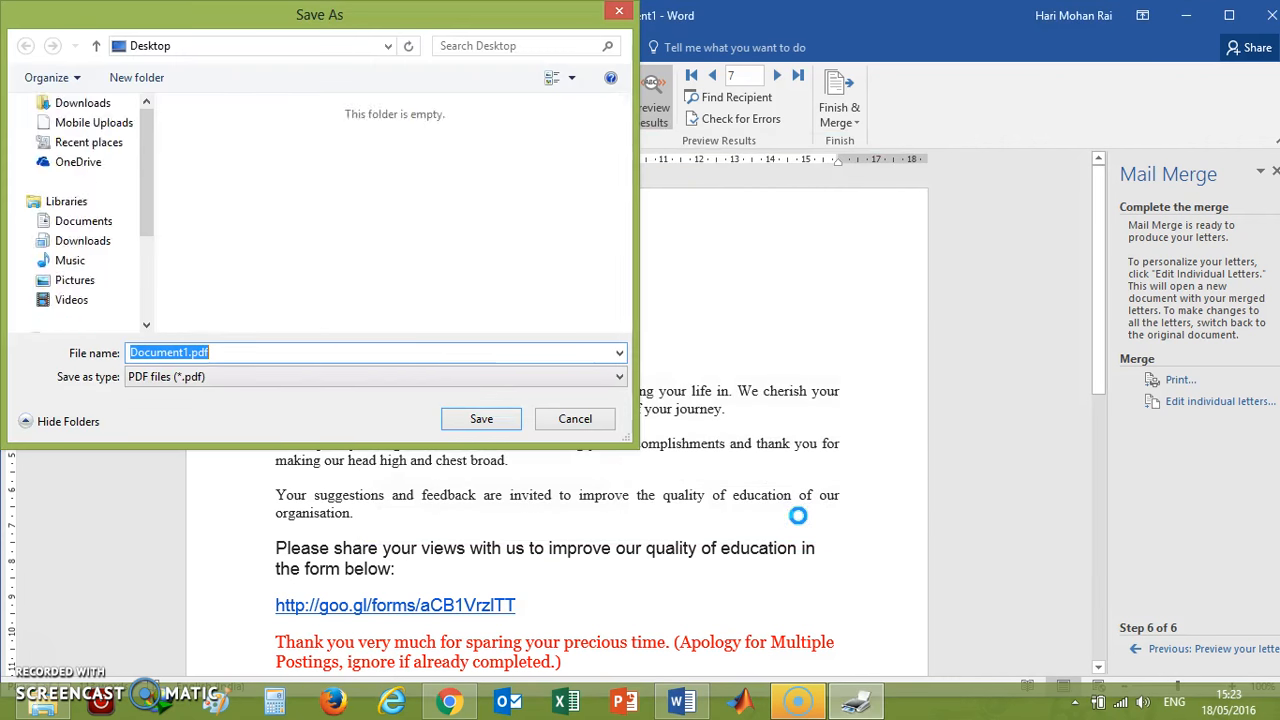
Save the output to the Desktop as Document1.pdf, overwriting the existing file.
{"action": "left_click", "coordinate": [76, 132]}
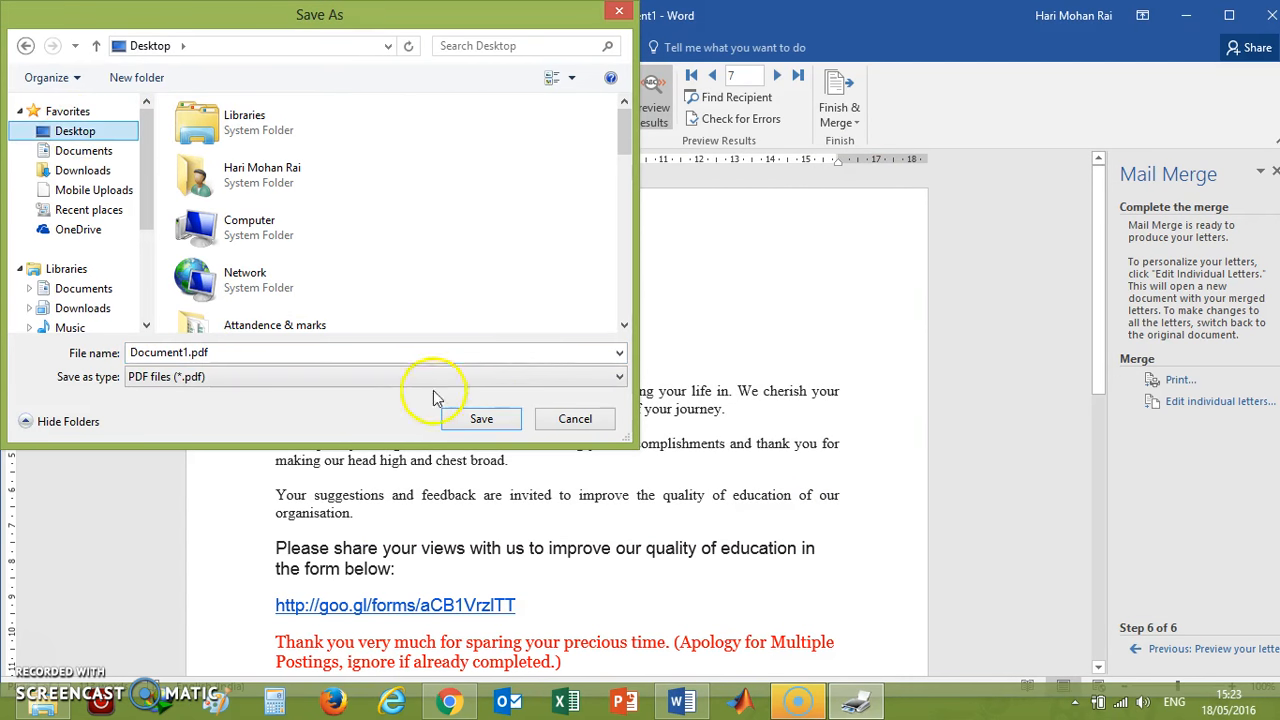
{"action": "left_click", "coordinate": [480, 418]}
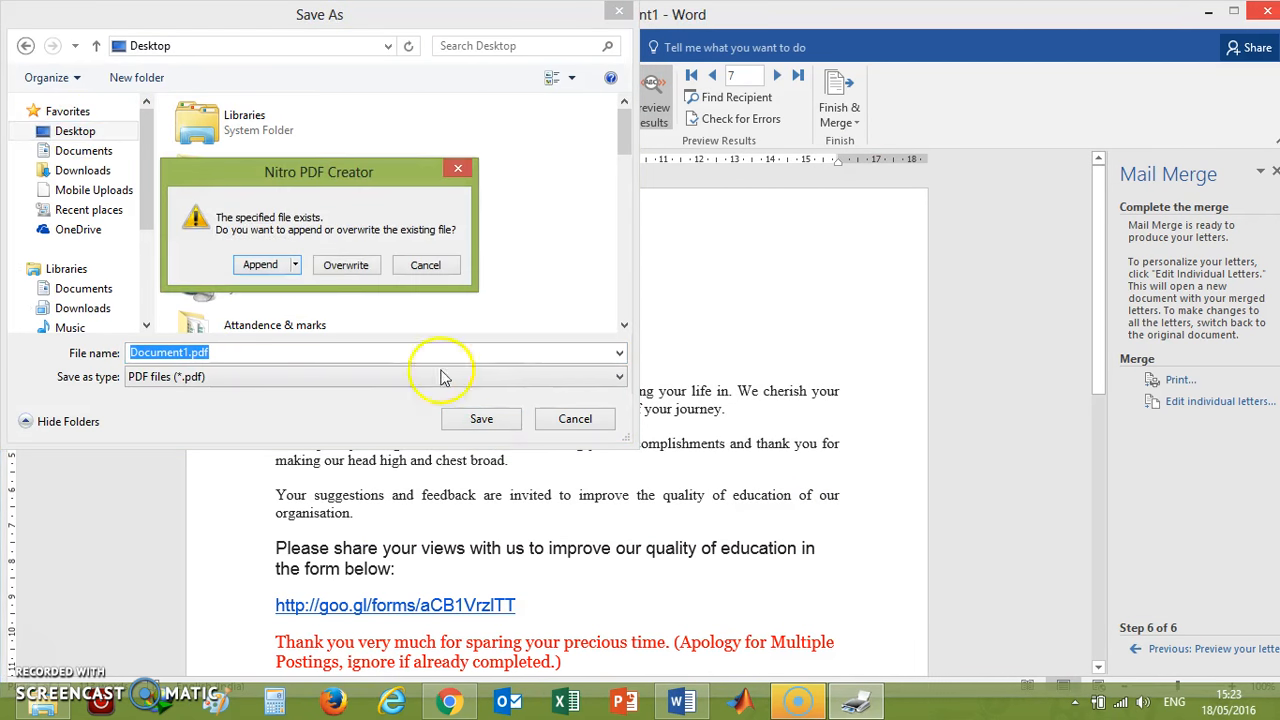
{"action": "left_click", "coordinate": [346, 264]}
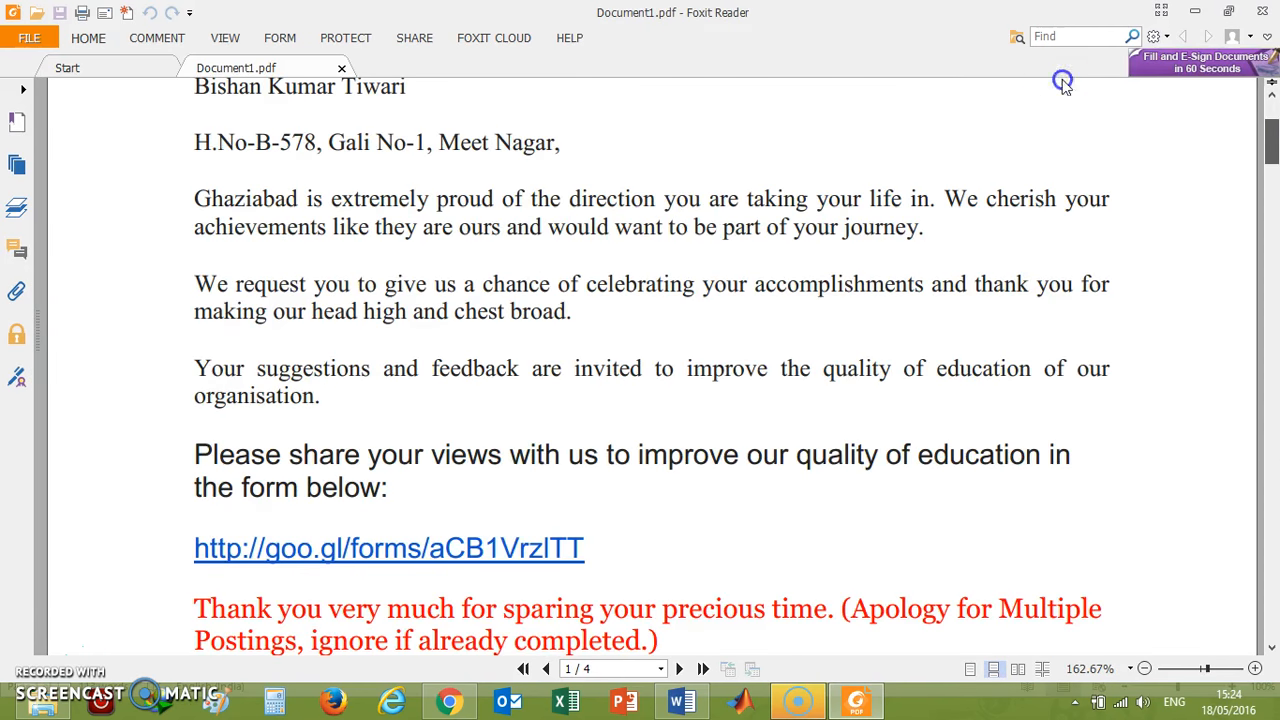
Scroll through Document1.pdf from the first merged letter down to page 4.
{"action": "scroll", "scroll_direction": "up", "scroll_amount": 3}
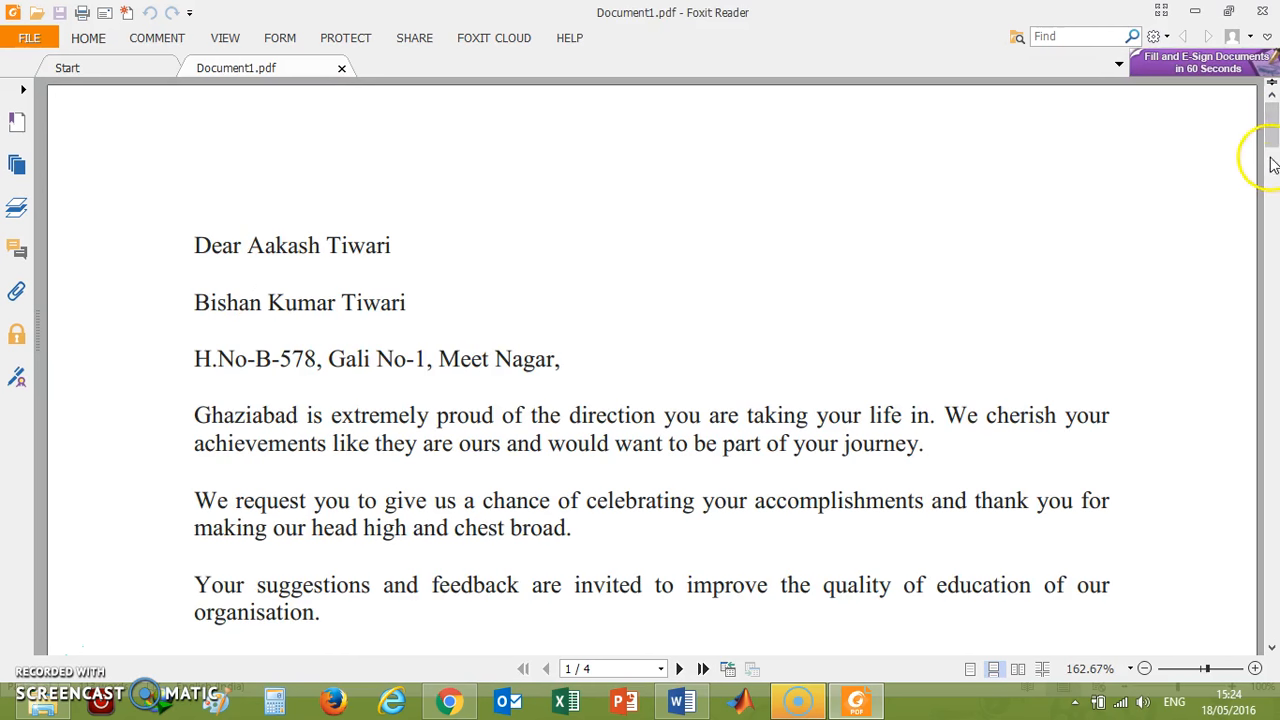
{"action": "scroll", "scroll_direction": "down", "scroll_amount": 3}
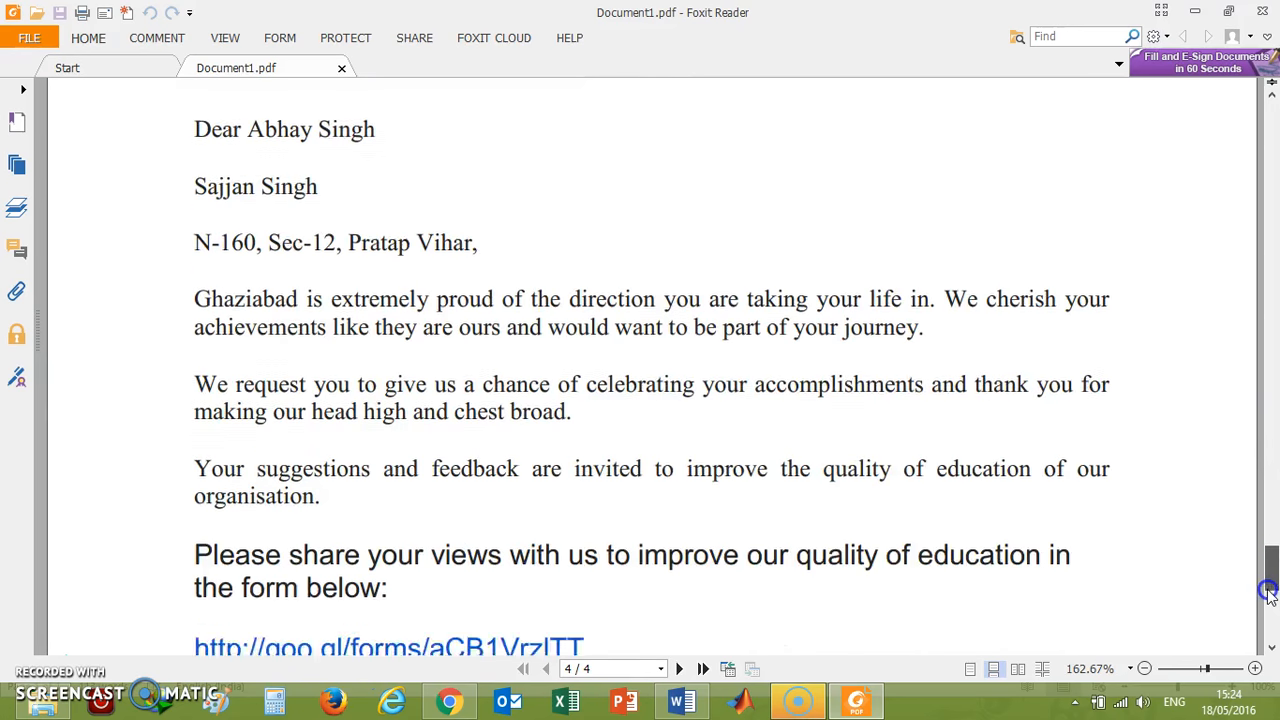
{"action": "scroll", "scroll_direction": "down", "scroll_amount": 3}
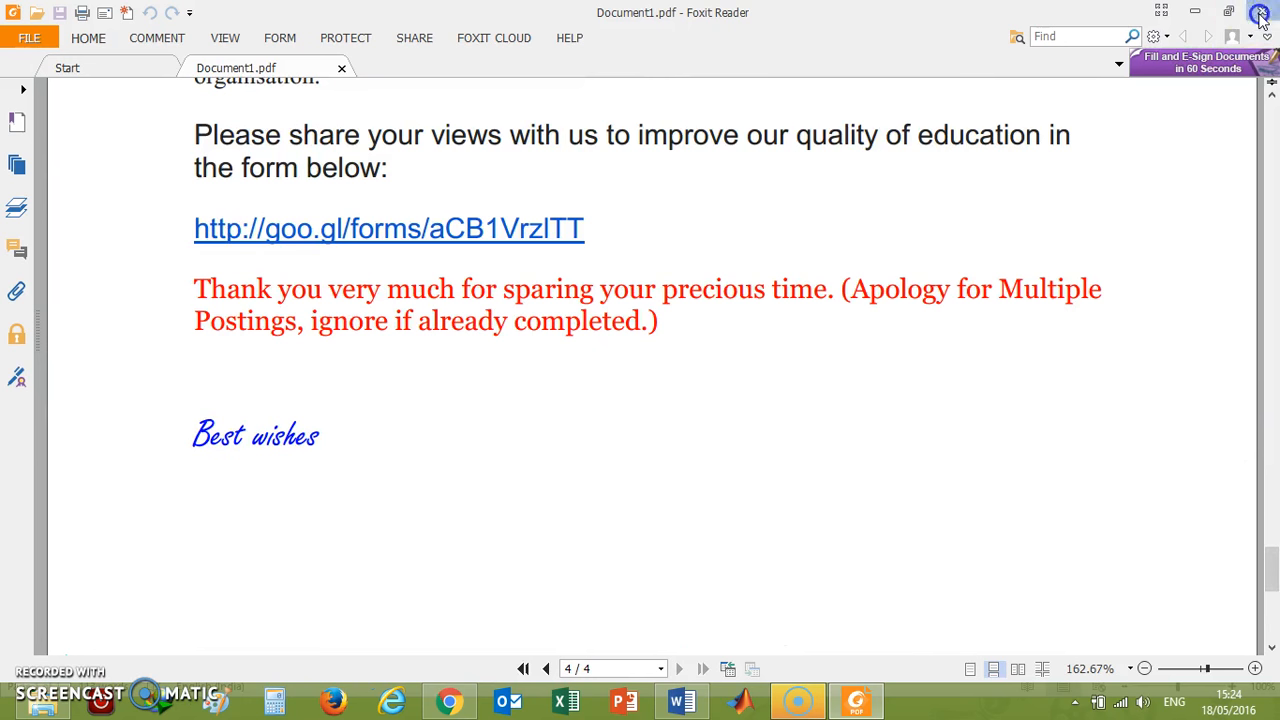
Switch back to the Word window with Abdulwahab's merged letter.
{"action": "left_click", "coordinate": [680, 700]}
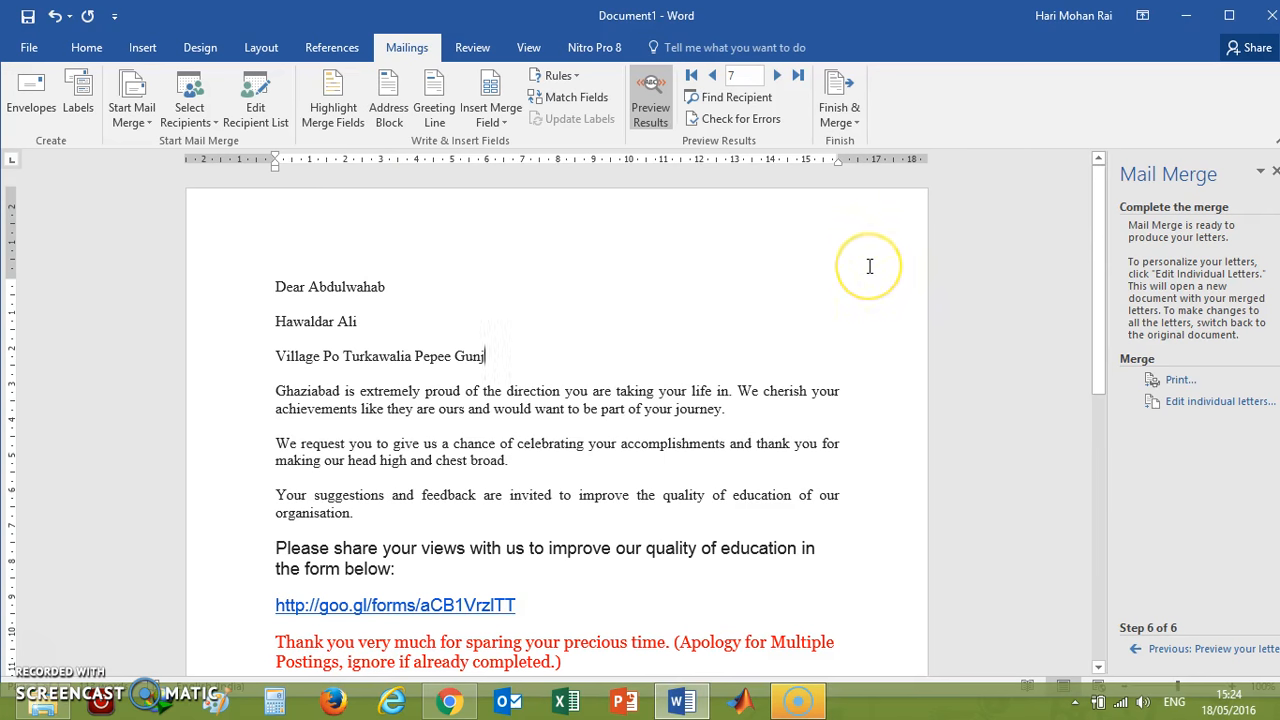
{"action": "mouse_move", "coordinate": [692, 248]}
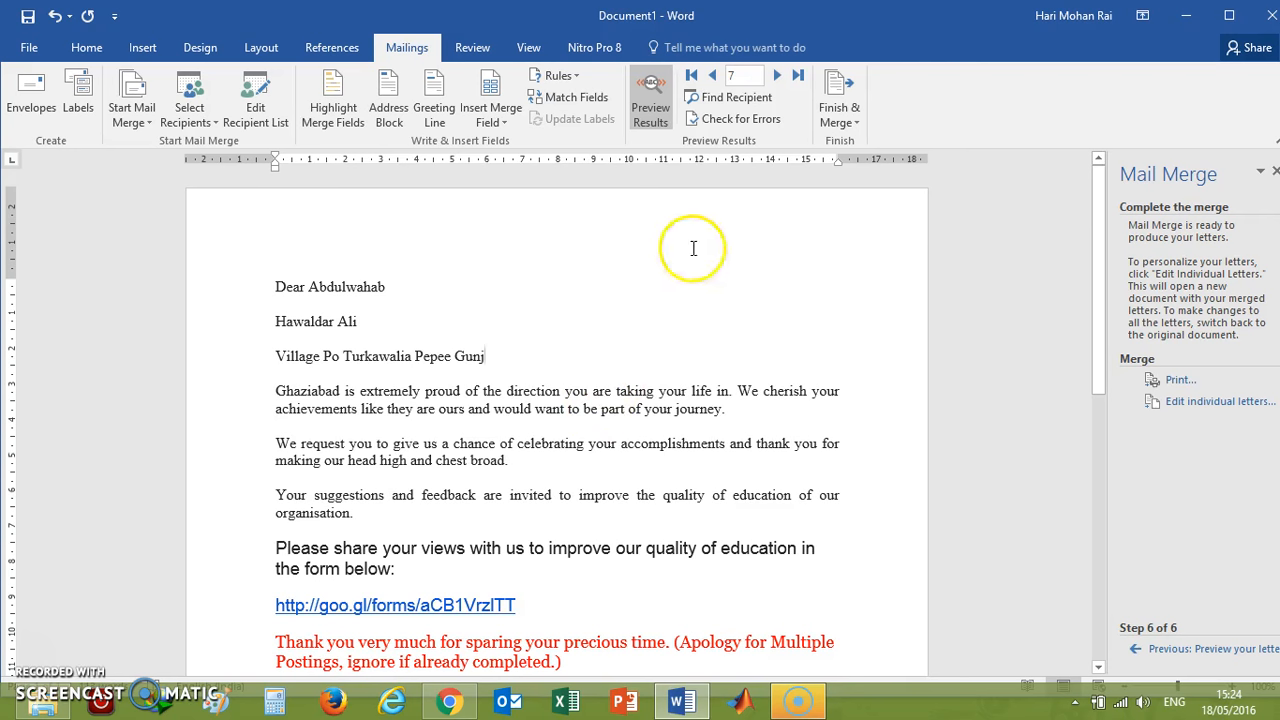
{"action": "mouse_move", "coordinate": [820, 352]}
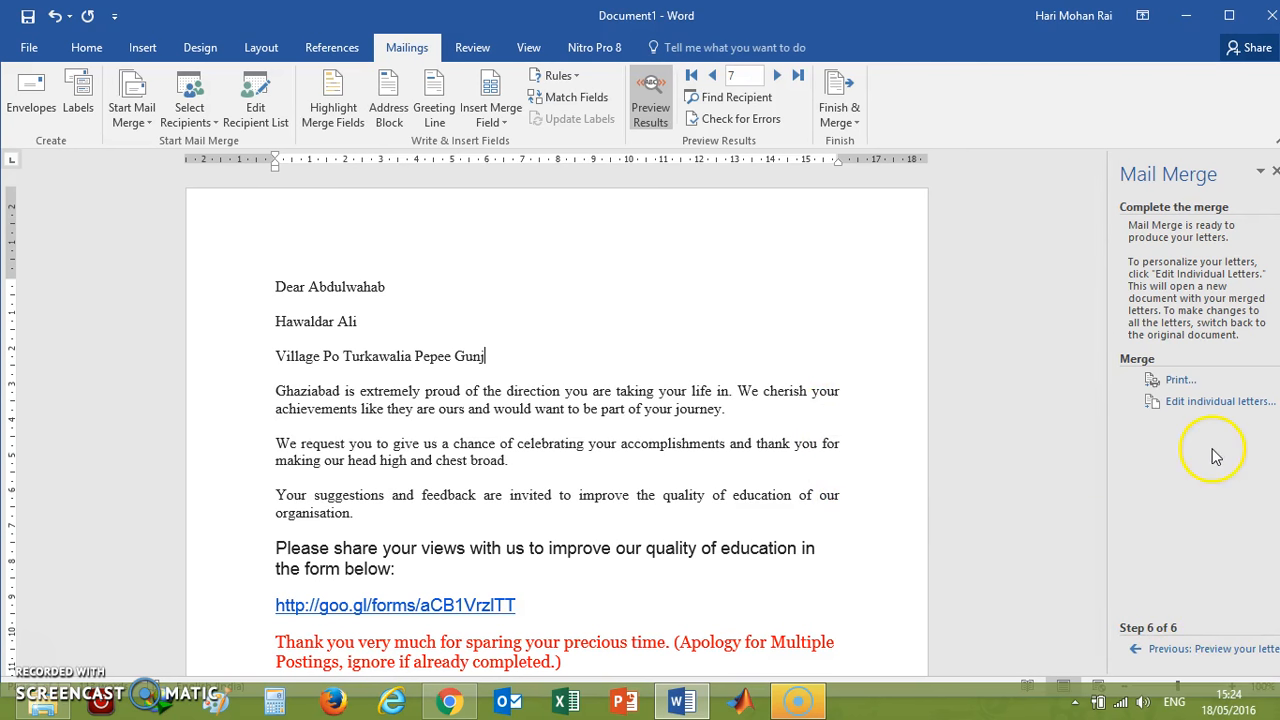
{"action": "mouse_move", "coordinate": [884, 140]}
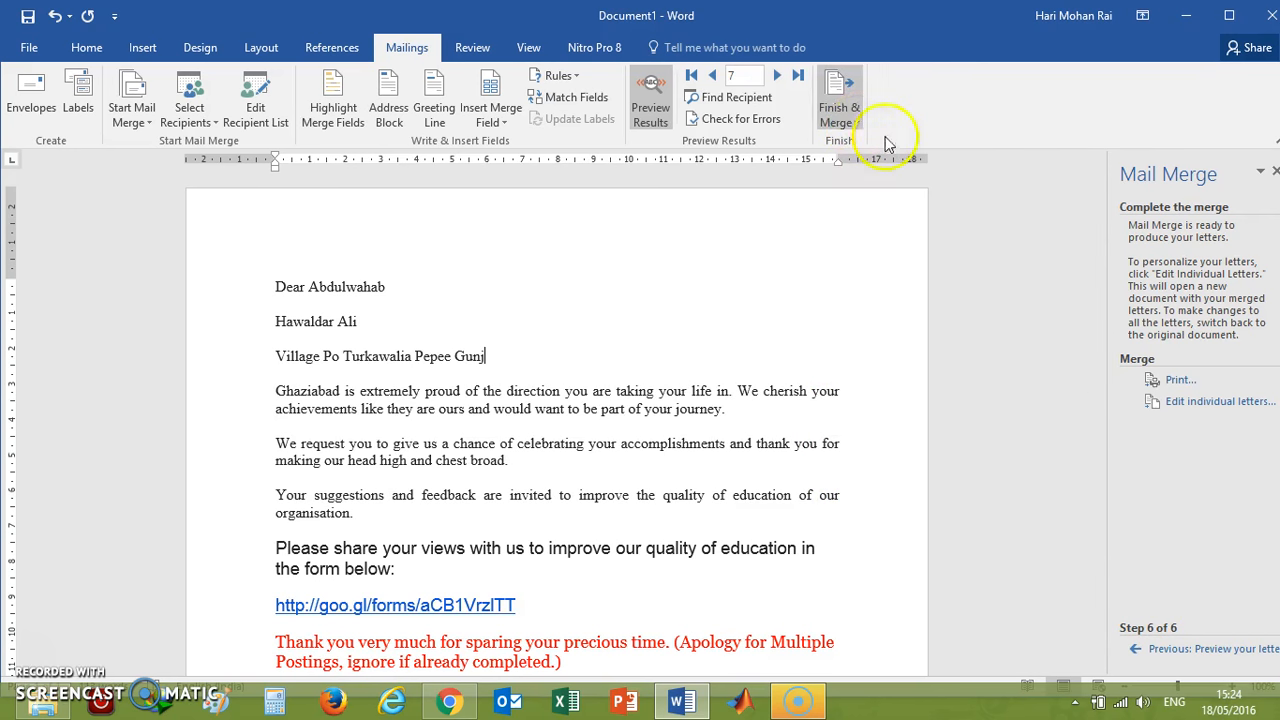
{"action": "mouse_move", "coordinate": [1180, 388]}
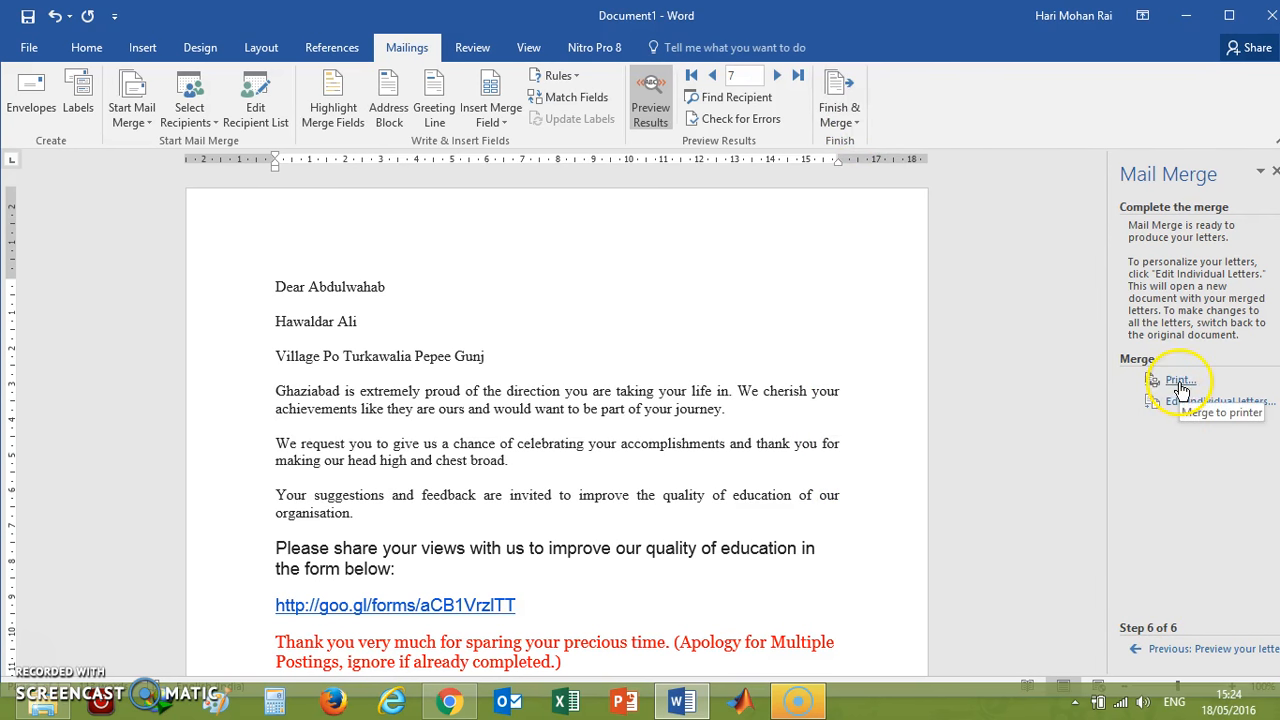
{"action": "mouse_move", "coordinate": [1220, 400]}
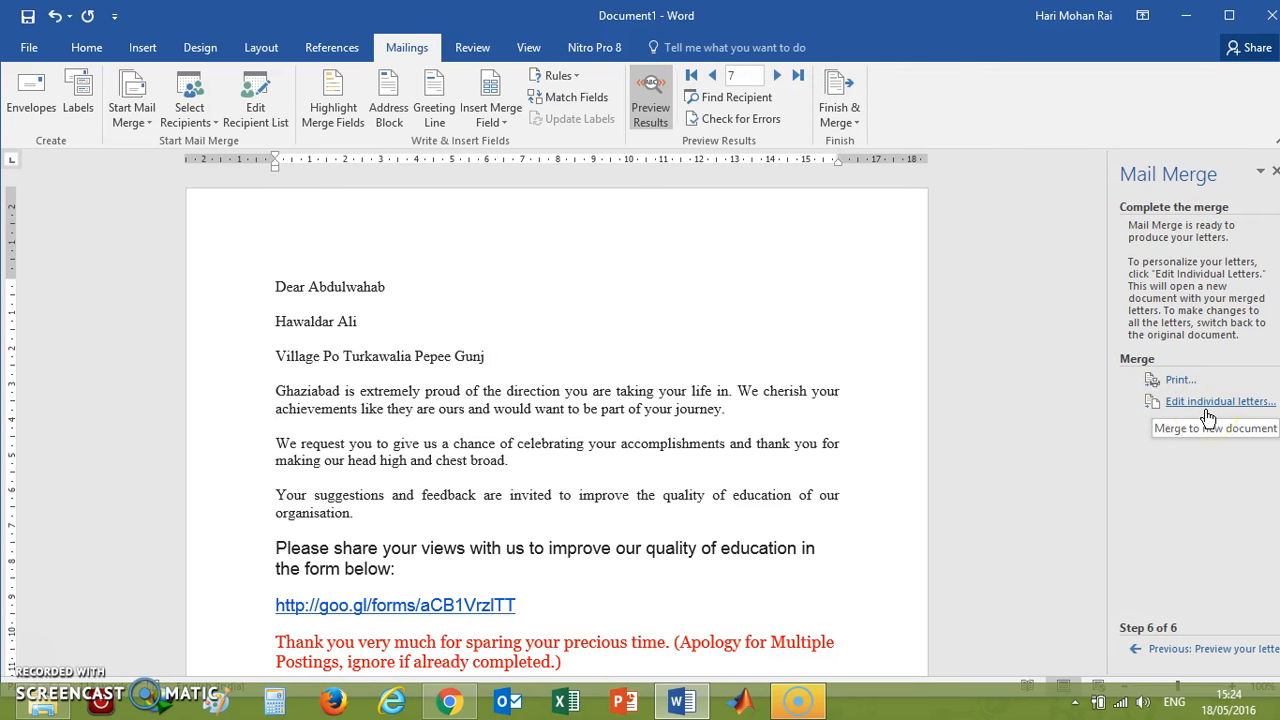